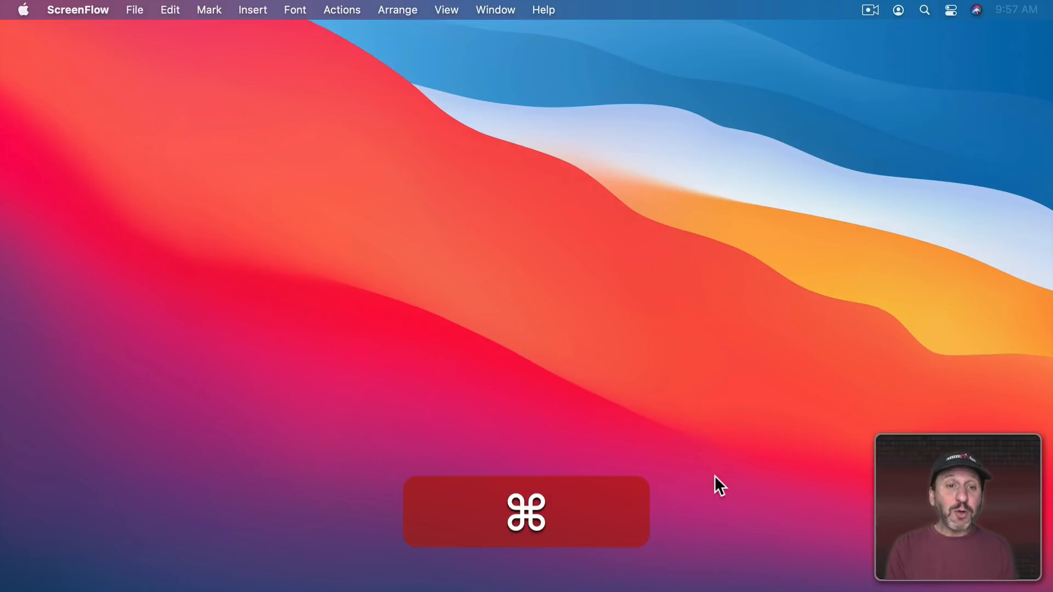
Step: Launch Calculator through a Spotlight search for 'calculator'
key("cmd+space")
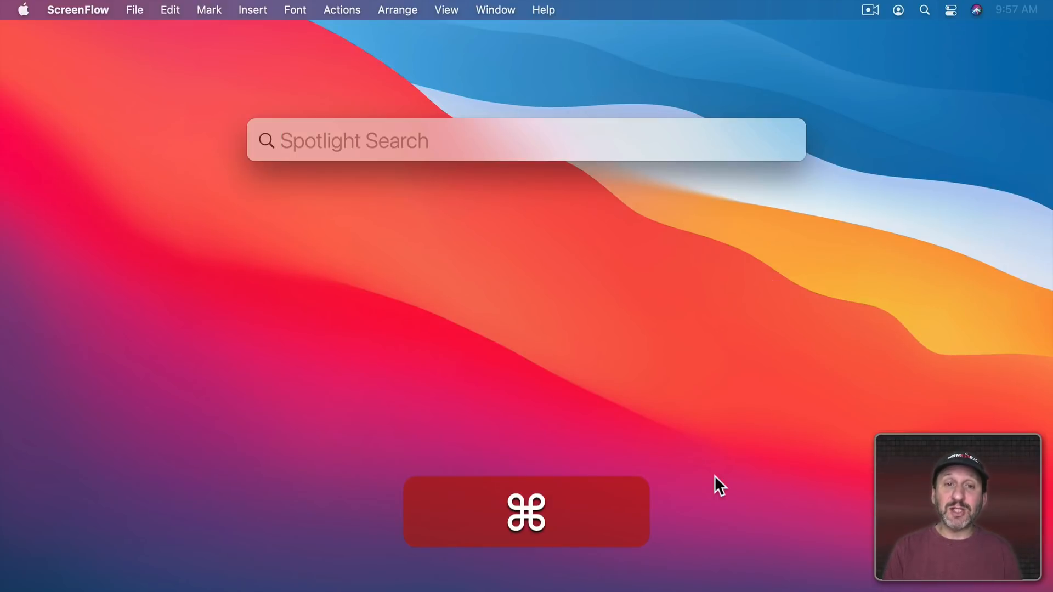
type("calculator")
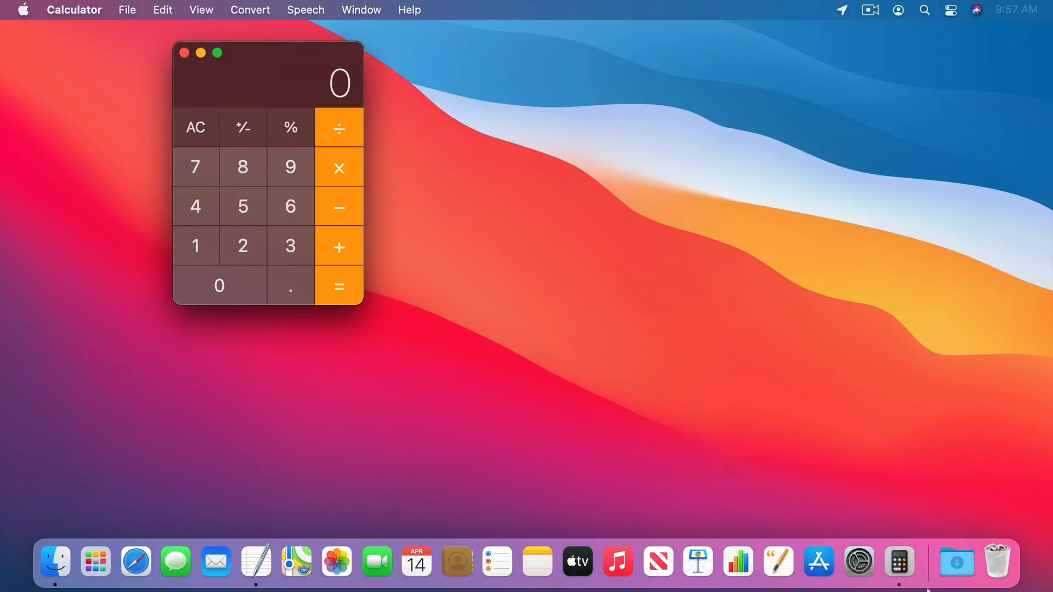
mouse_move(898, 561)
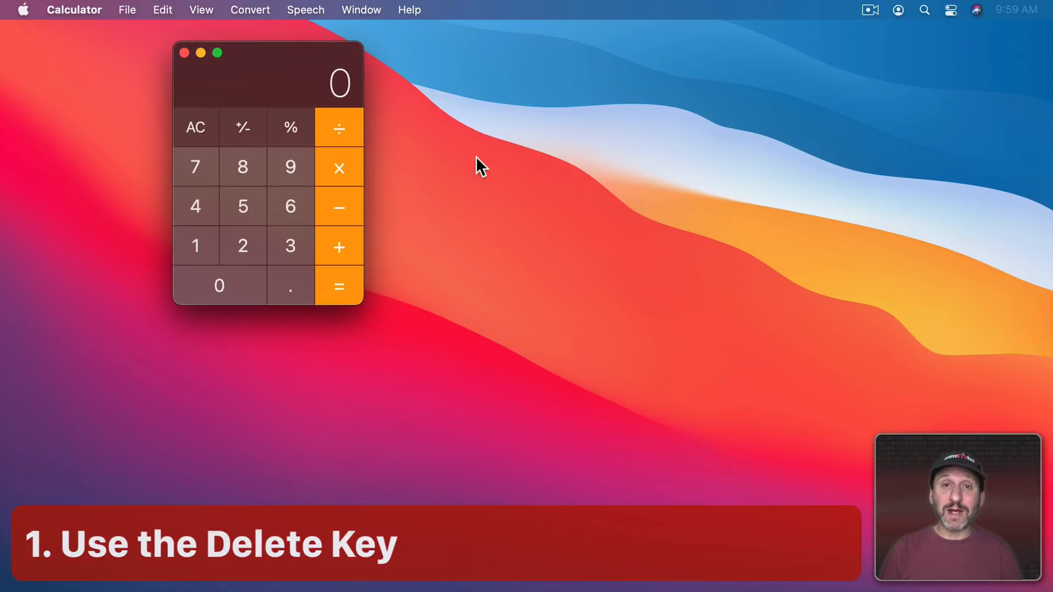
left_click(195, 245)
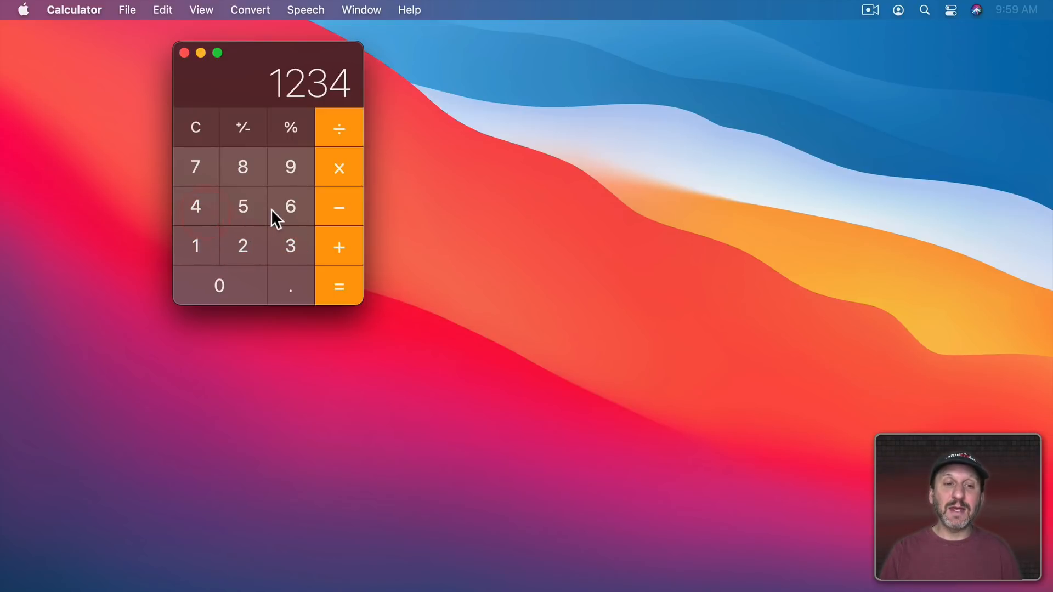
left_click(290, 207)
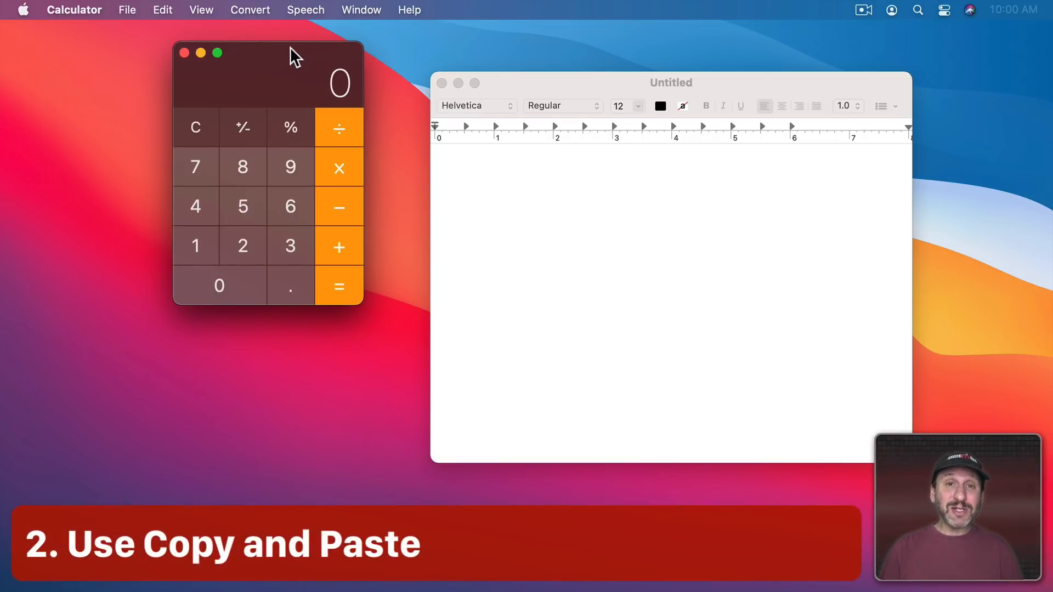
mouse_move(213, 234)
type("123")
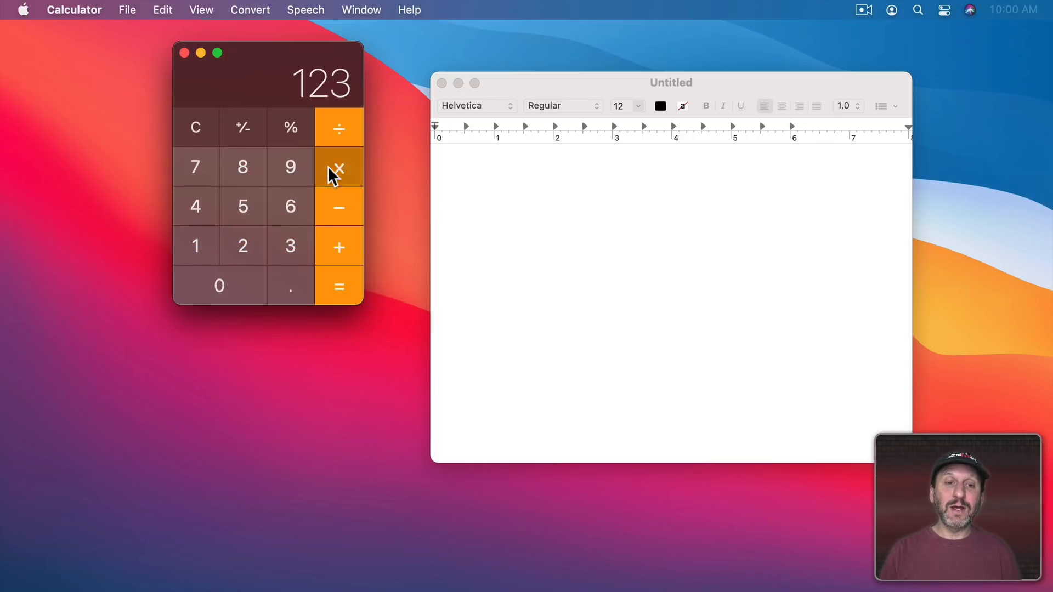
Step: Compute 738 and enter 738 and 1234 on separate lines in a TextEdit note
left_click(338, 285)
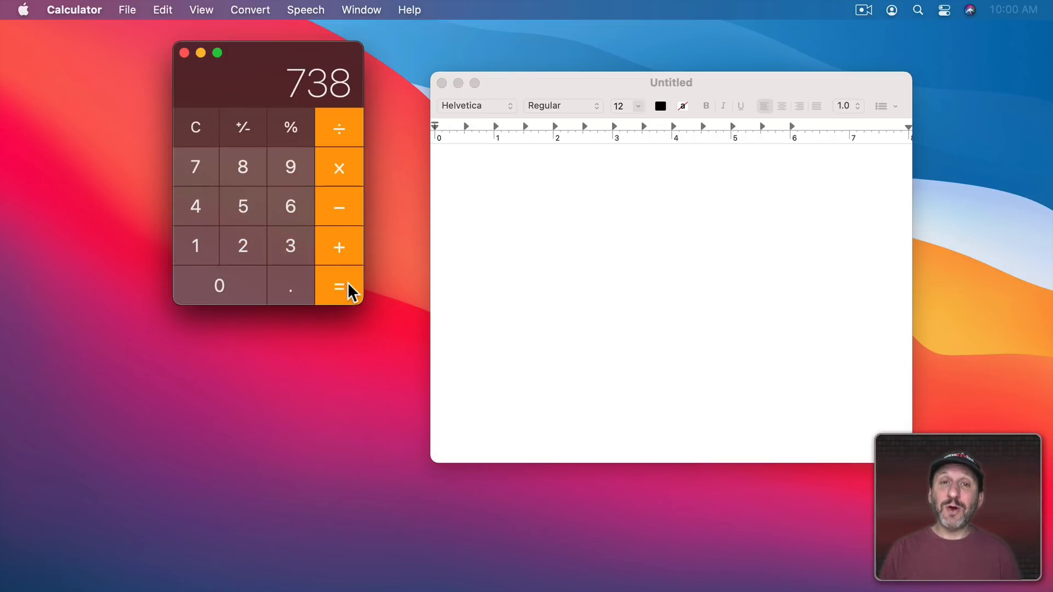
left_click(162, 9)
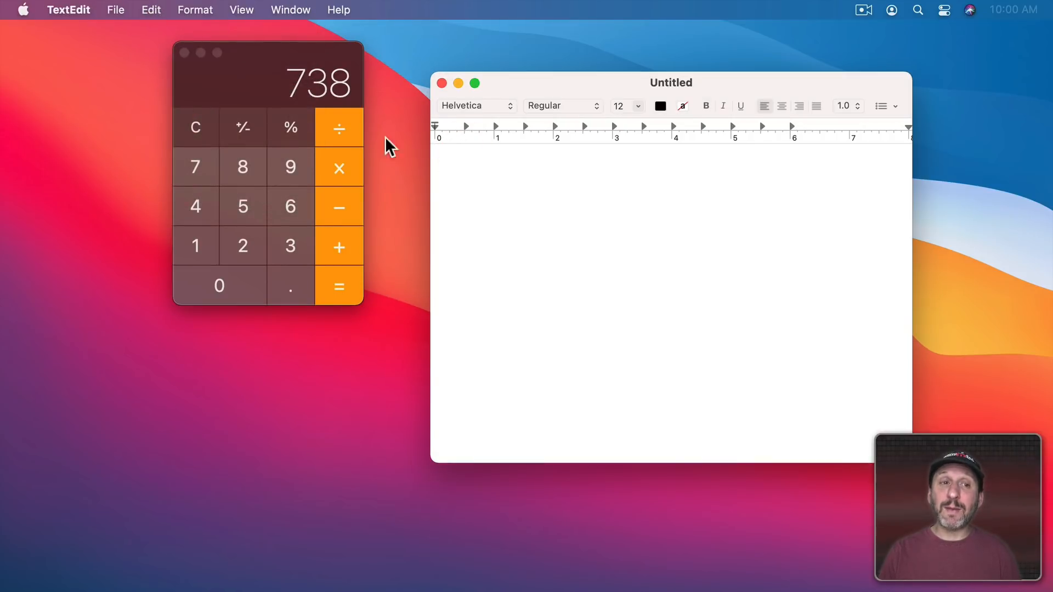
type("738")
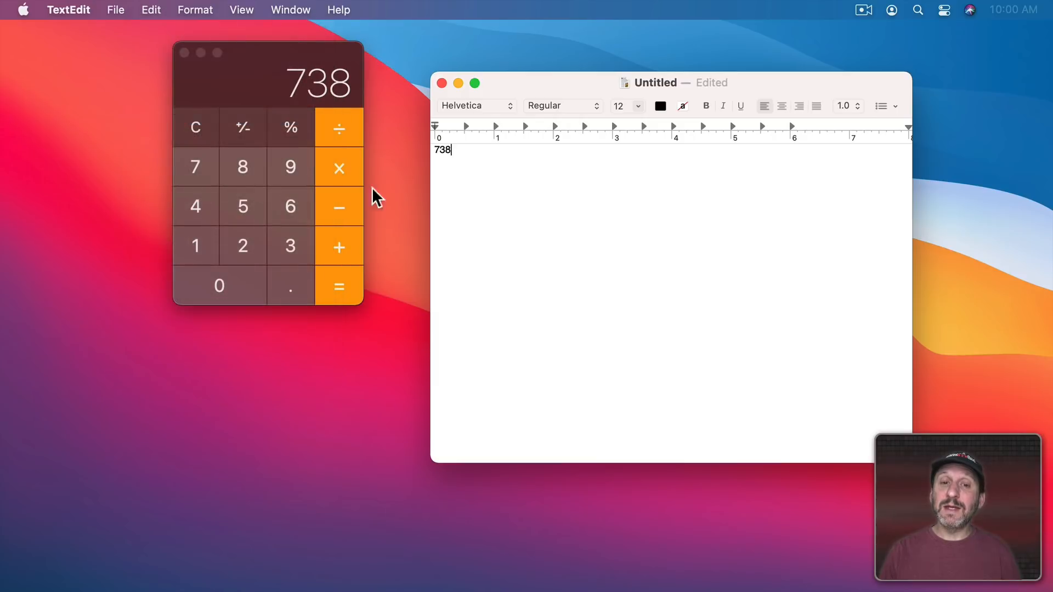
key("Return")
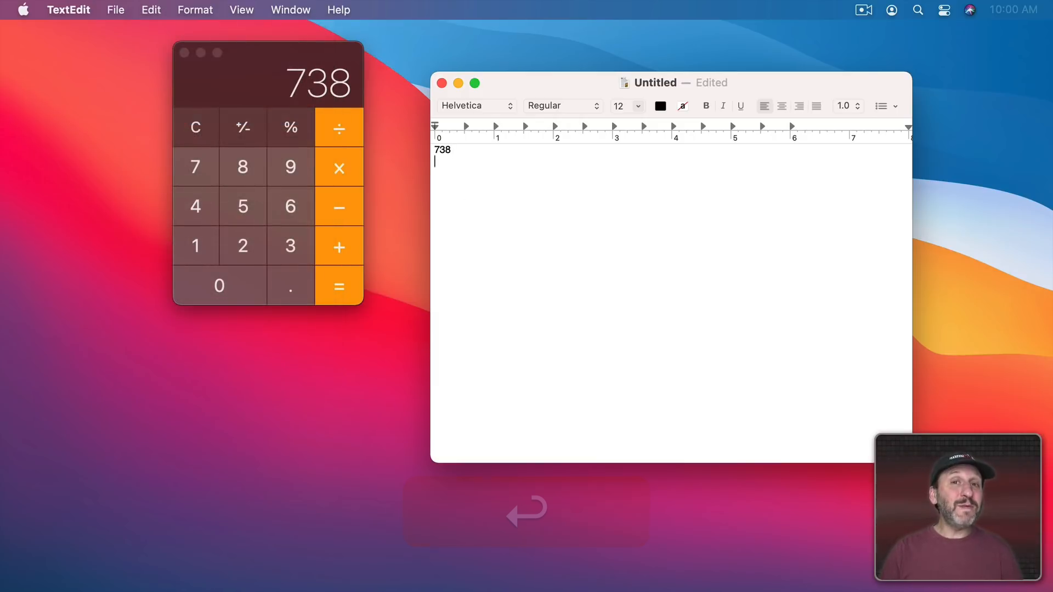
key("Return")
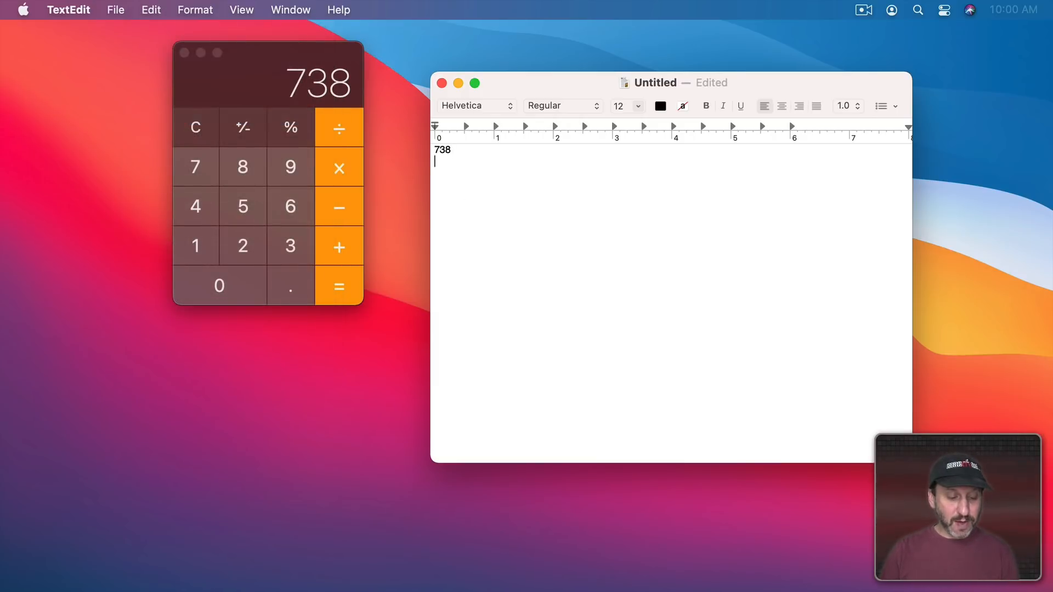
type("1234")
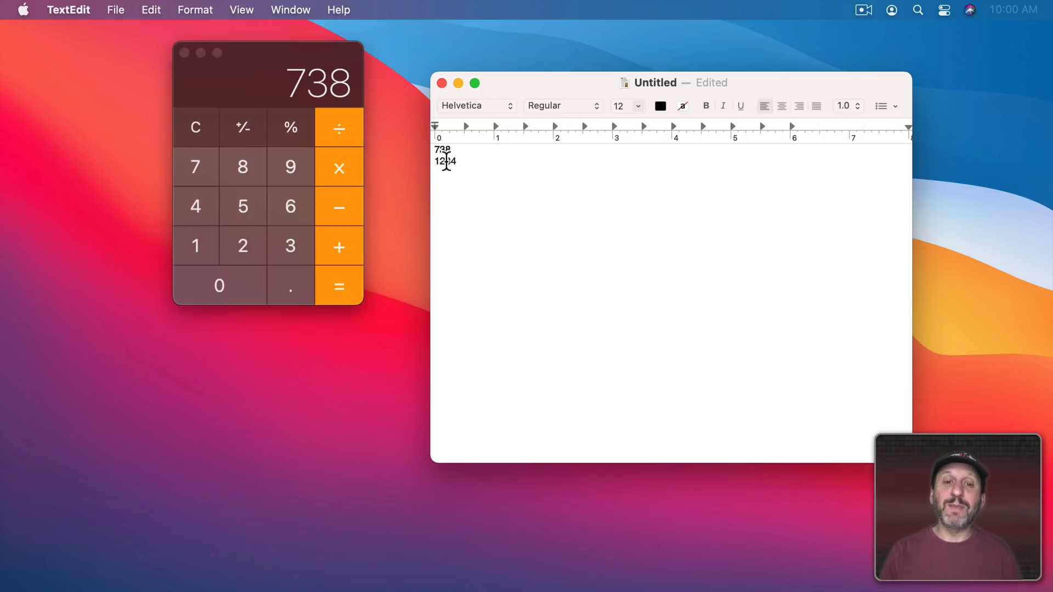
Step: Copy 1234 and 738 from the note into Calculator and multiply them for 910692
key("cmd+c")
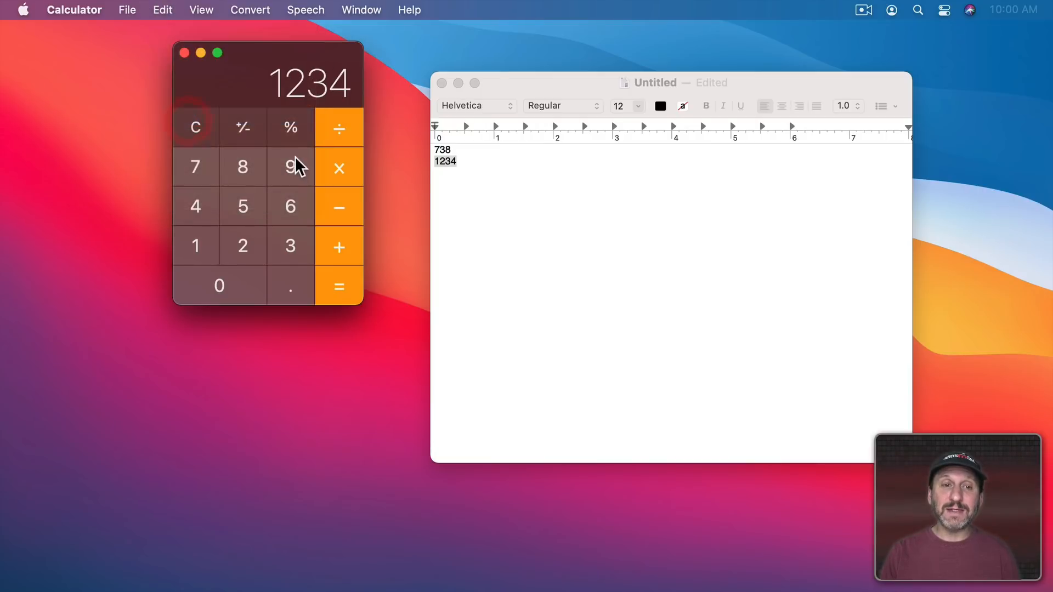
mouse_move(356, 101)
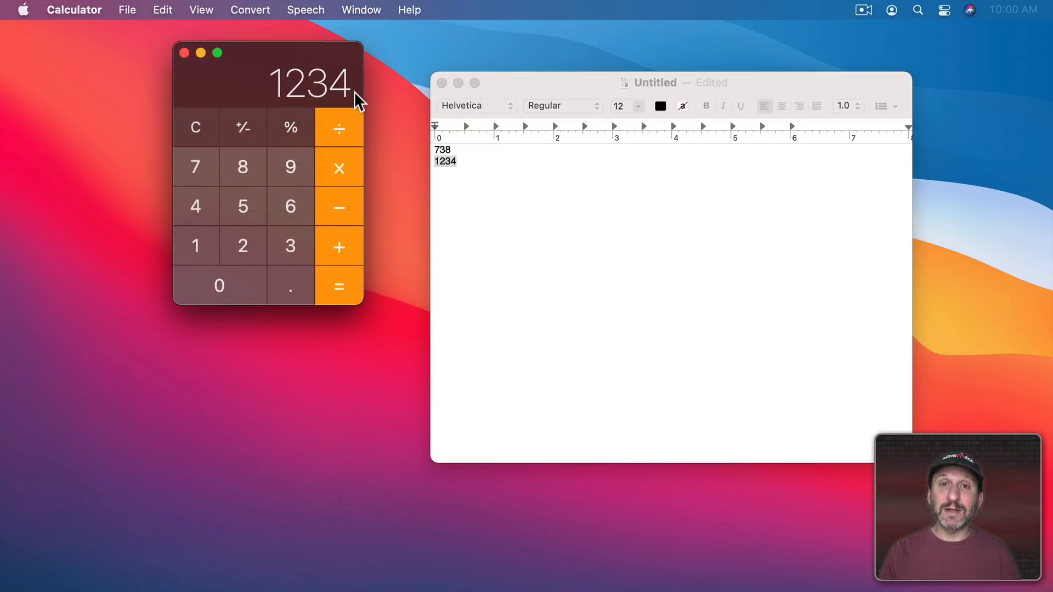
mouse_move(339, 167)
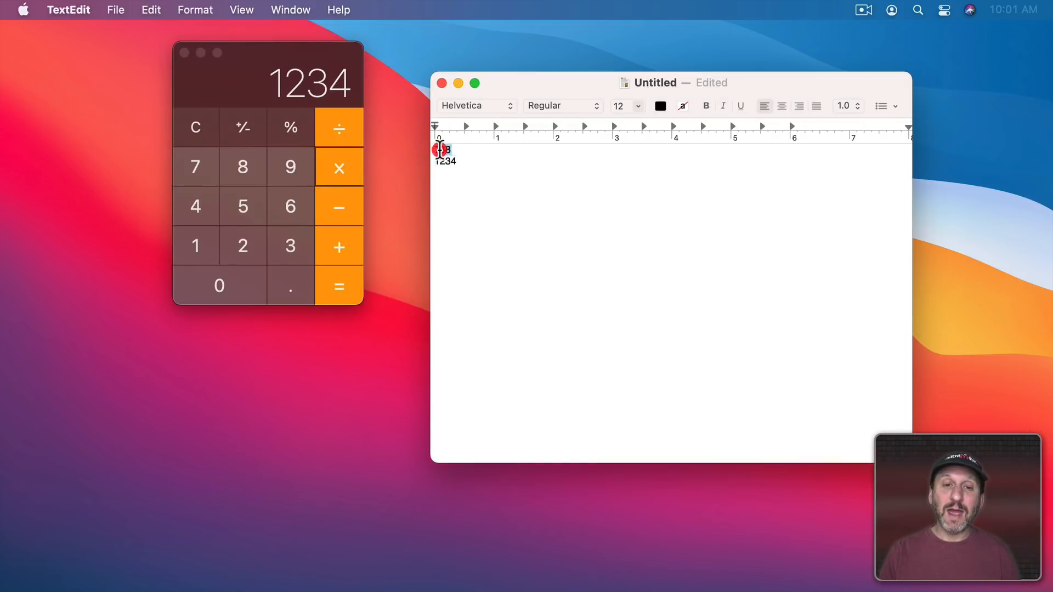
key("cmd+c")
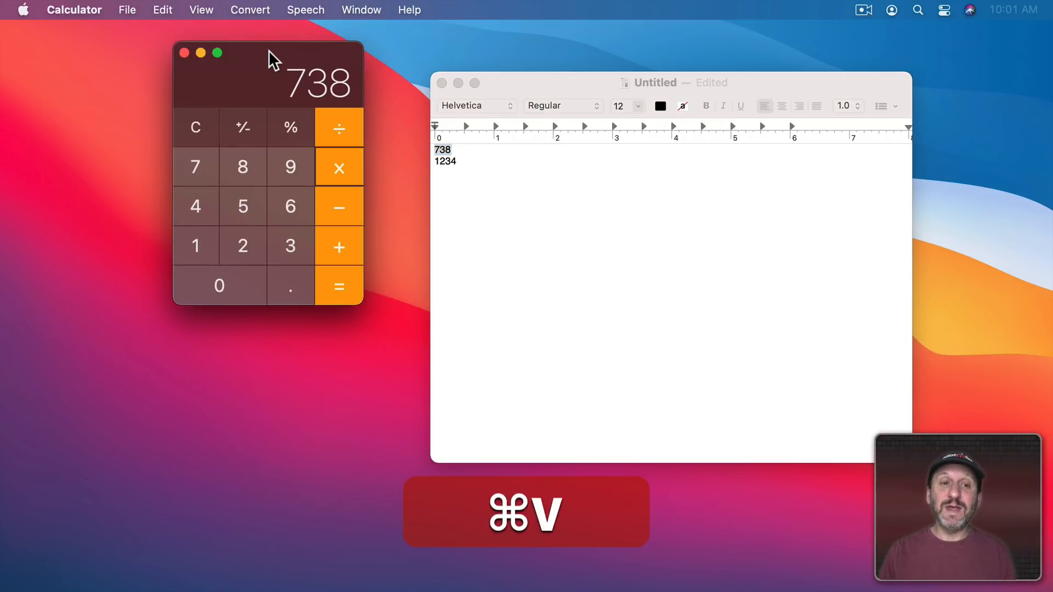
left_click(339, 286)
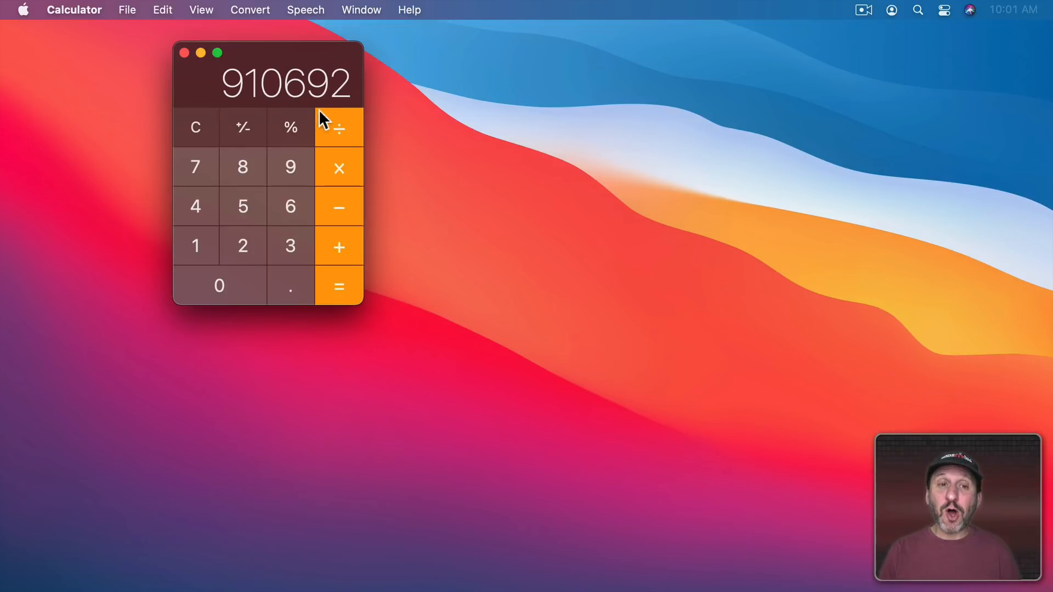
mouse_move(722, 279)
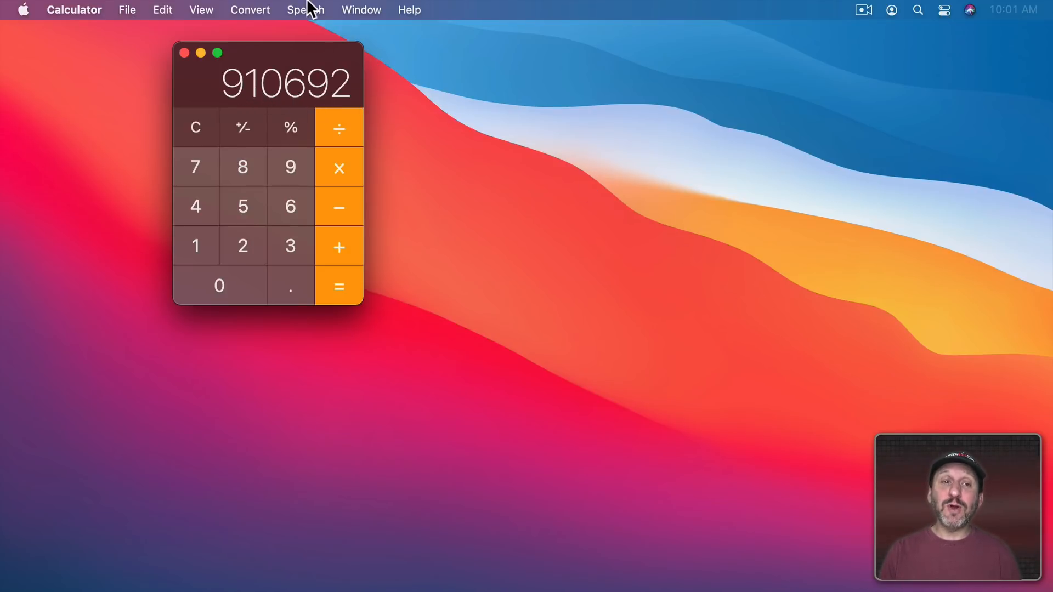
Step: Turn on Speech > Speak Result and compute 1107 to hear it read aloud
left_click(304, 10)
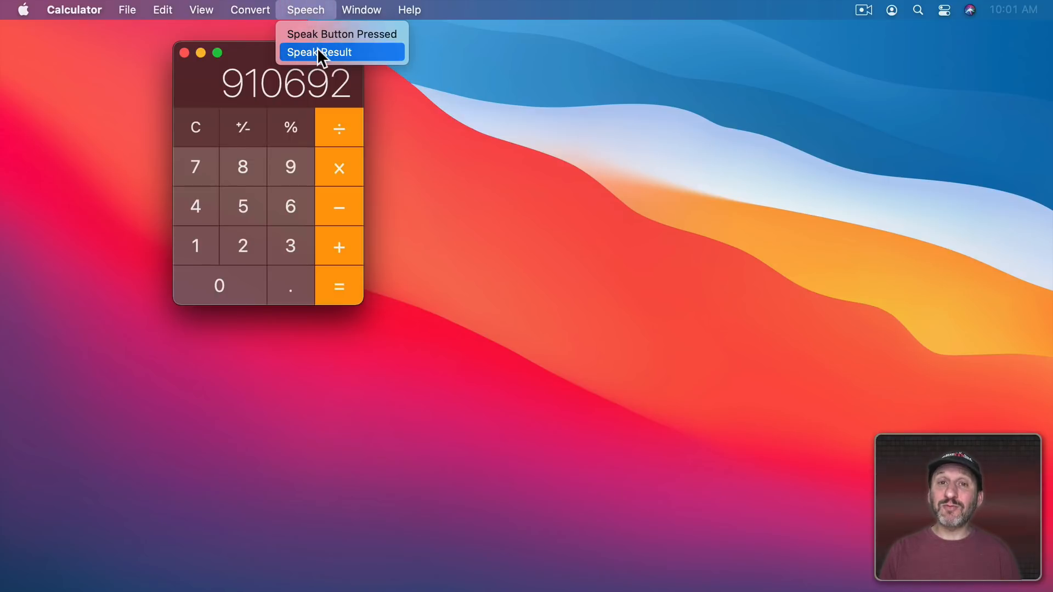
left_click(320, 53)
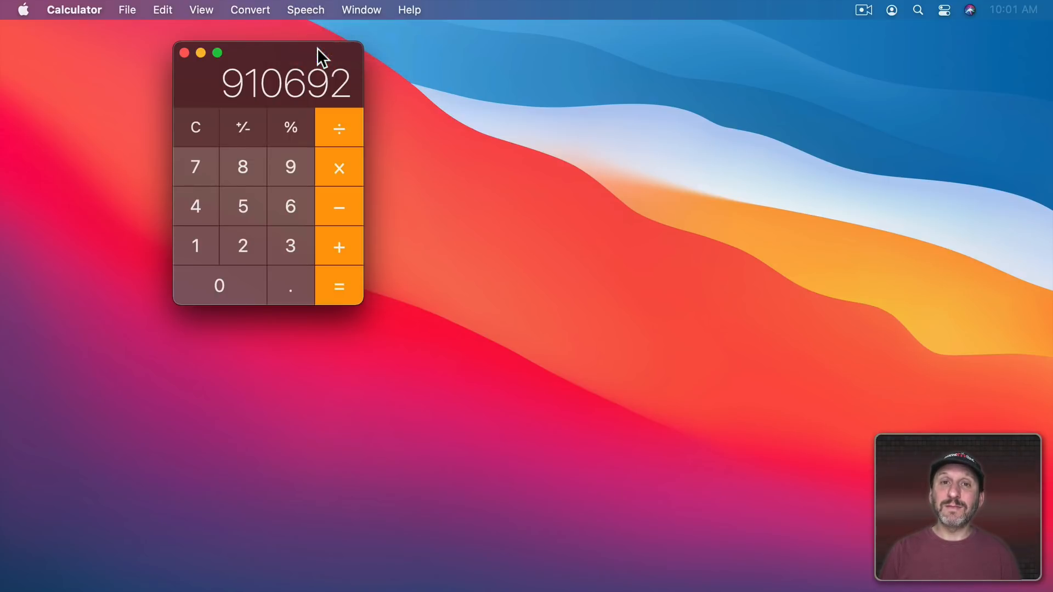
mouse_move(339, 127)
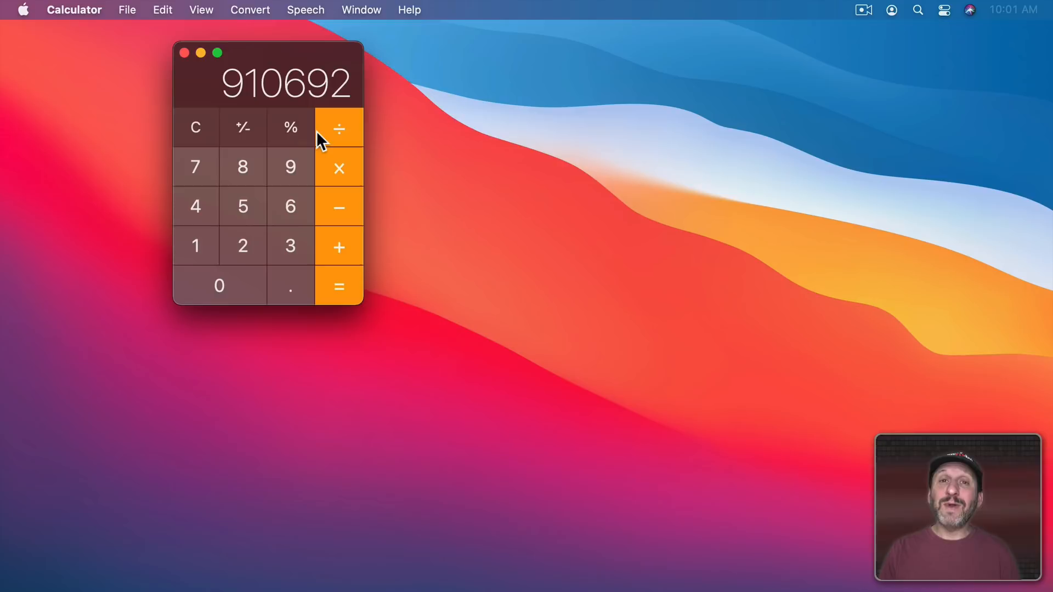
left_click(290, 246)
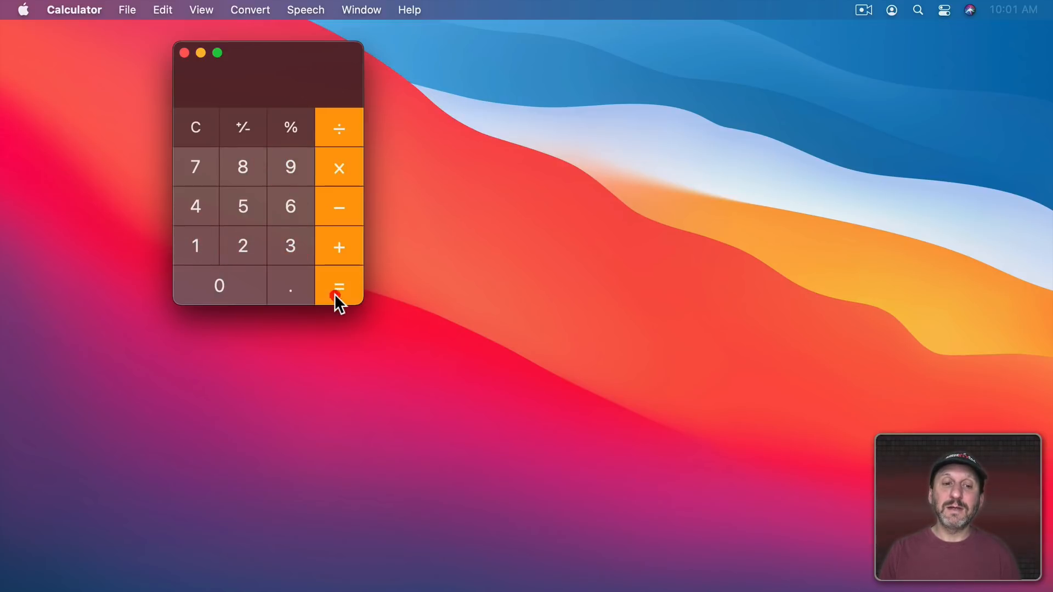
left_click(339, 285)
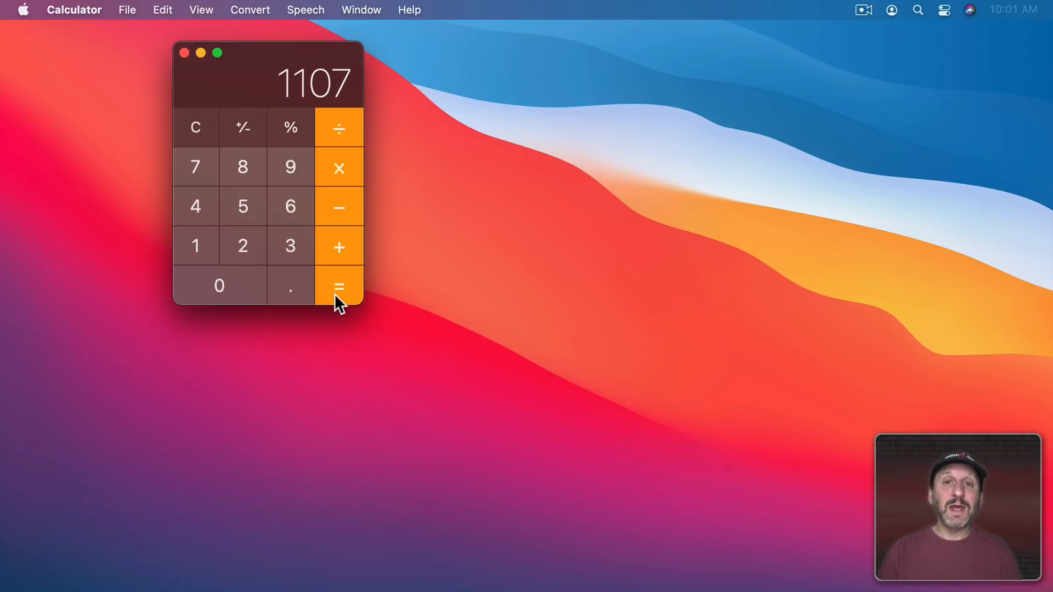
Step: Turn on Speech > Speak Button Pressed and start entering another addition
left_click(305, 9)
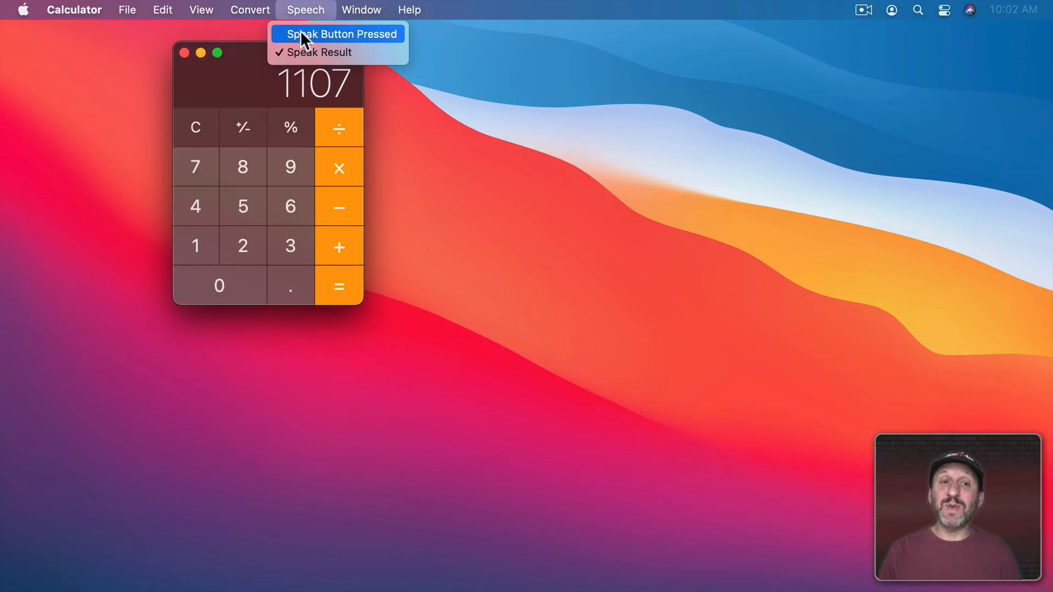
left_click(338, 34)
type("123")
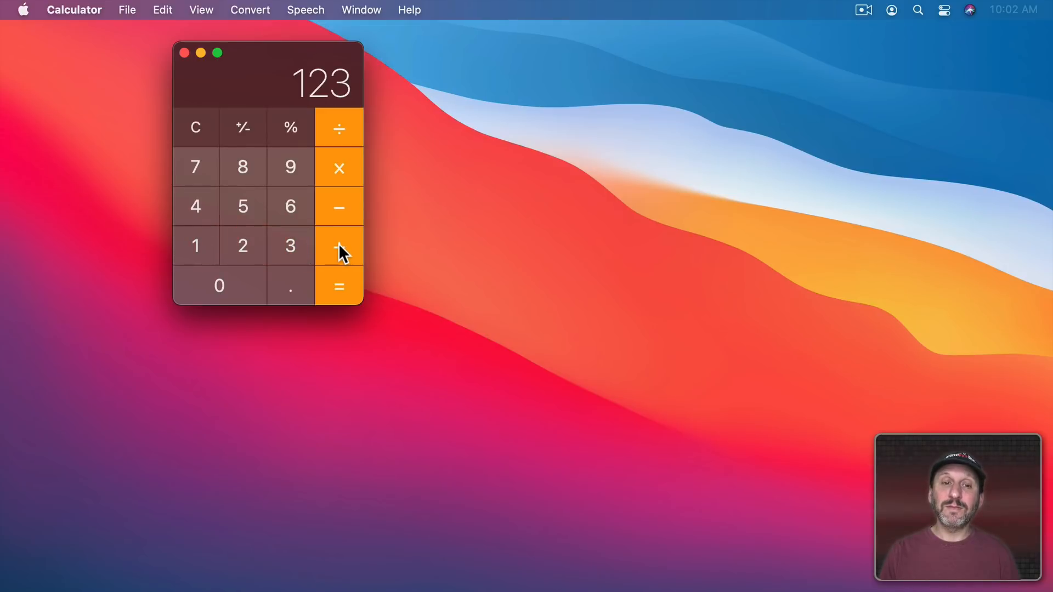
left_click(338, 285)
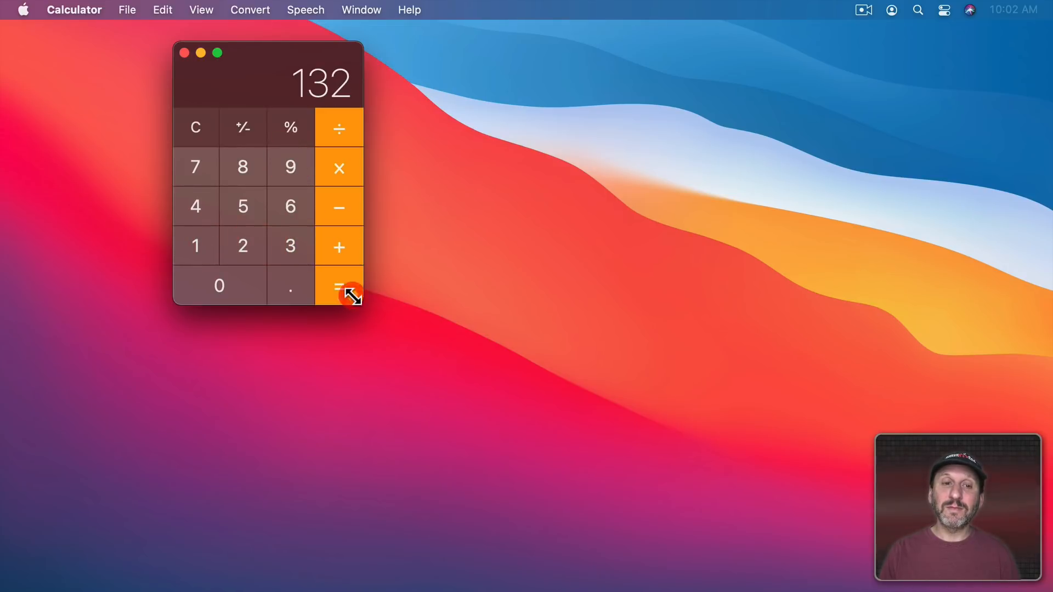
left_click(195, 126)
type("1234")
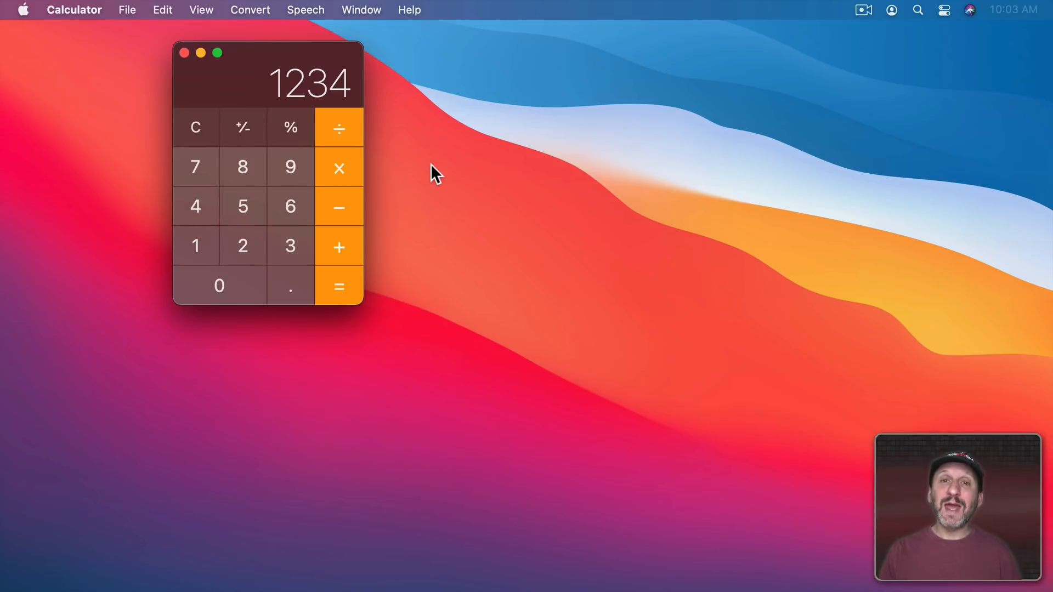
mouse_move(416, 152)
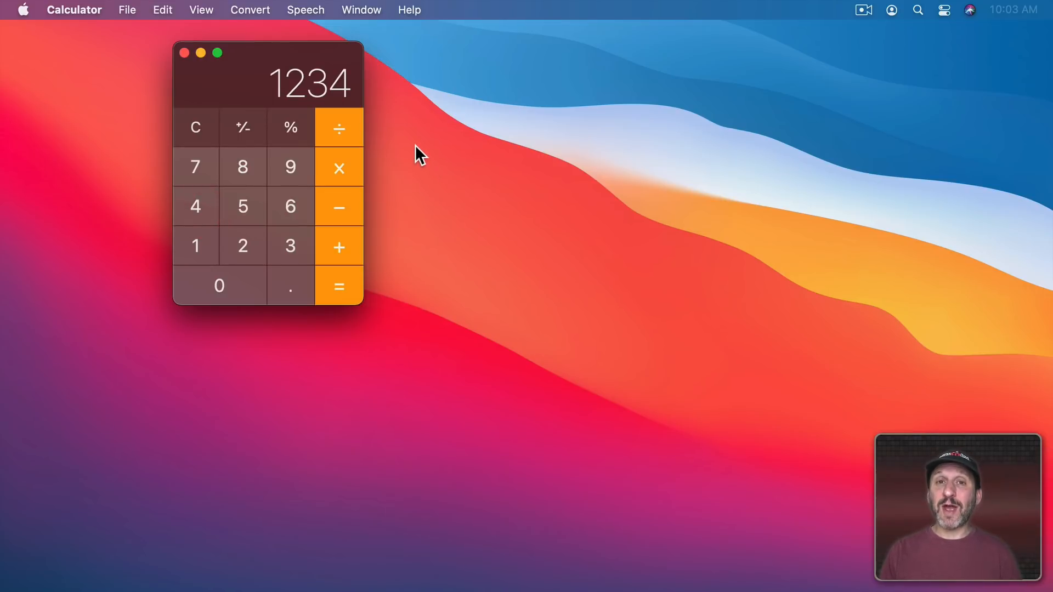
mouse_move(312, 94)
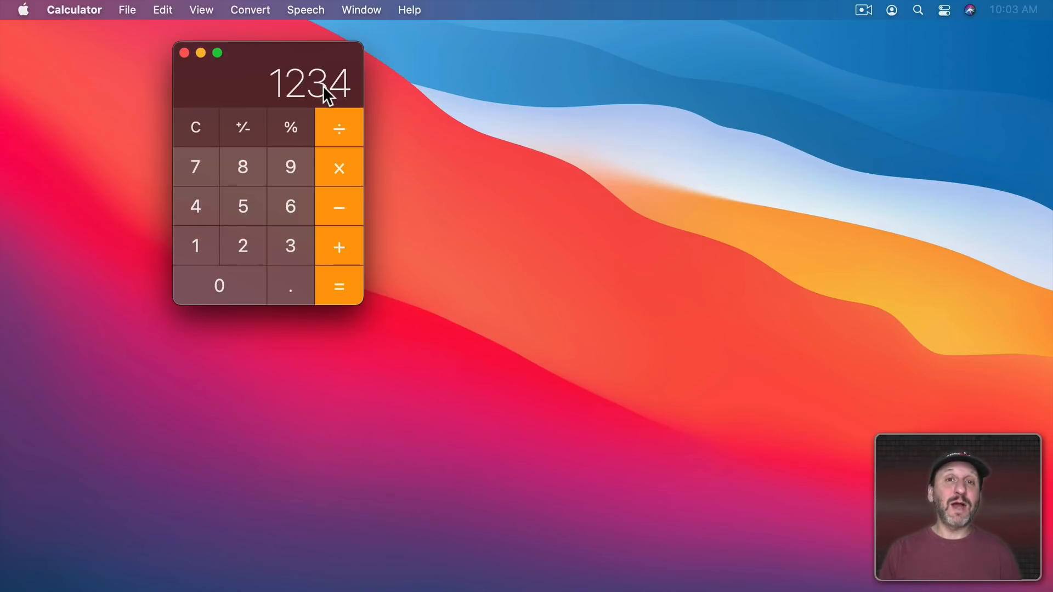
Step: Show the displayed 1234 in Large Type from the display's right-click menu
right_click(326, 90)
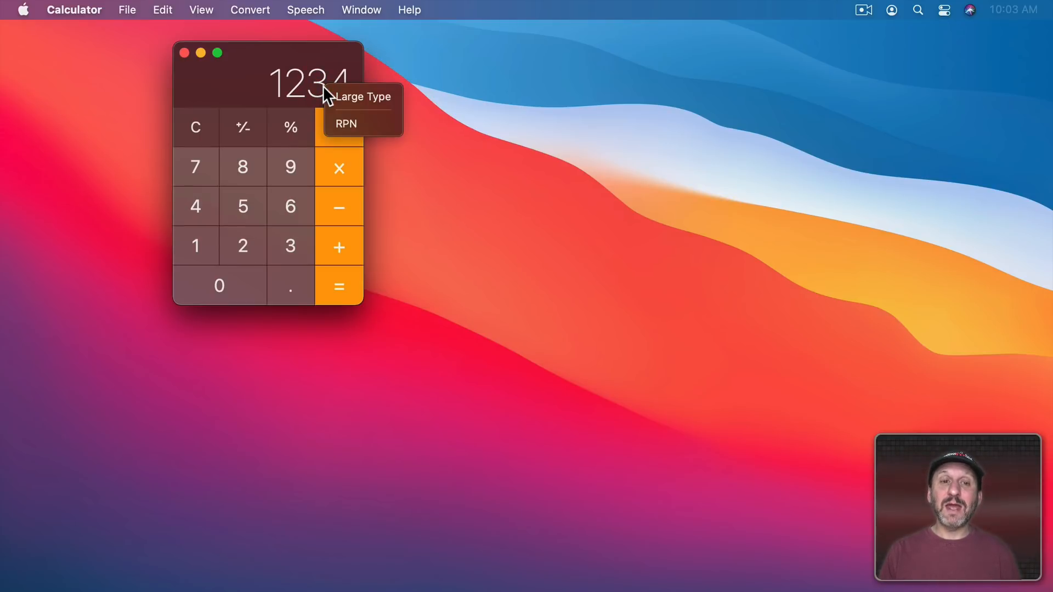
mouse_move(362, 96)
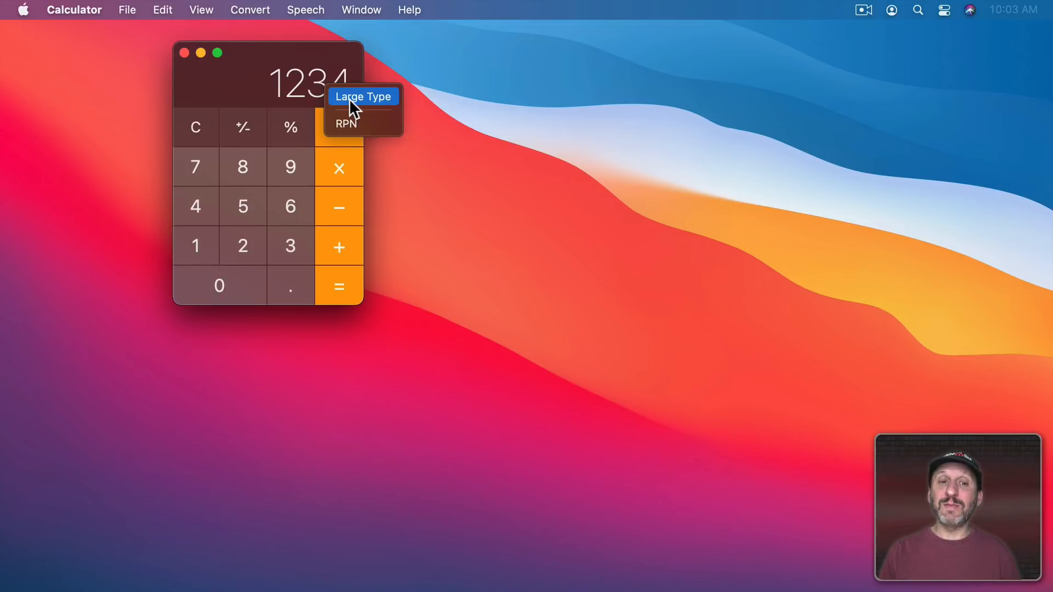
left_click(362, 96)
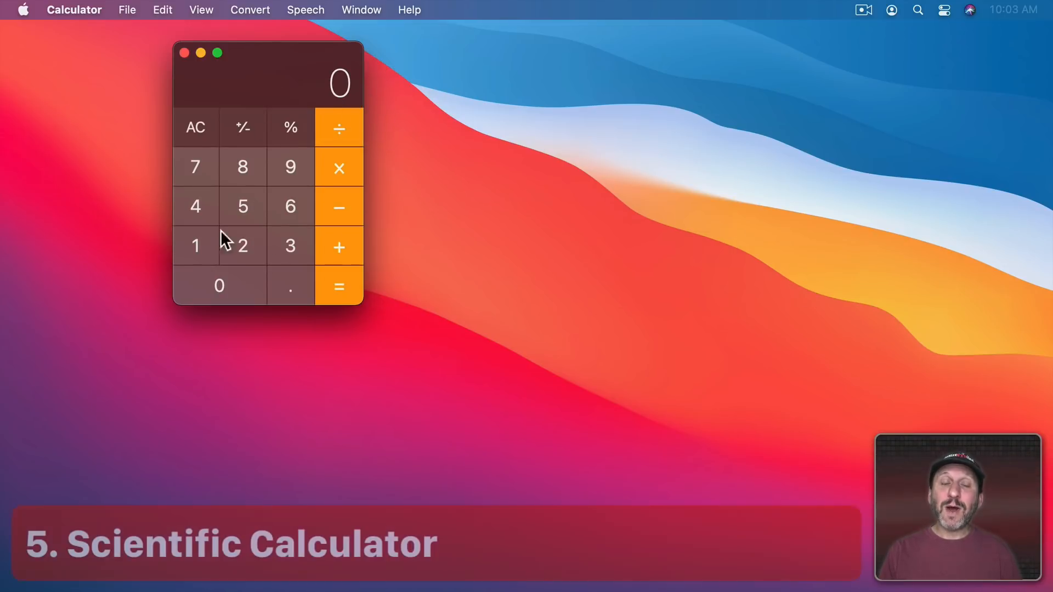
mouse_move(373, 188)
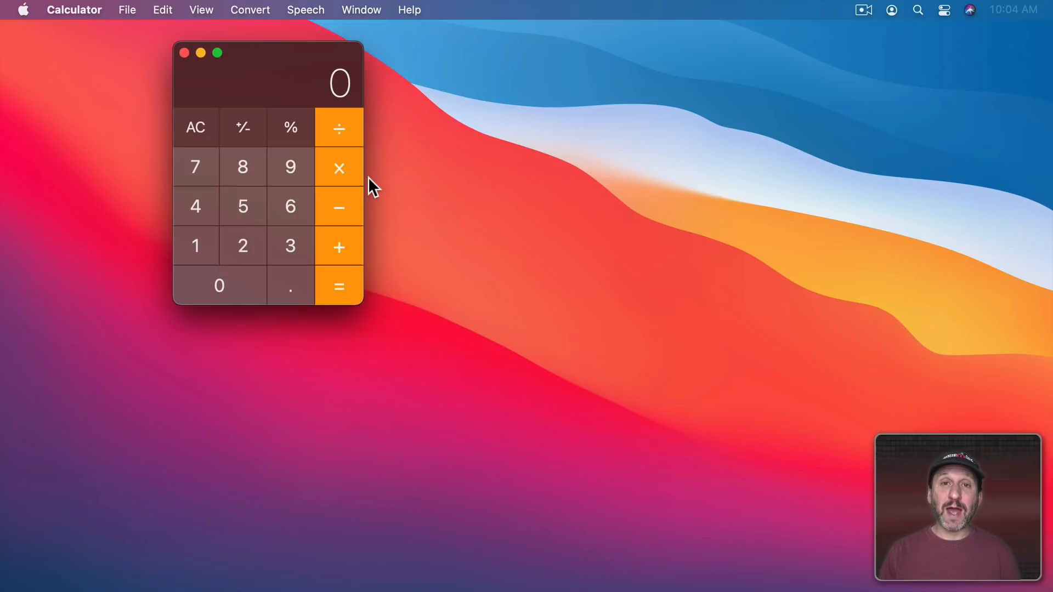
mouse_move(201, 13)
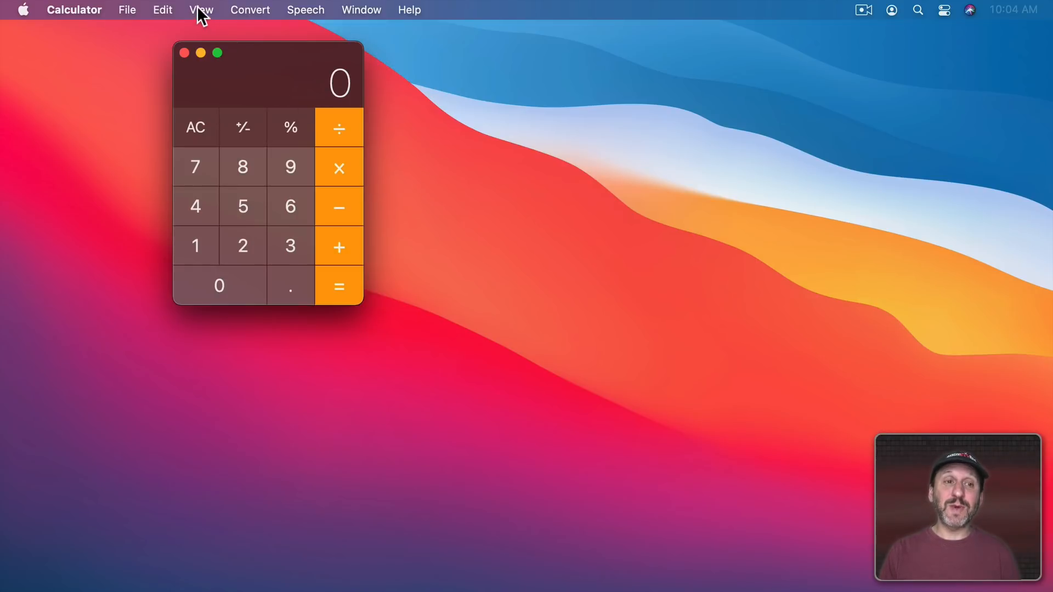
Step: Switch to the Scientific layout from the View menu to preview its second functions
left_click(200, 10)
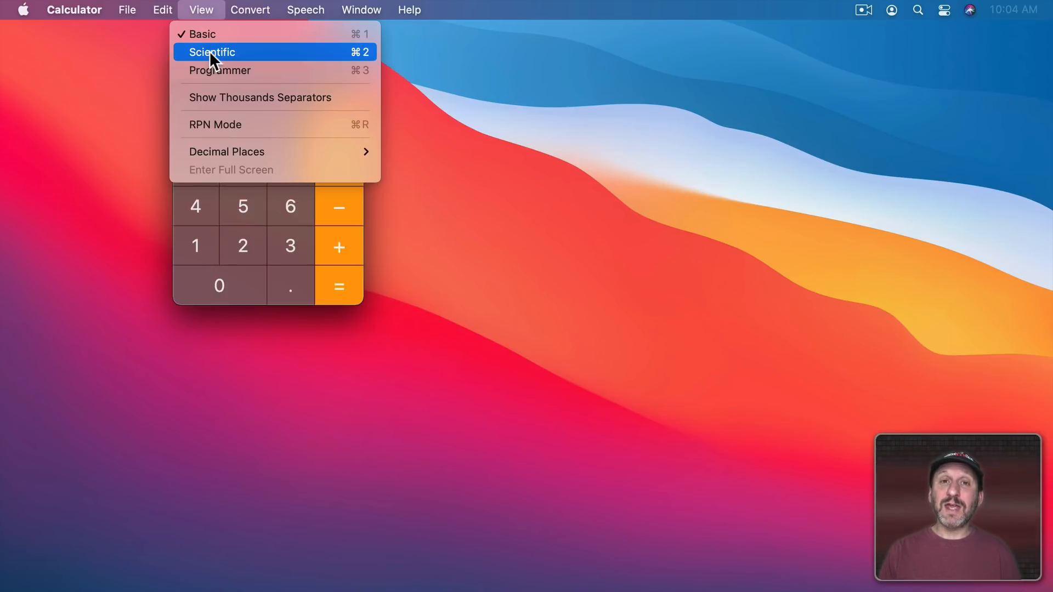
left_click(212, 51)
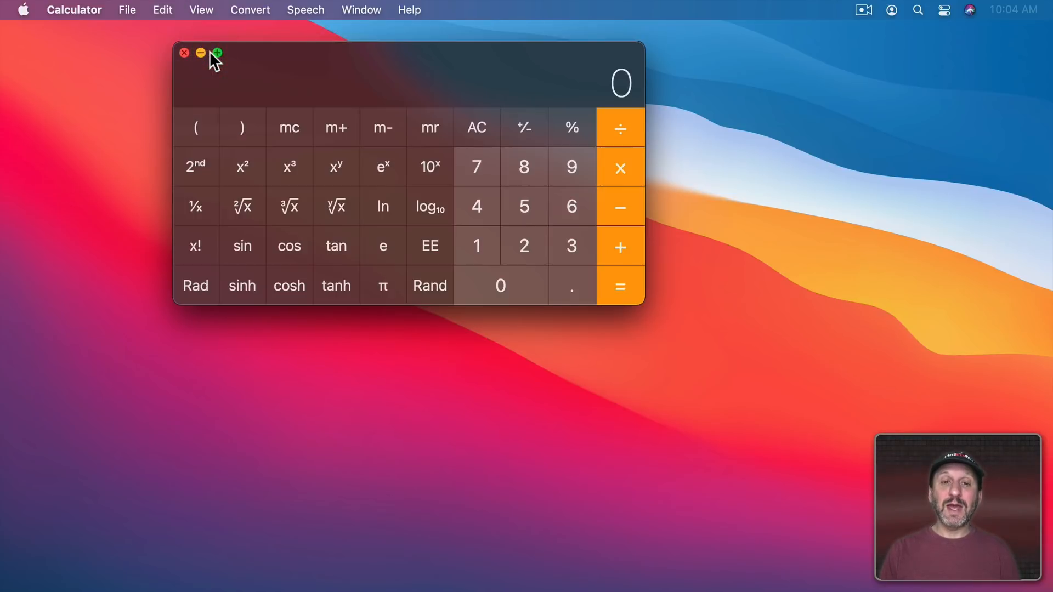
mouse_move(514, 186)
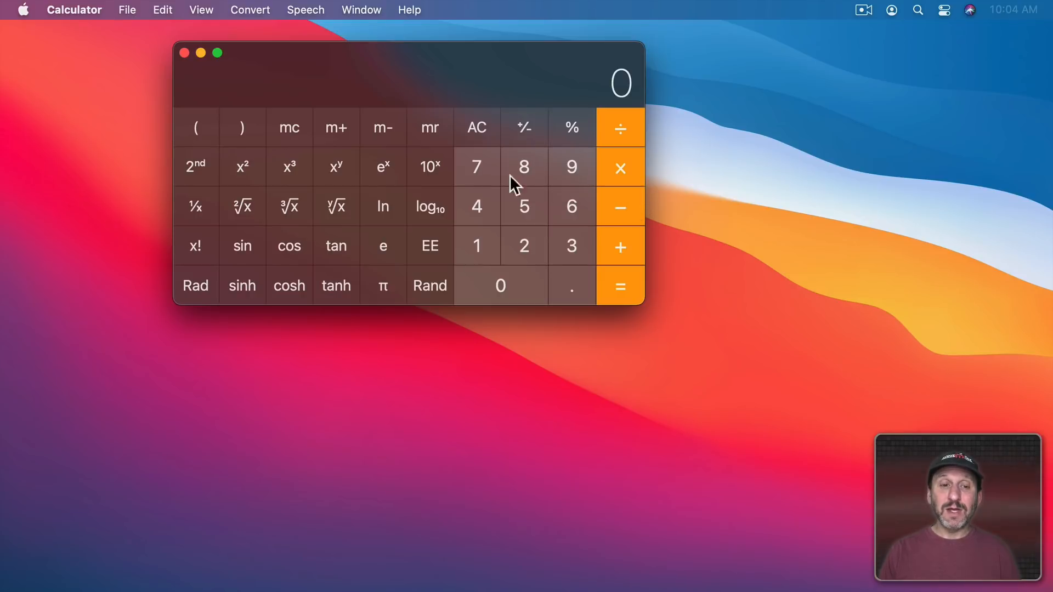
mouse_move(578, 228)
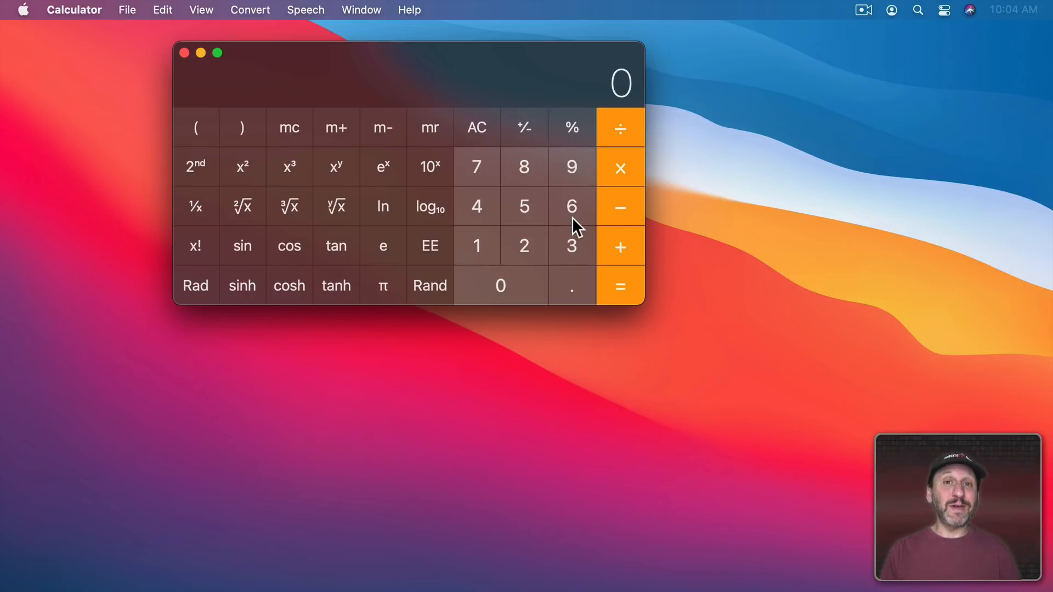
mouse_move(588, 198)
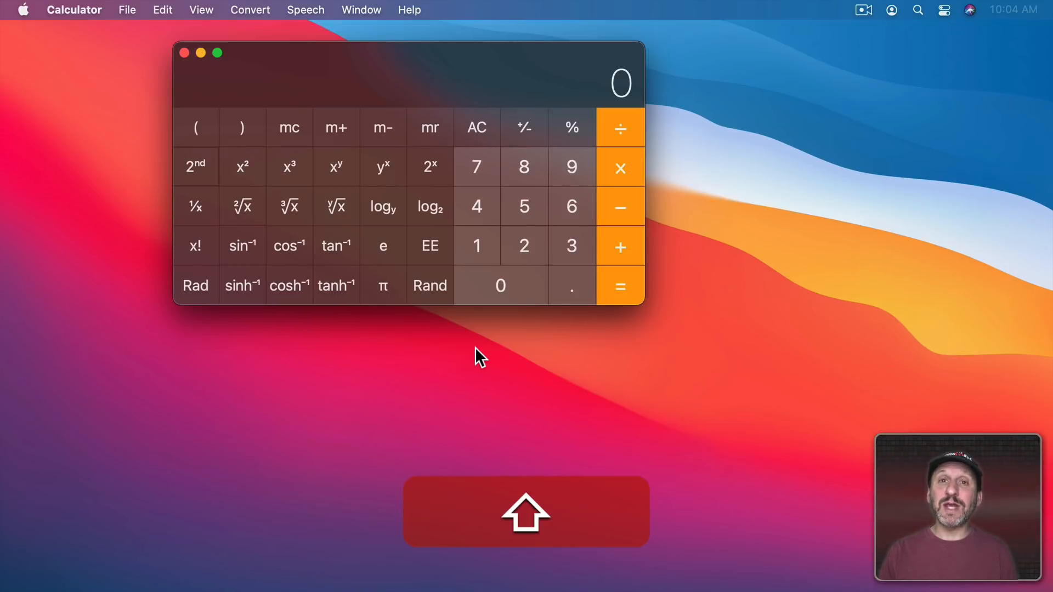
left_click(200, 9)
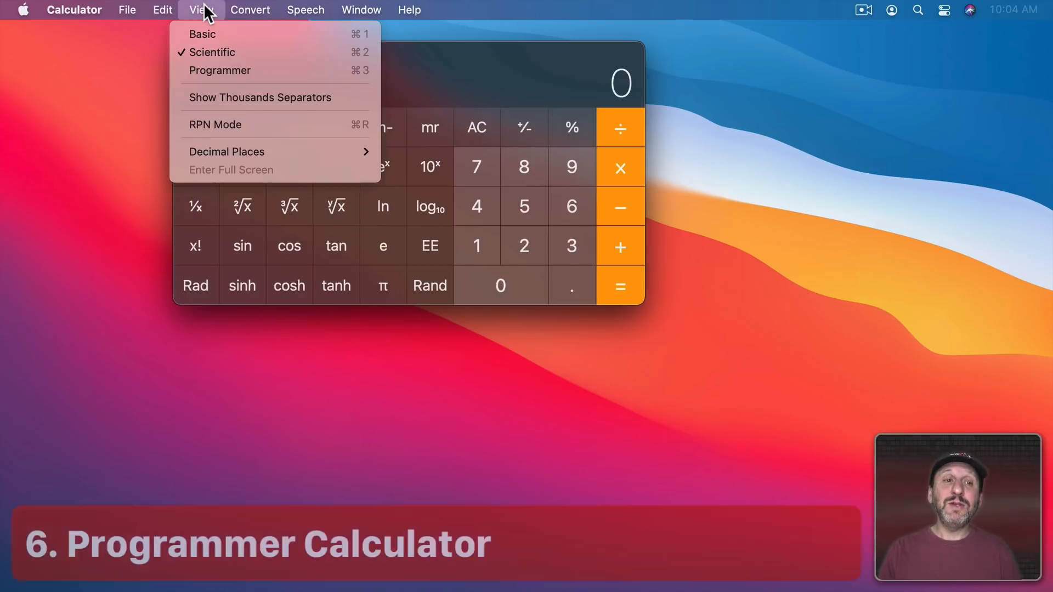
mouse_move(219, 70)
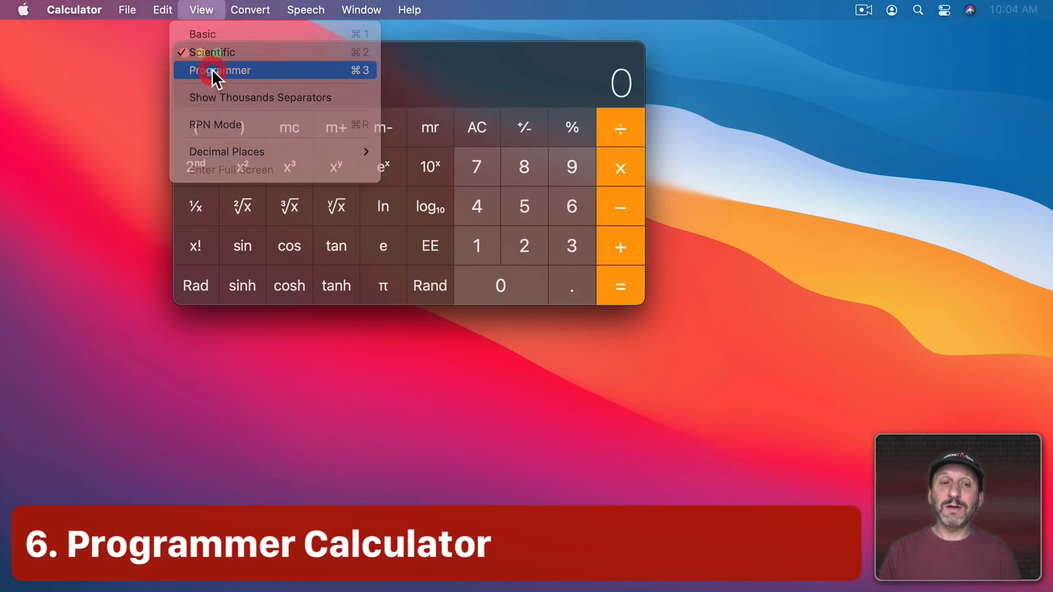
Step: Choose View > Programmer to show the 0x0 hex readout and binary bits
left_click(219, 70)
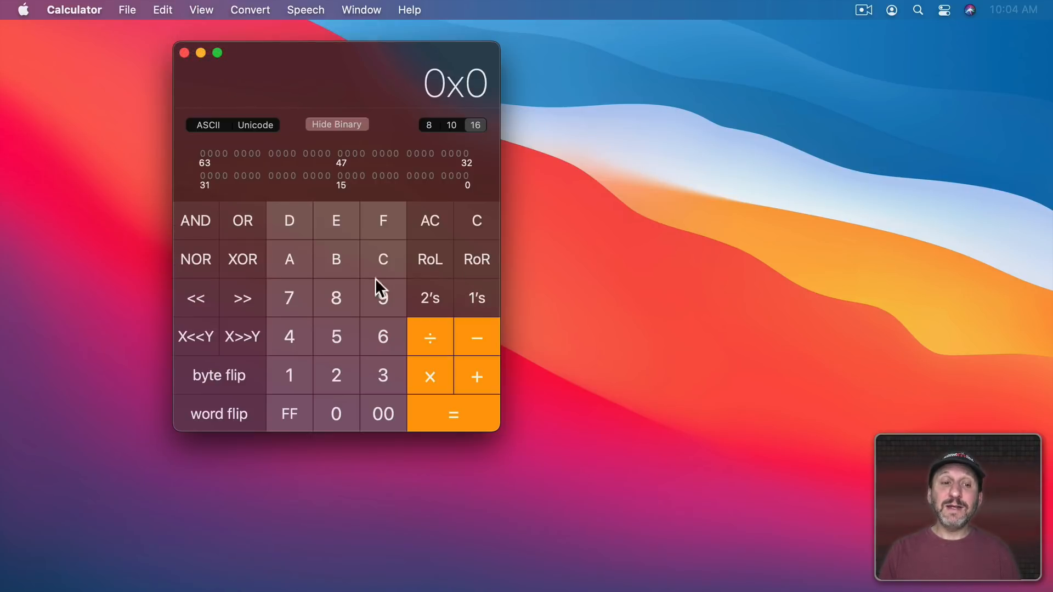
mouse_move(786, 367)
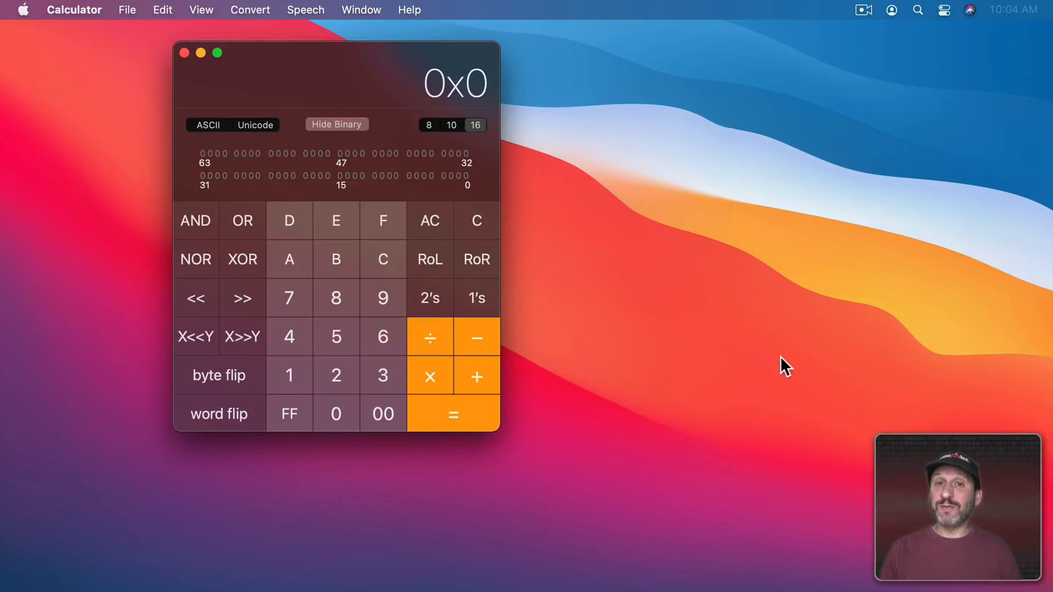
mouse_move(449, 131)
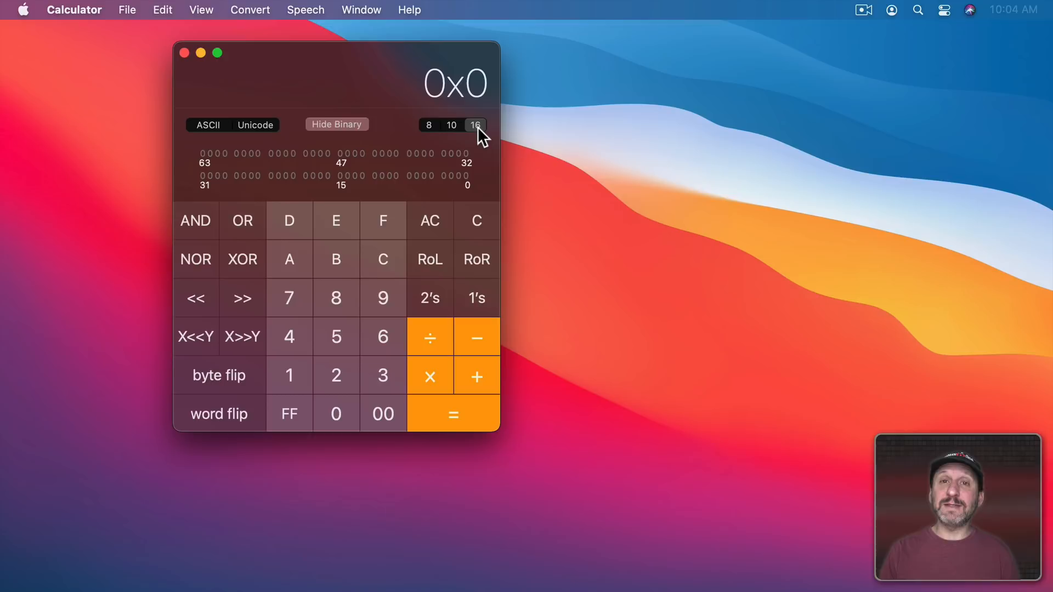
mouse_move(466, 171)
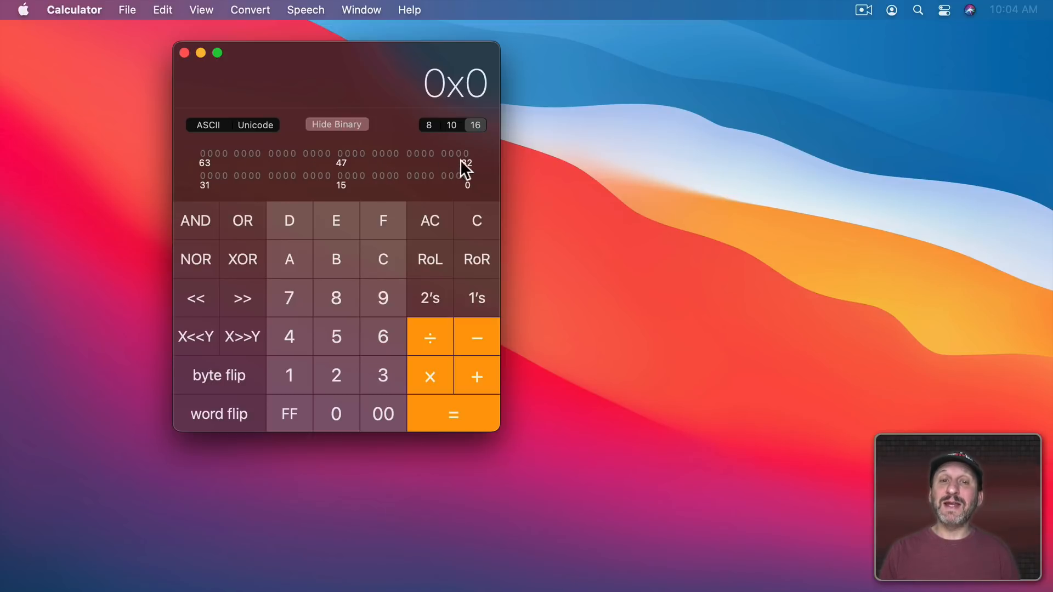
mouse_move(448, 89)
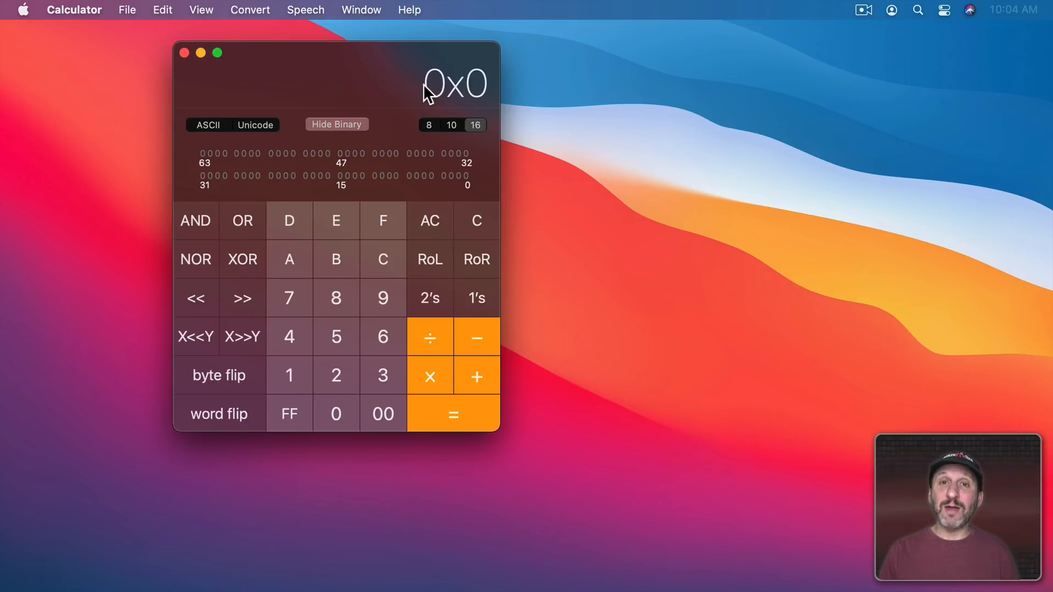
mouse_move(219, 407)
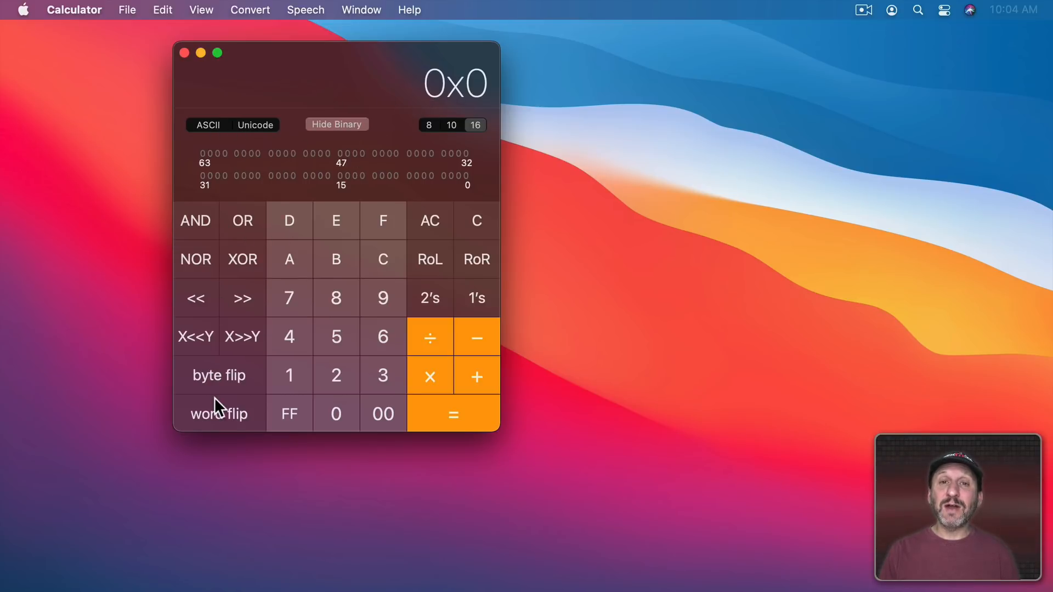
mouse_move(564, 276)
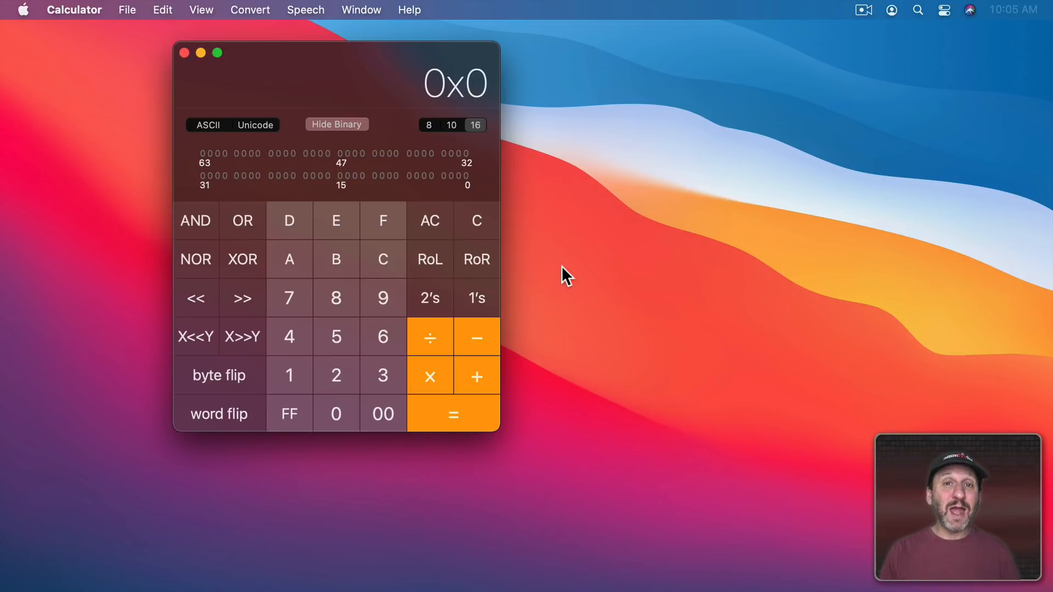
mouse_move(218, 54)
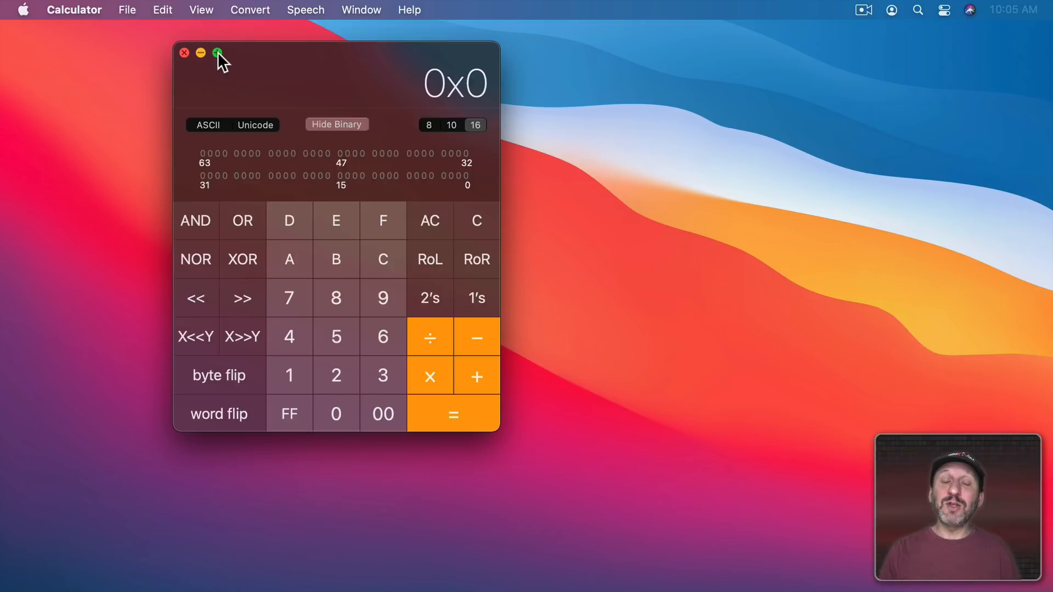
left_click(201, 10)
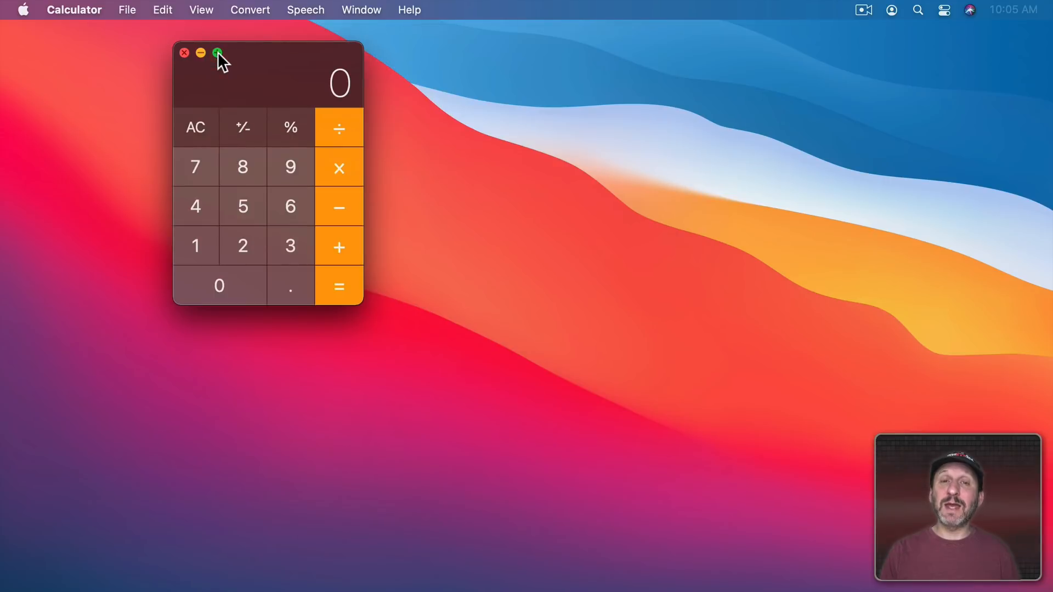
mouse_move(201, 13)
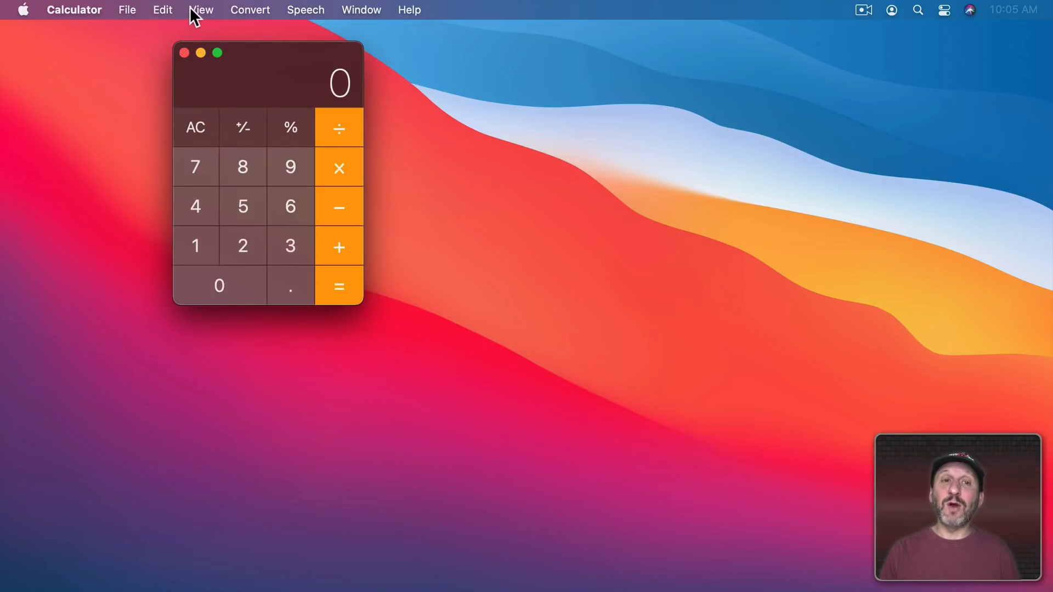
left_click(201, 10)
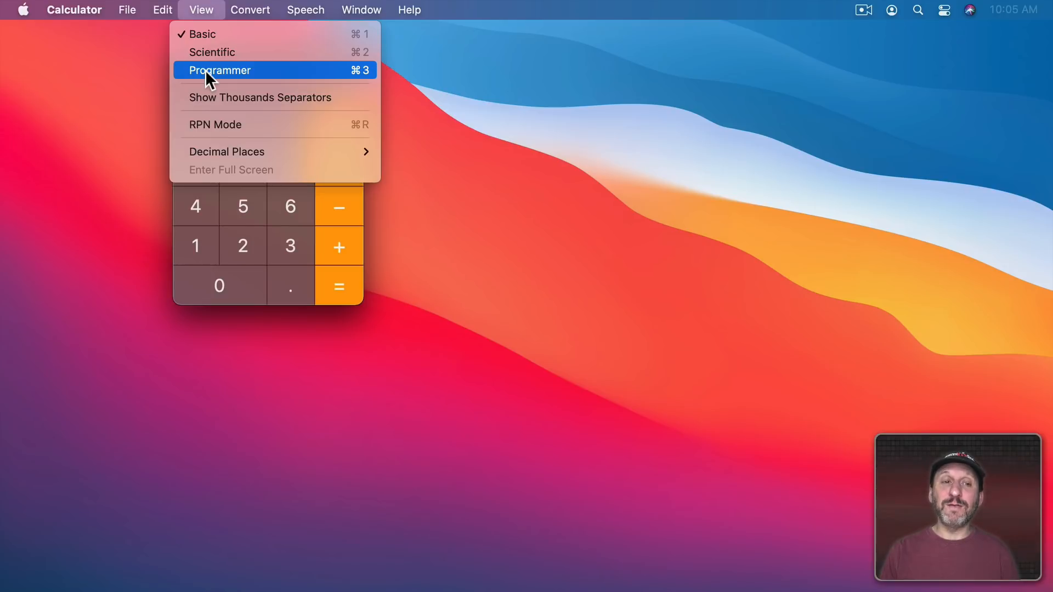
left_click(220, 70)
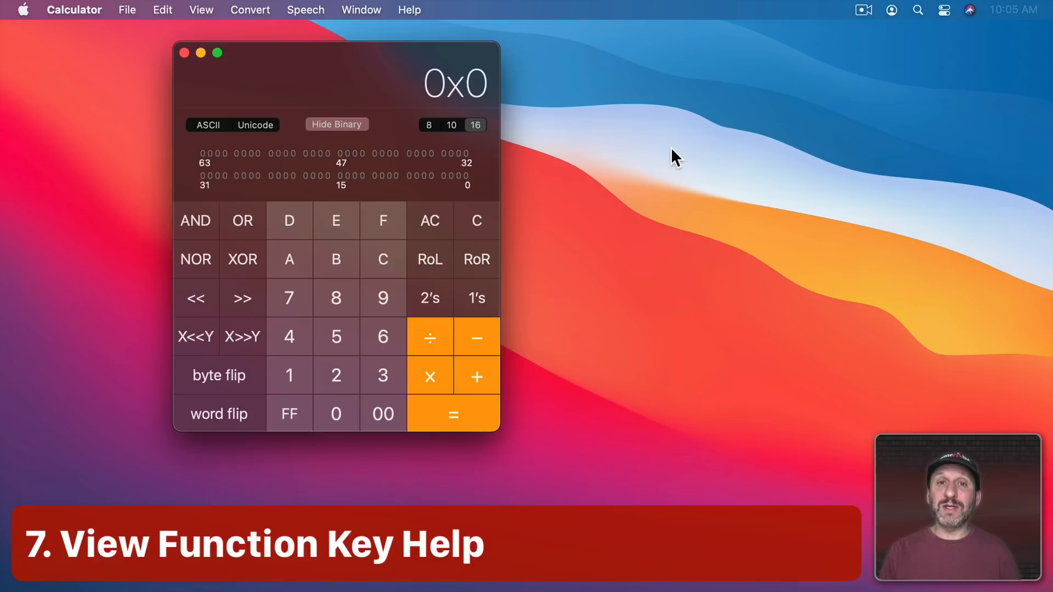
mouse_move(542, 169)
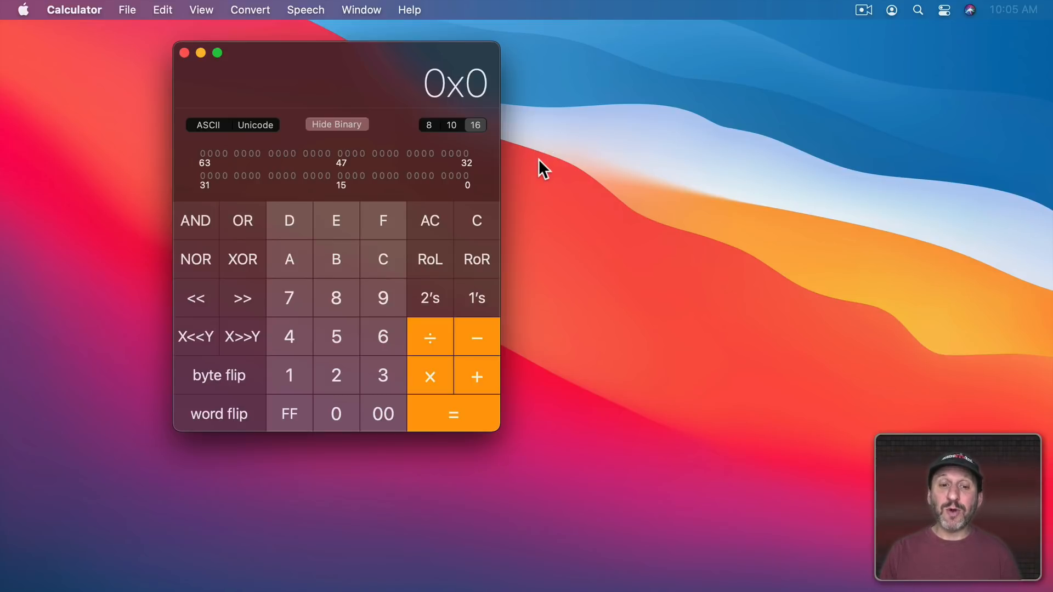
mouse_move(430, 262)
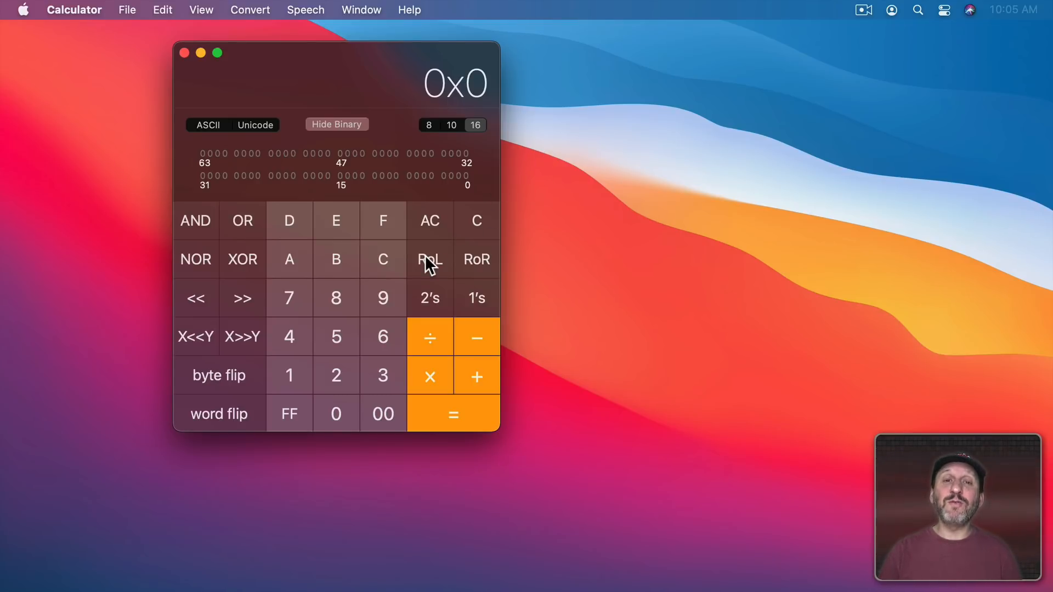
mouse_move(429, 259)
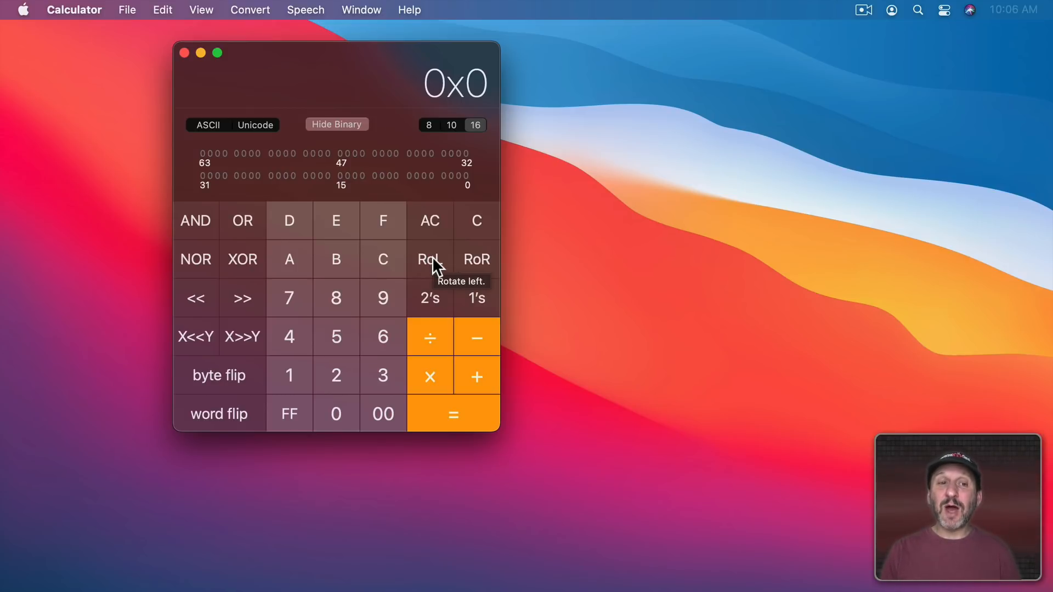
Step: Press Command-2 to go from Programmer to the Scientific layout
key("cmd+2")
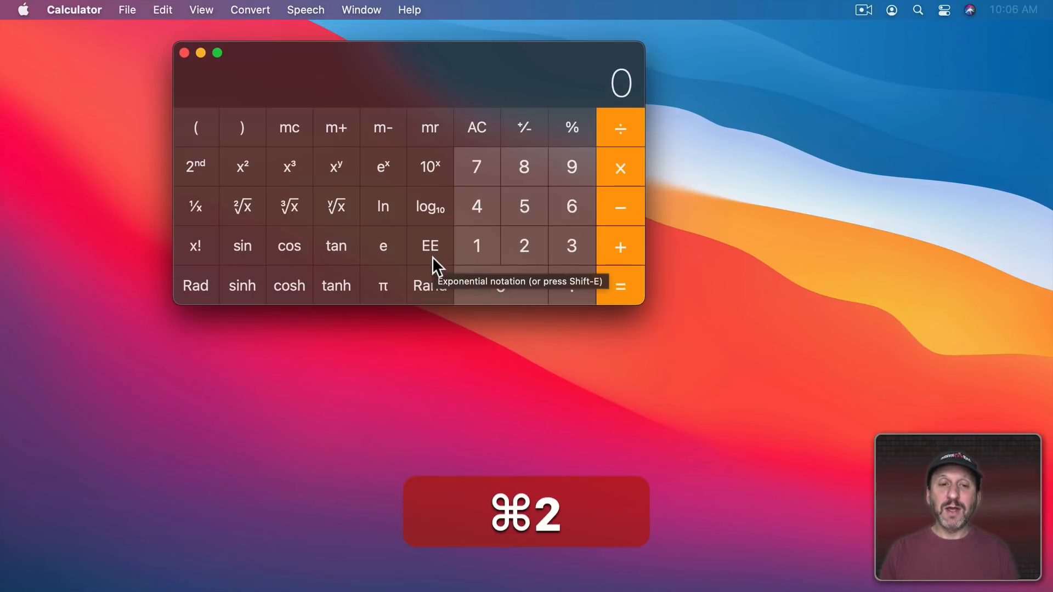
mouse_move(289, 206)
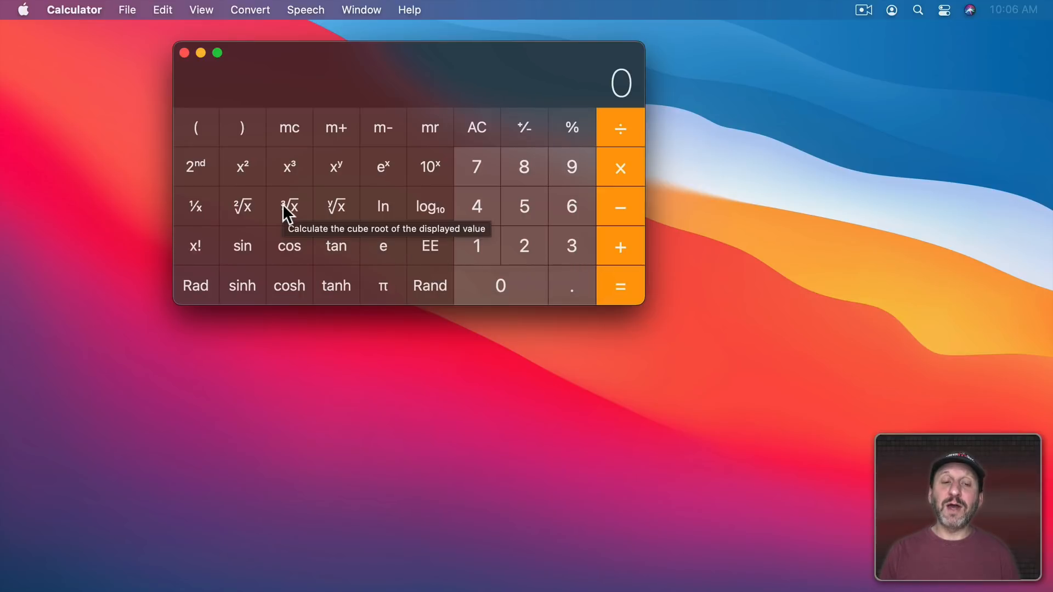
mouse_move(242, 206)
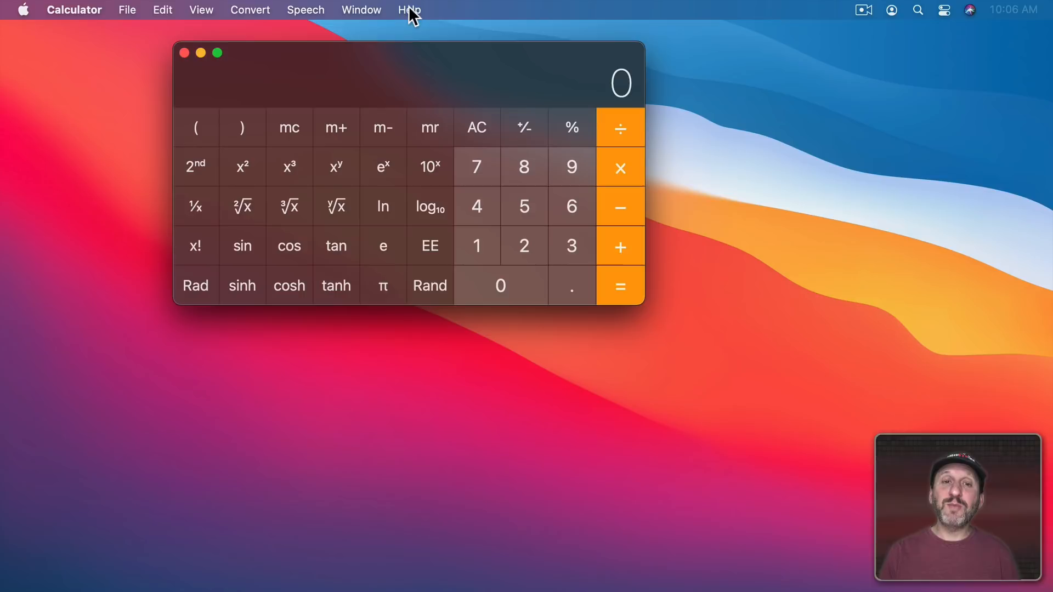
Step: Open the Calculator User Guide from Help and scroll to 'Correct unexpected results'
left_click(409, 9)
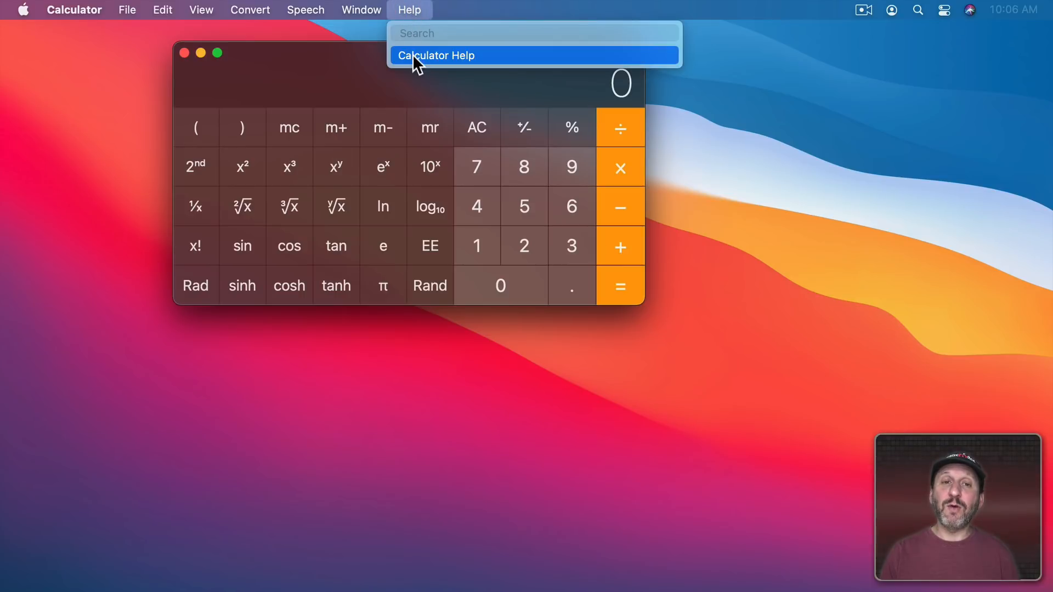
left_click(436, 54)
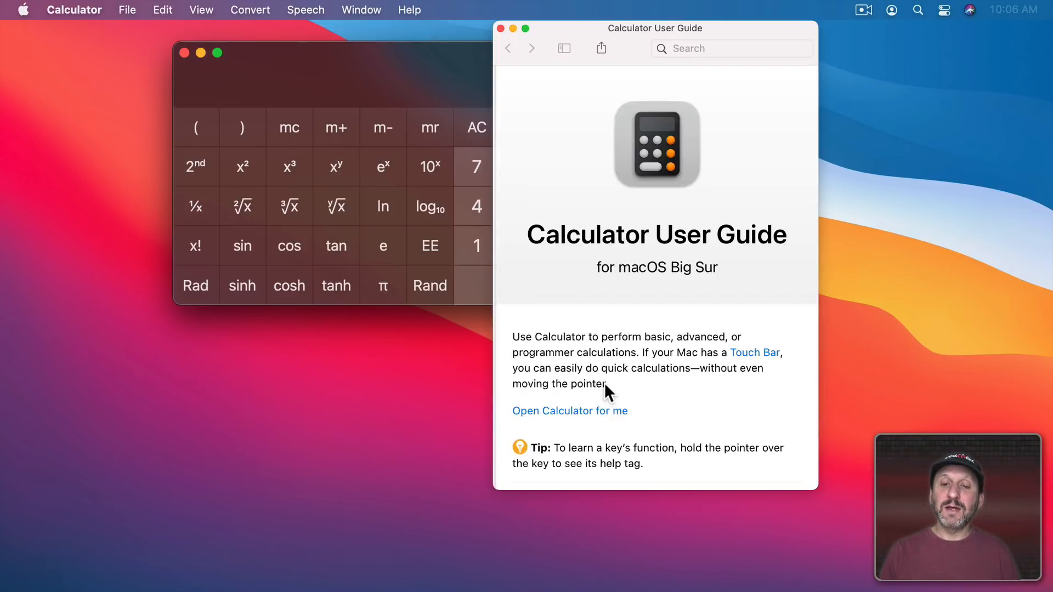
scroll("down", 3)
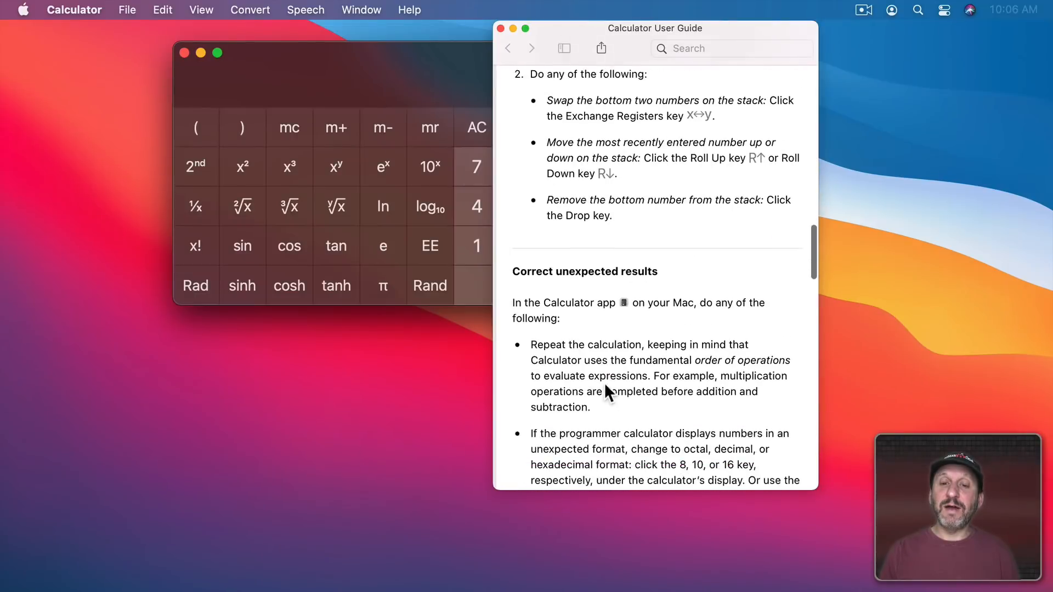
scroll("down", 3)
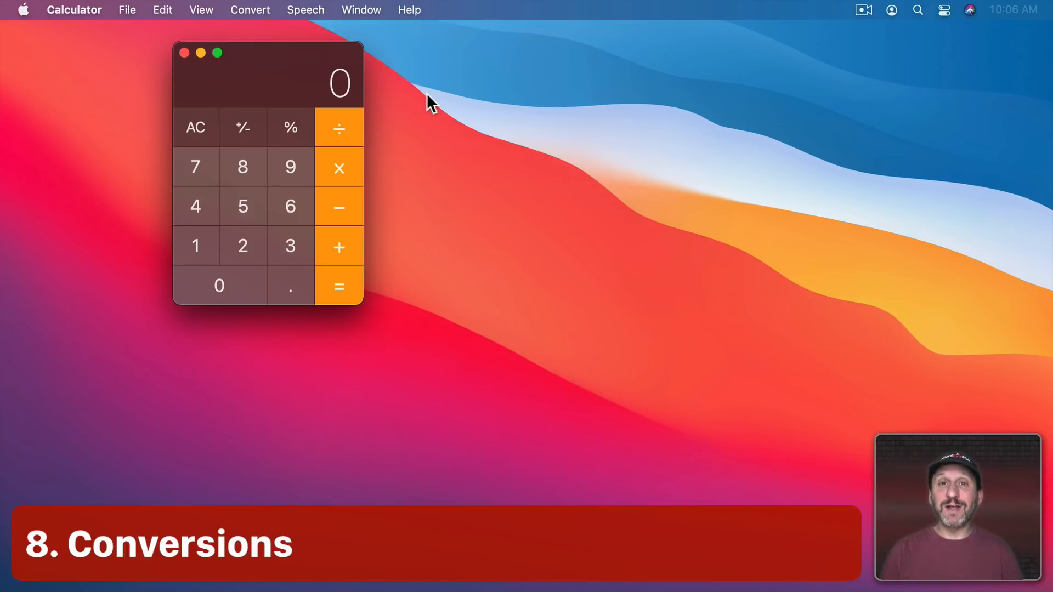
Step: Convert 45 from Feet to Meters with Convert > Length, giving 13.716
left_click(250, 10)
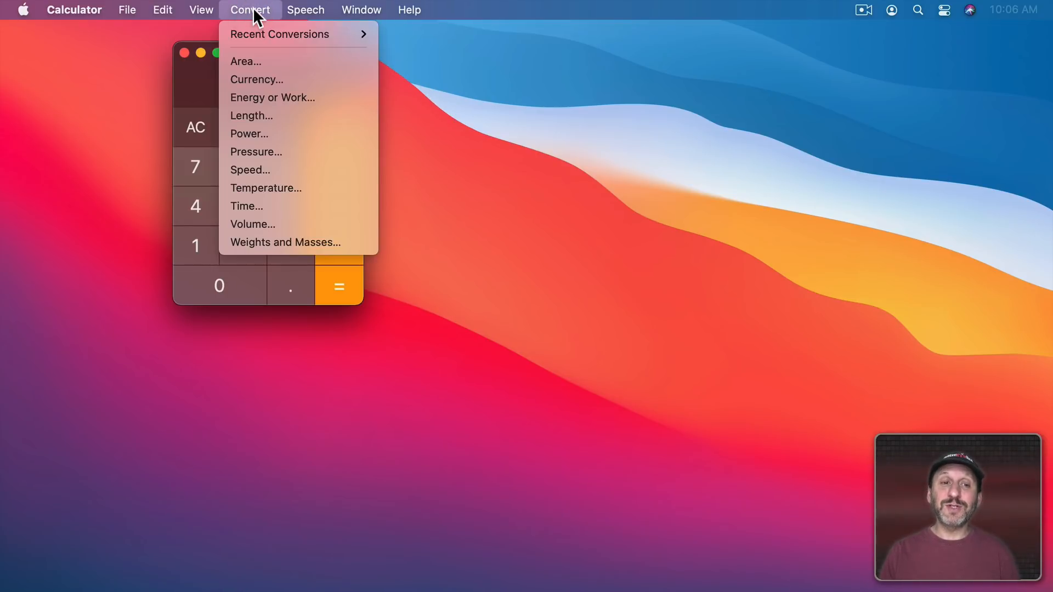
left_click(250, 10)
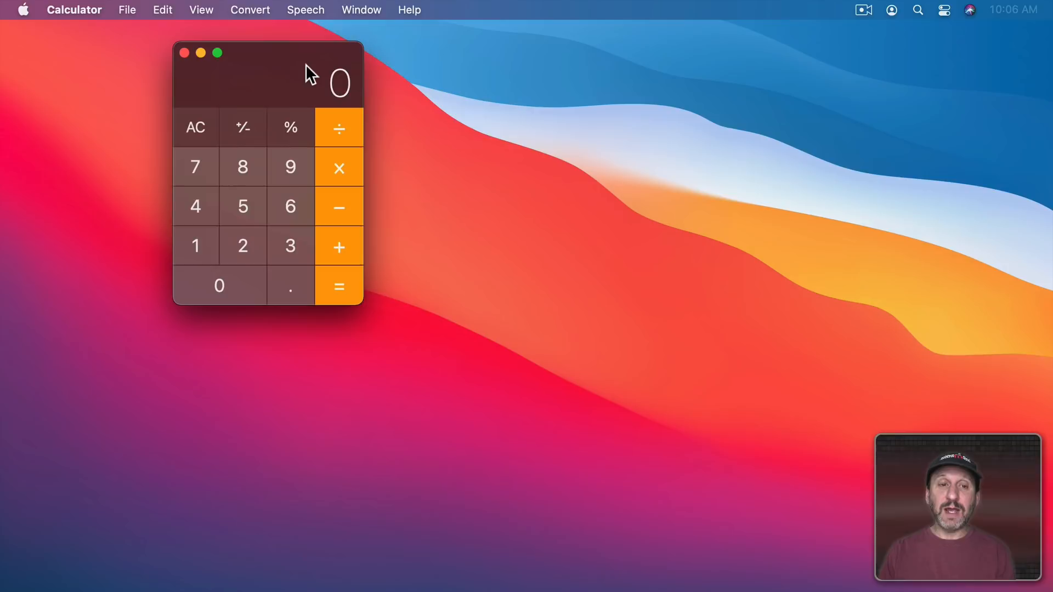
left_click(250, 10)
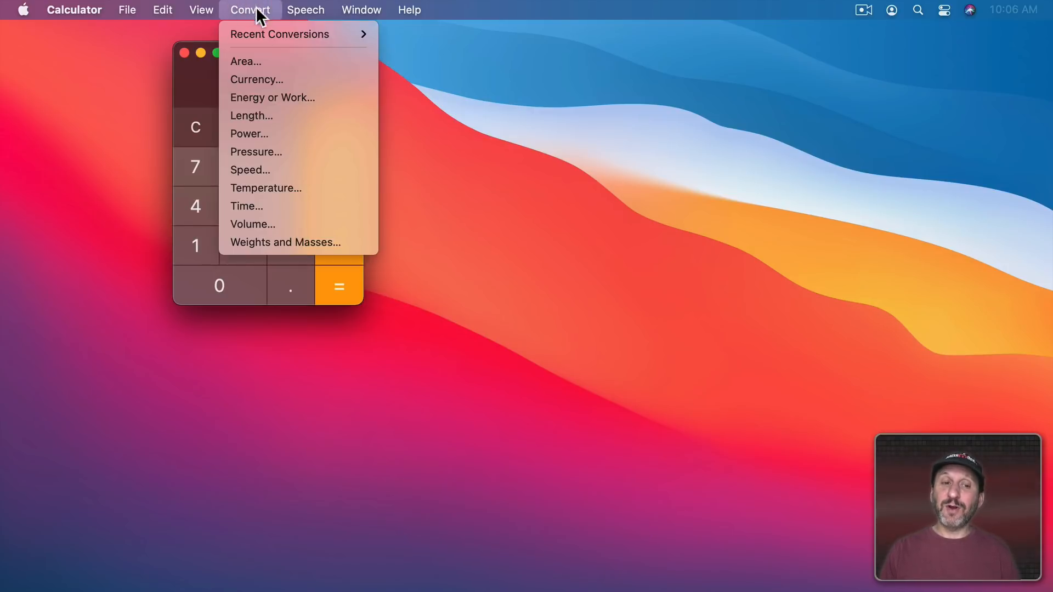
mouse_move(272, 97)
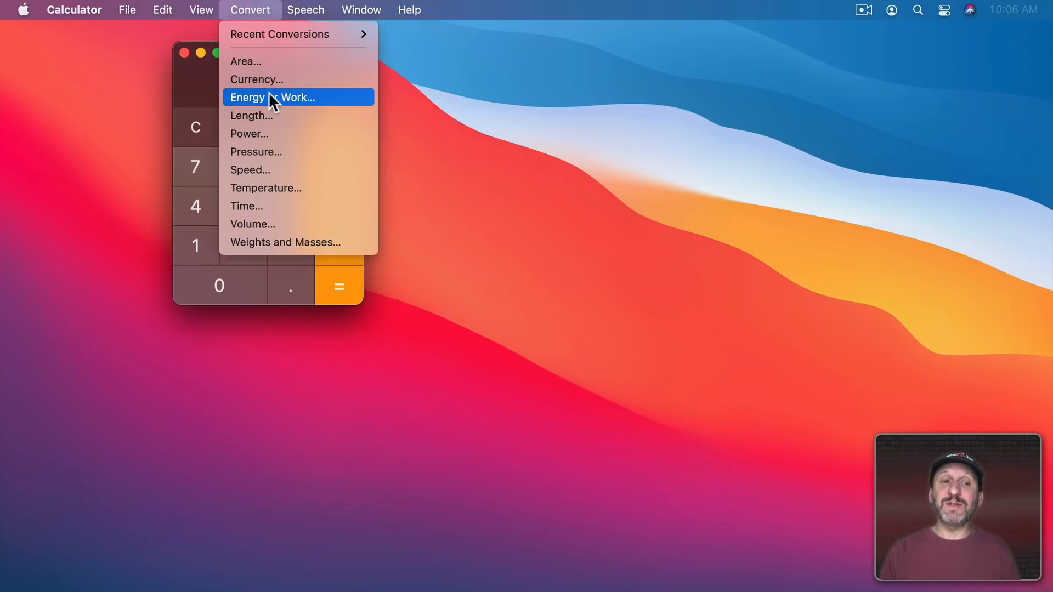
left_click(251, 115)
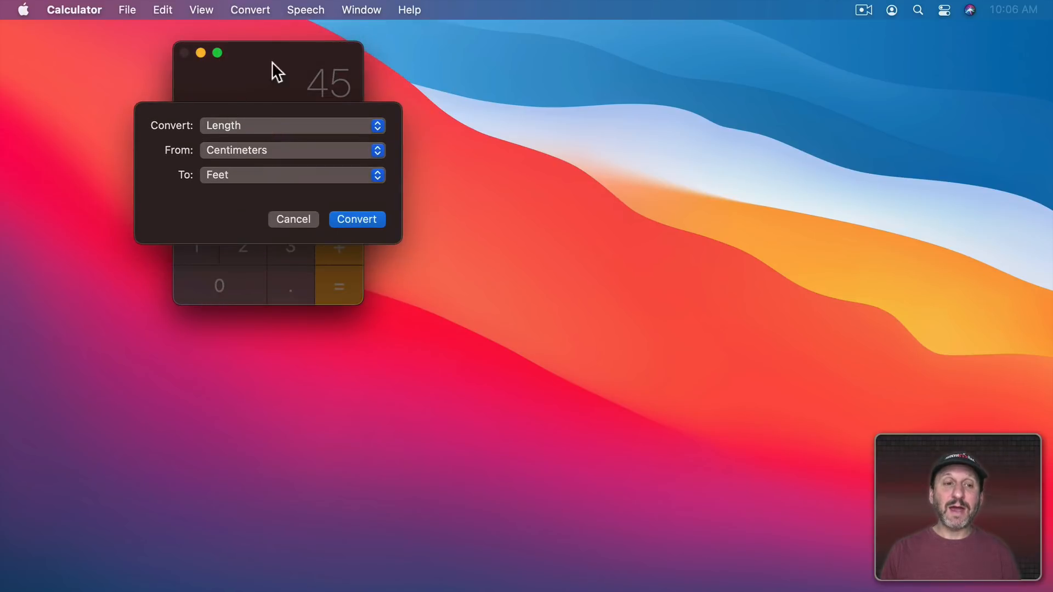
left_click(292, 150)
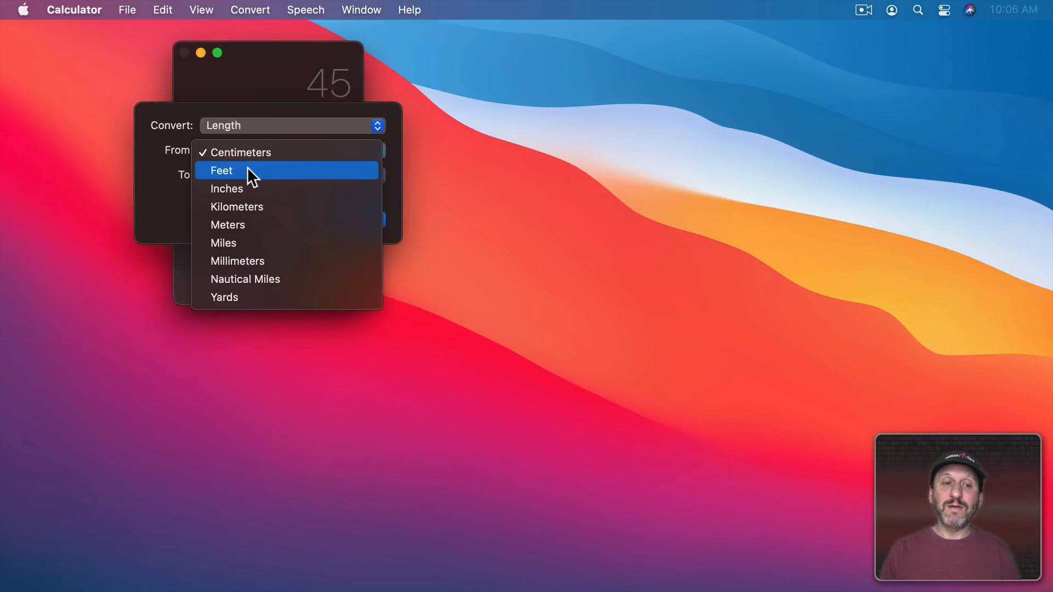
left_click(221, 170)
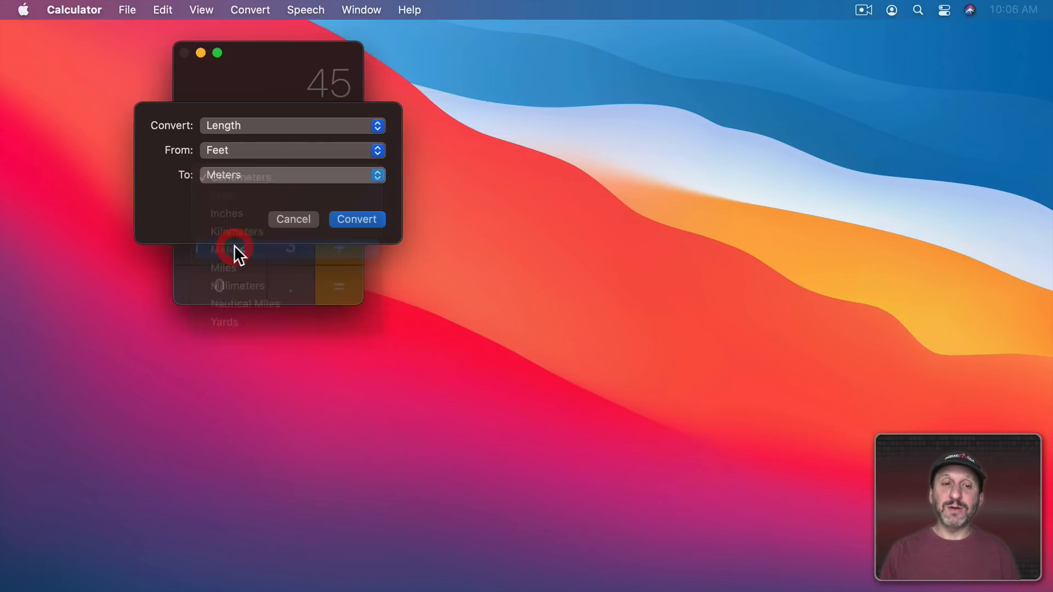
left_click(356, 219)
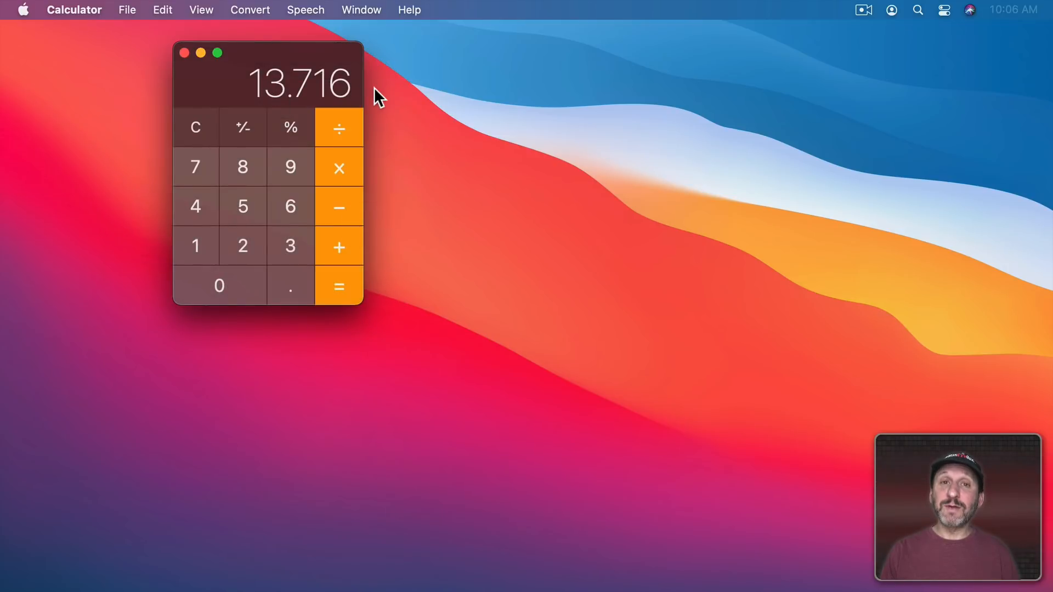
left_click(250, 9)
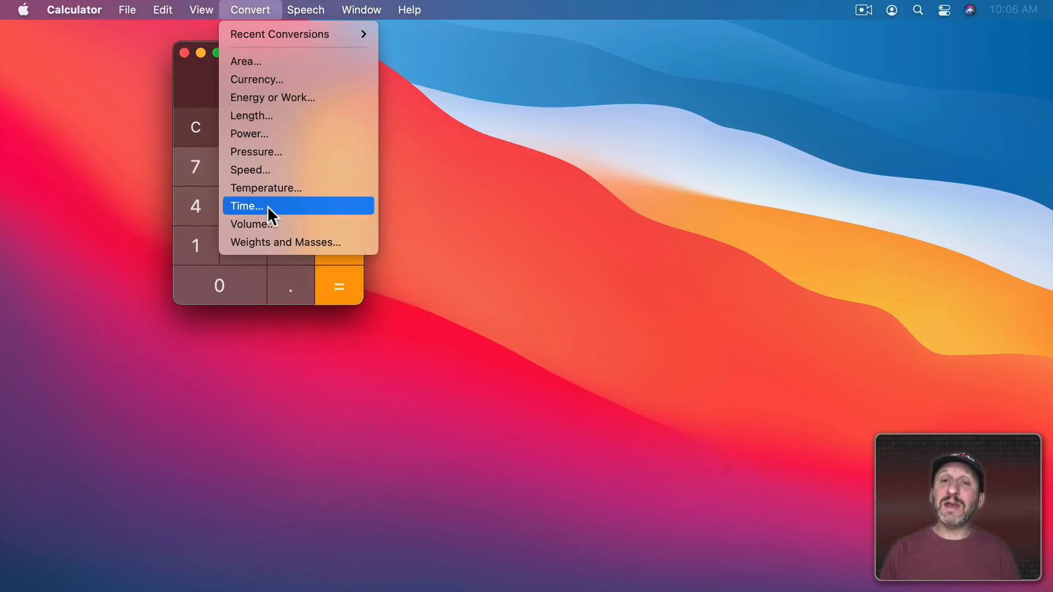
mouse_move(280, 79)
type("1")
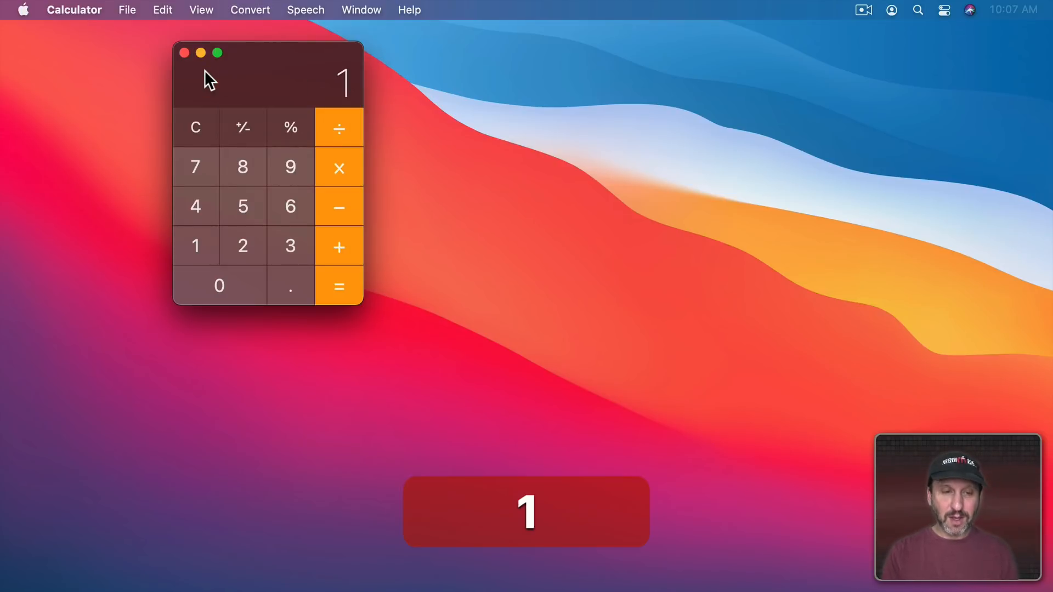
Step: Run Convert > Currency from US Dollar to Japanese Yen, turning 1 into 108.945
left_click(250, 9)
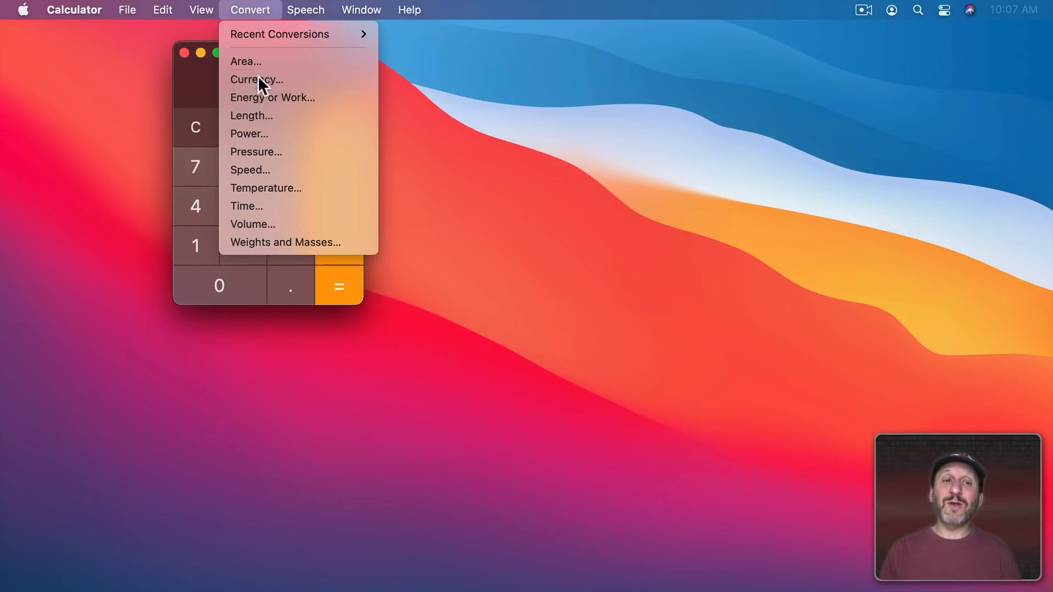
left_click(256, 79)
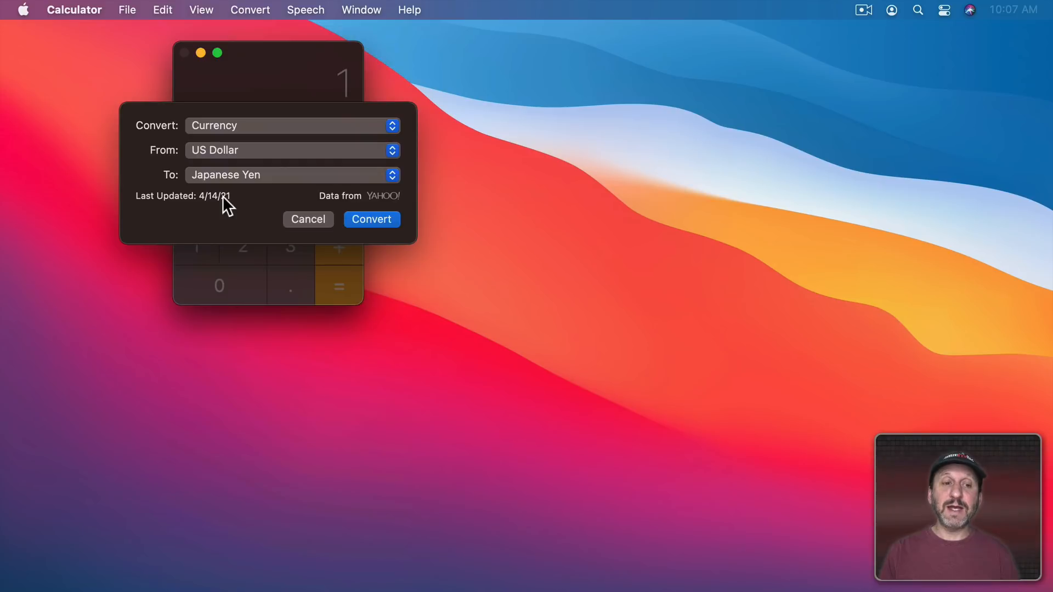
mouse_move(388, 207)
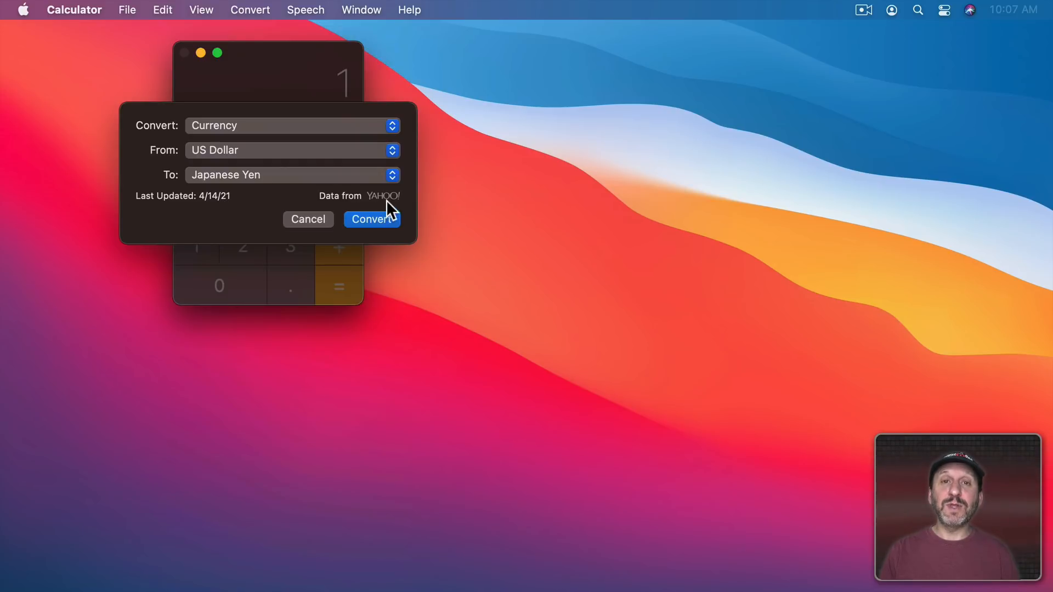
left_click(371, 218)
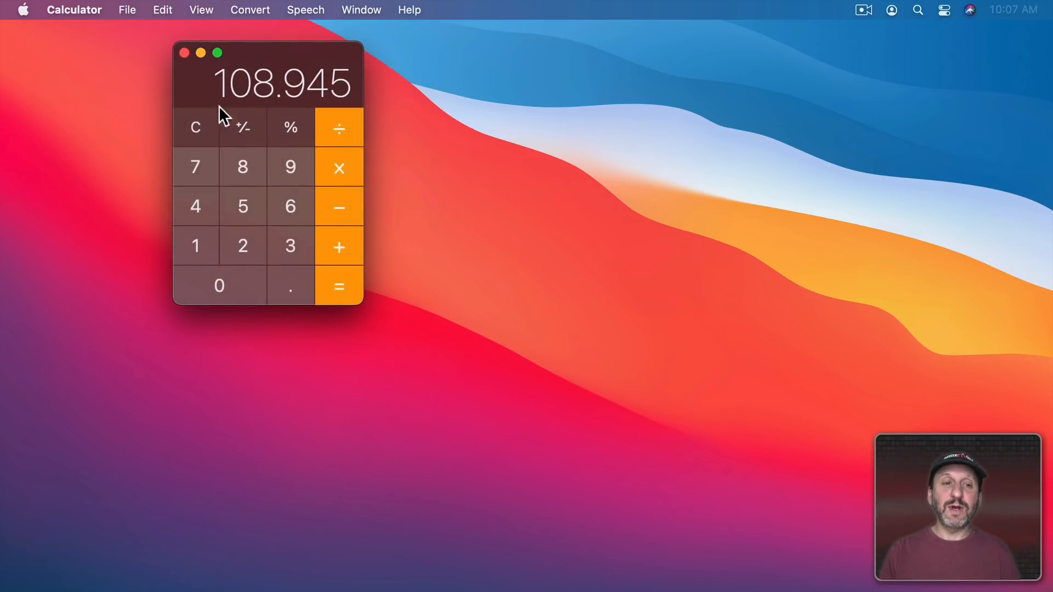
left_click(250, 9)
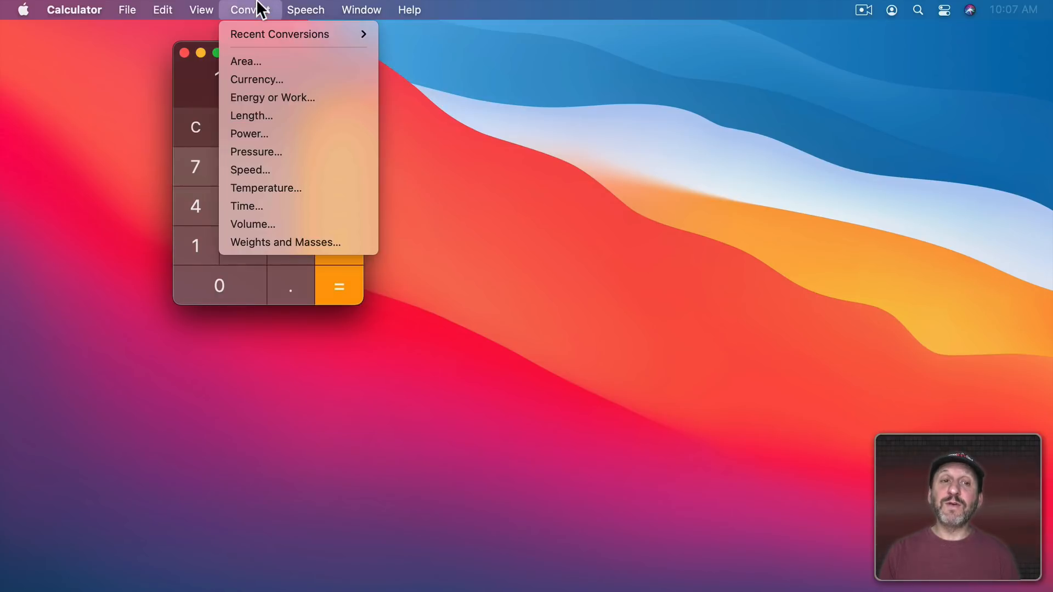
mouse_move(279, 34)
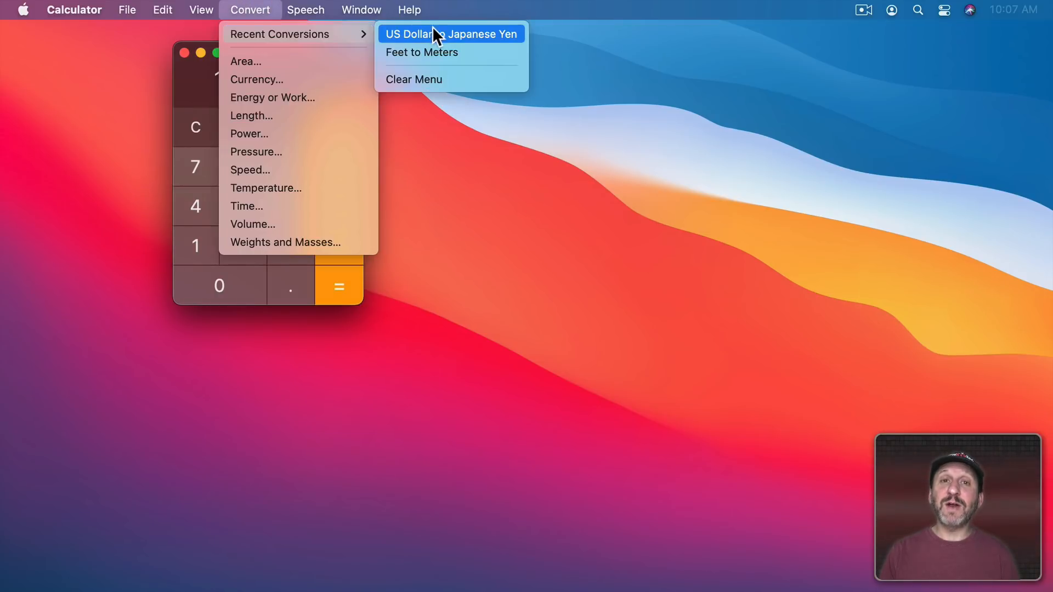
mouse_move(277, 205)
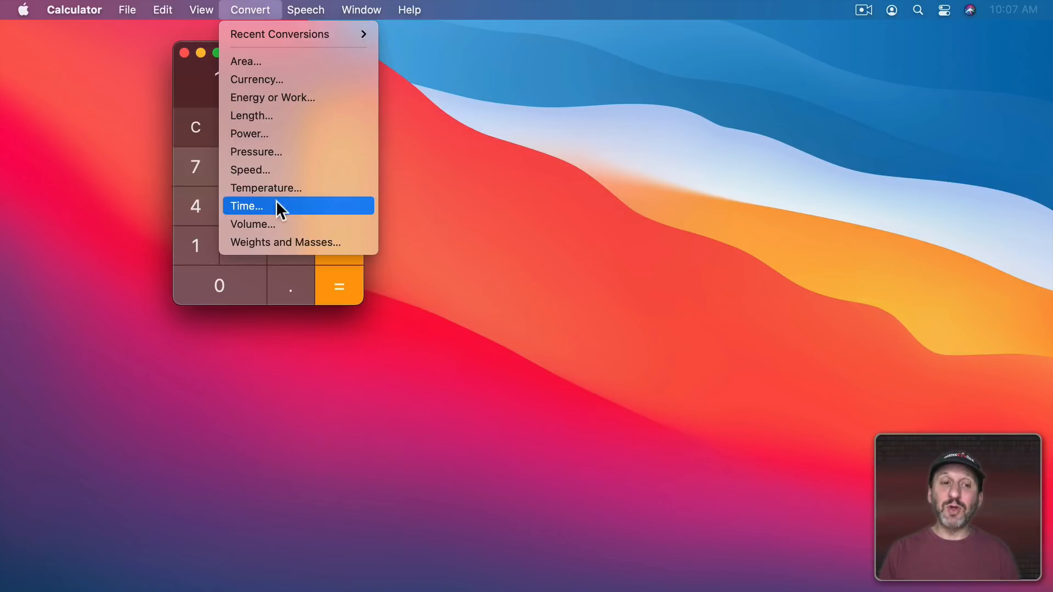
mouse_move(278, 60)
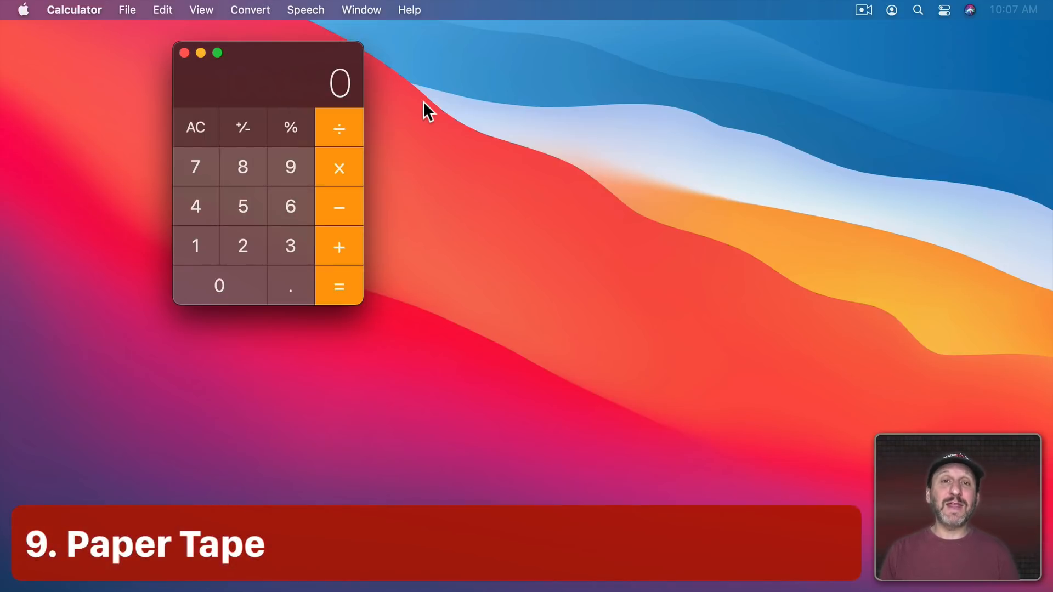
mouse_move(413, 100)
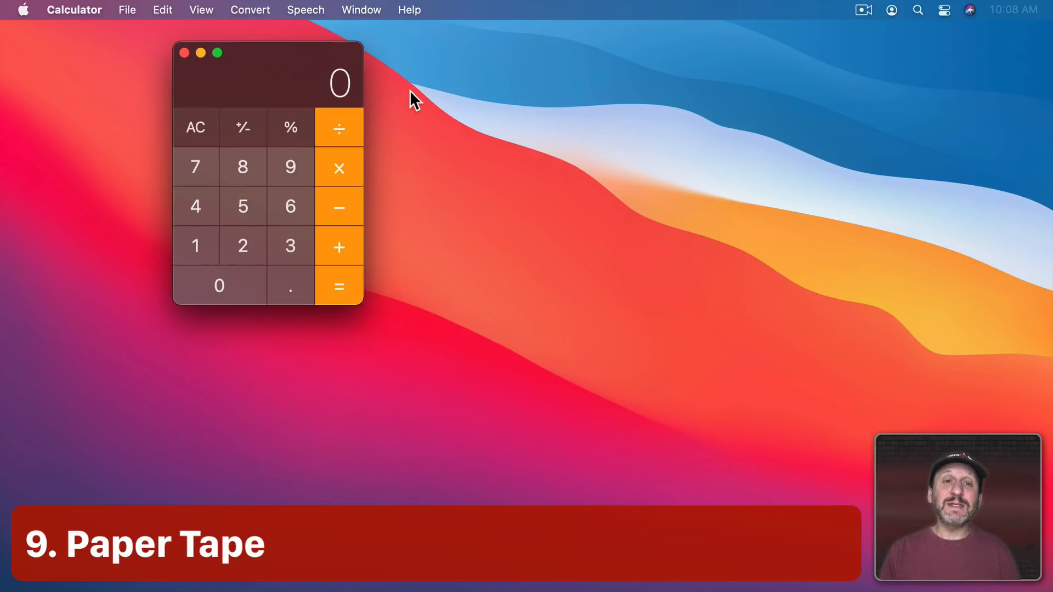
Step: Show the Paper Tape window and log 45 × 8 = 360 and 7 − 5 = 2
left_click(362, 10)
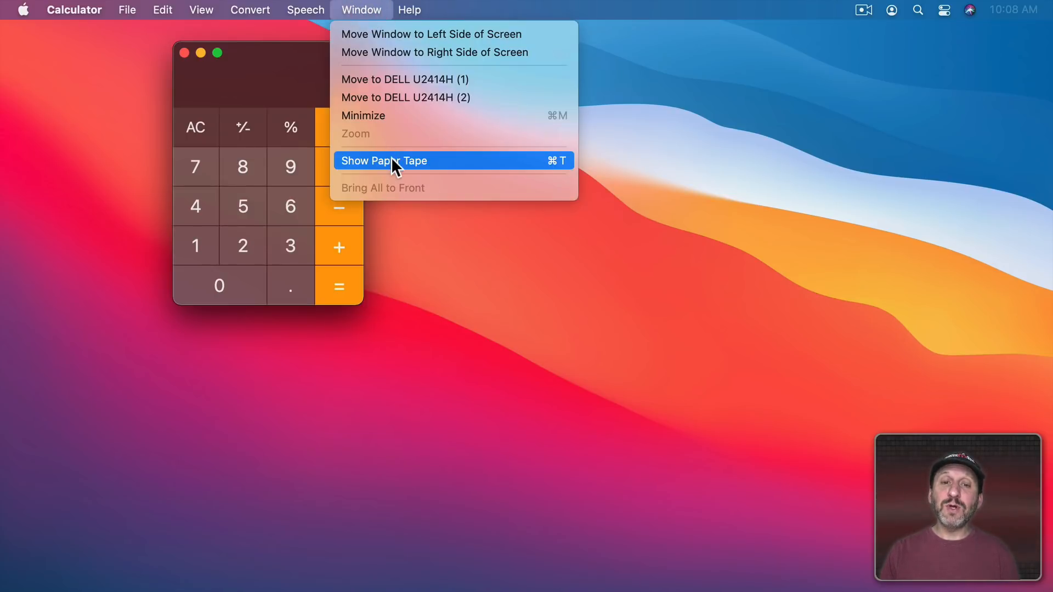
left_click(384, 161)
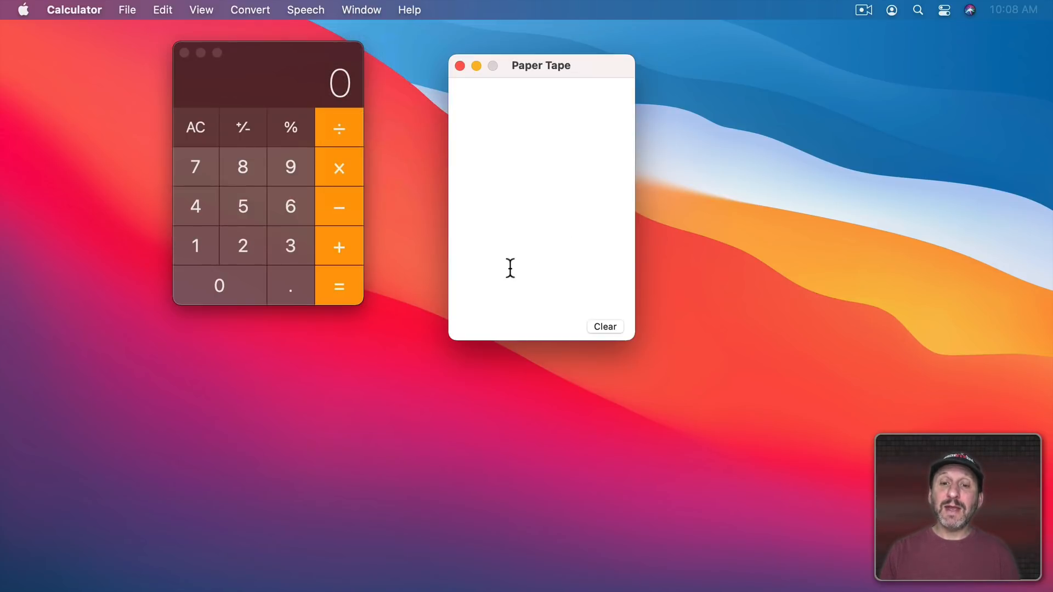
mouse_move(224, 257)
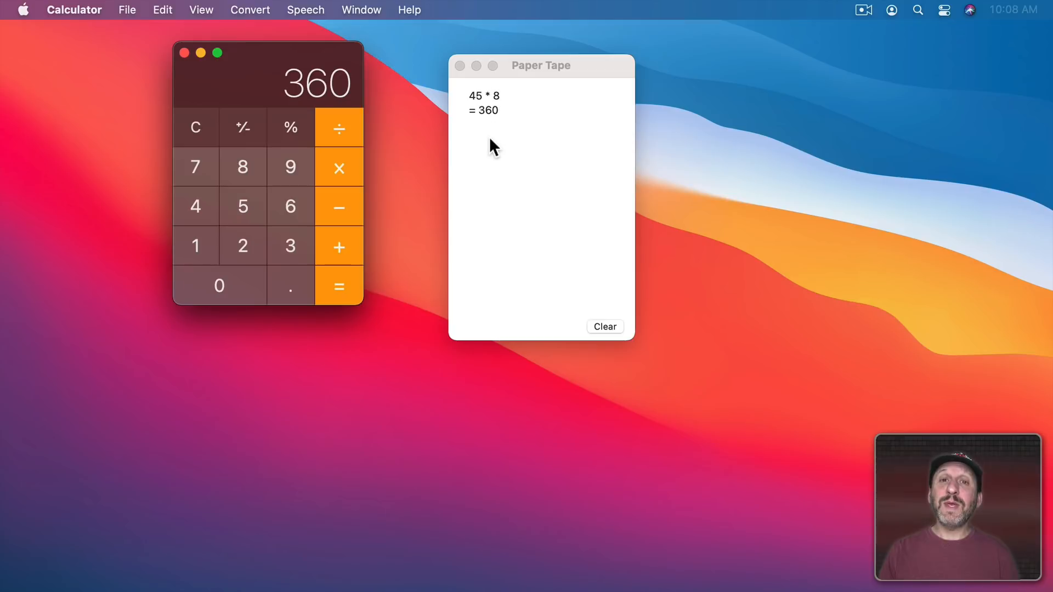
left_click(196, 167)
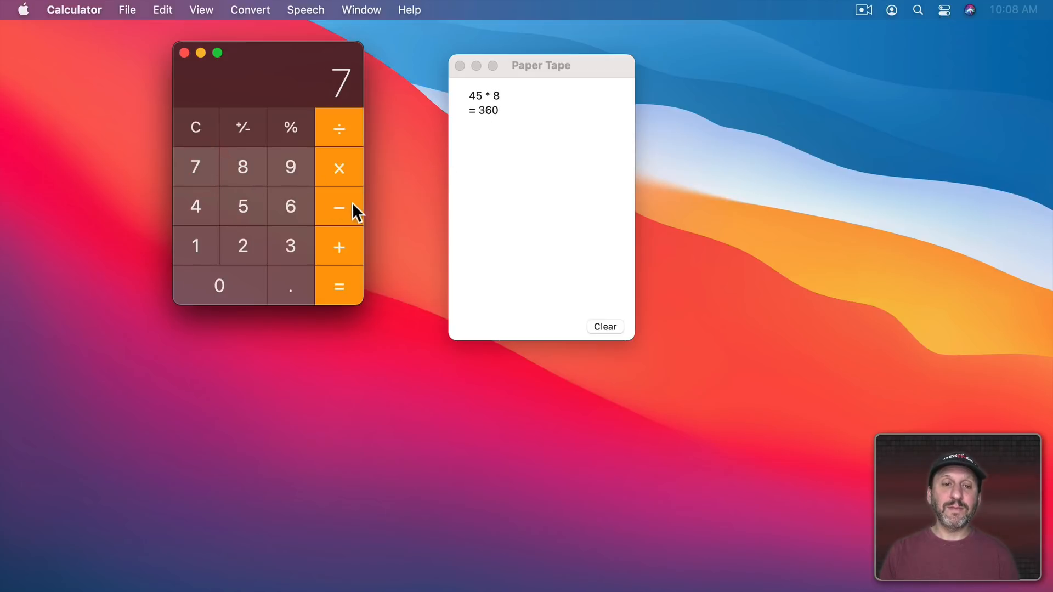
left_click(242, 206)
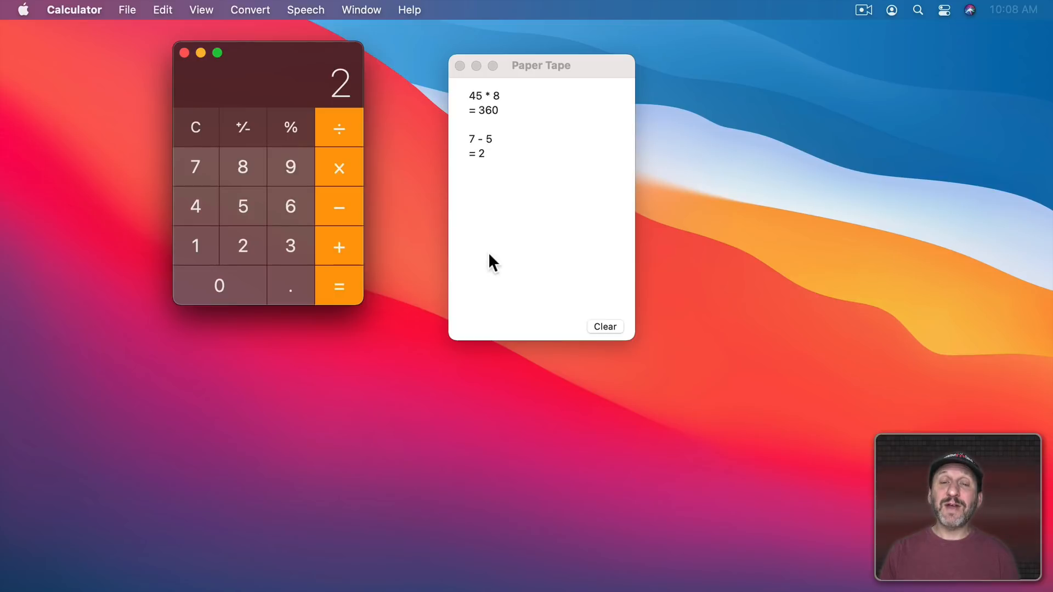
mouse_move(497, 213)
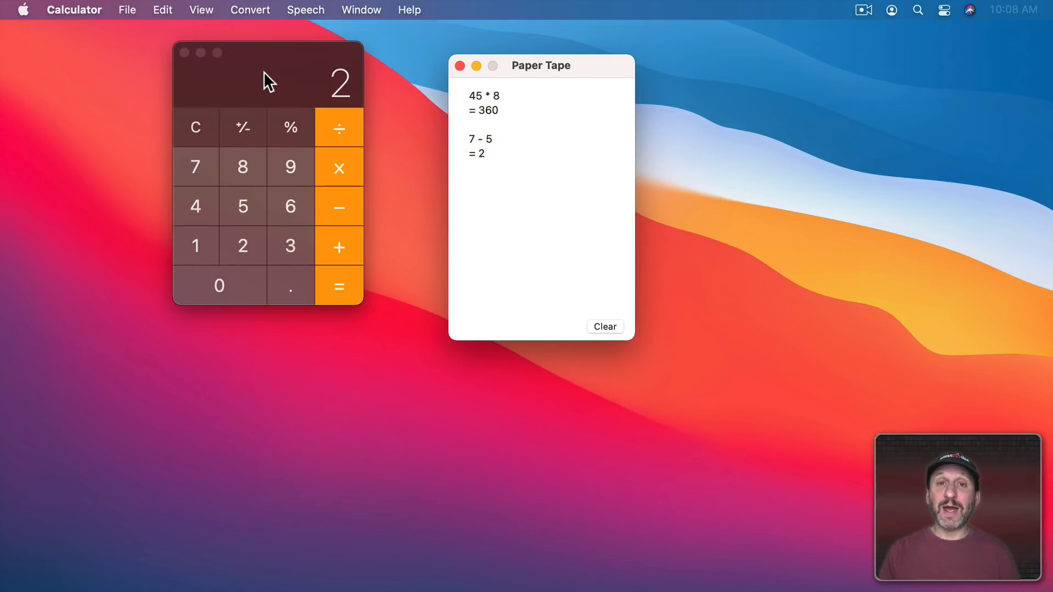
left_click(127, 10)
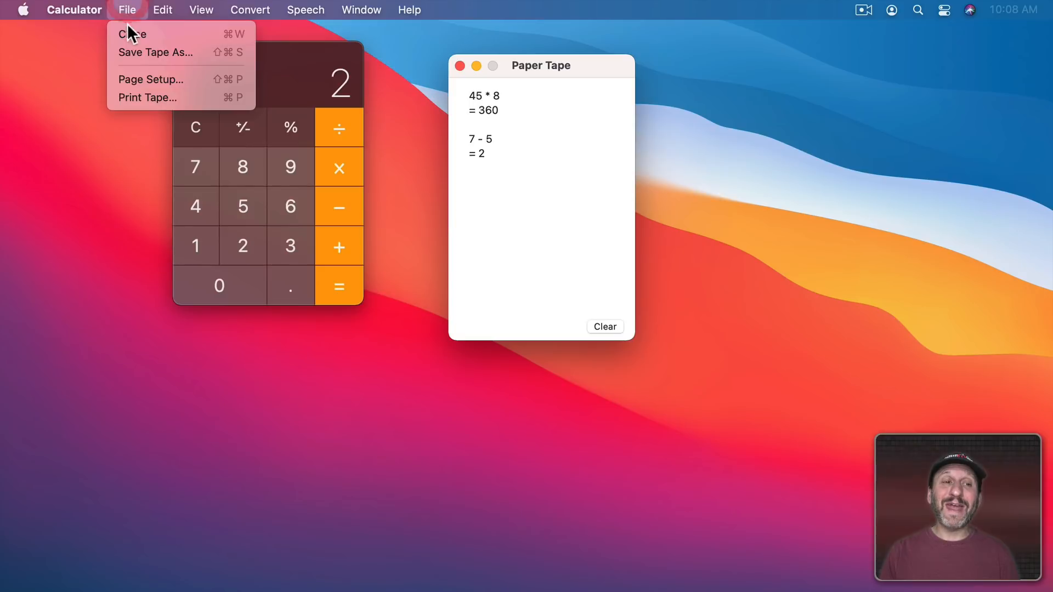
left_click(147, 98)
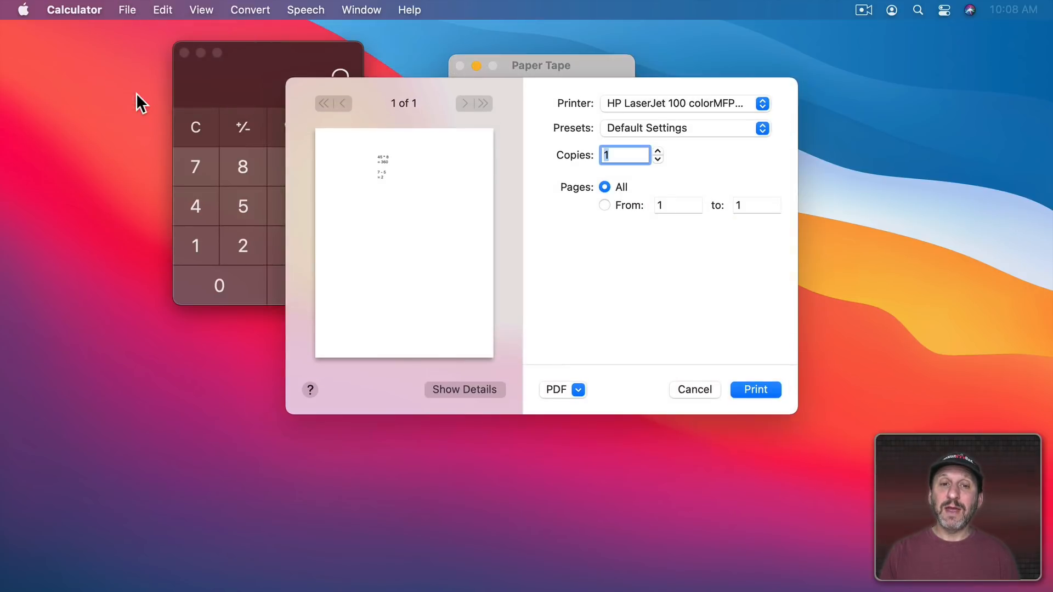
left_click(562, 389)
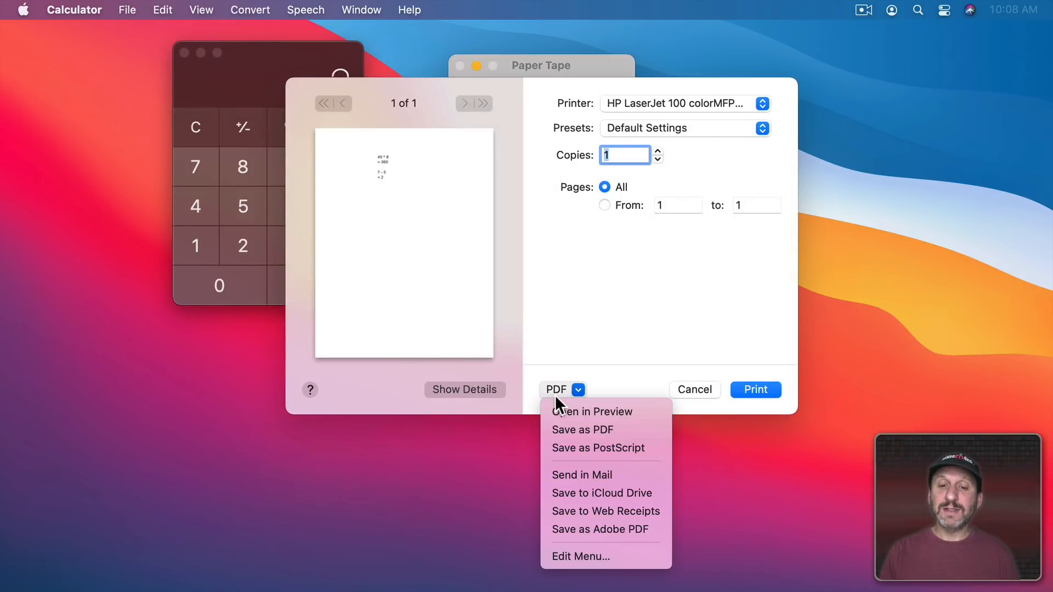
left_click(693, 390)
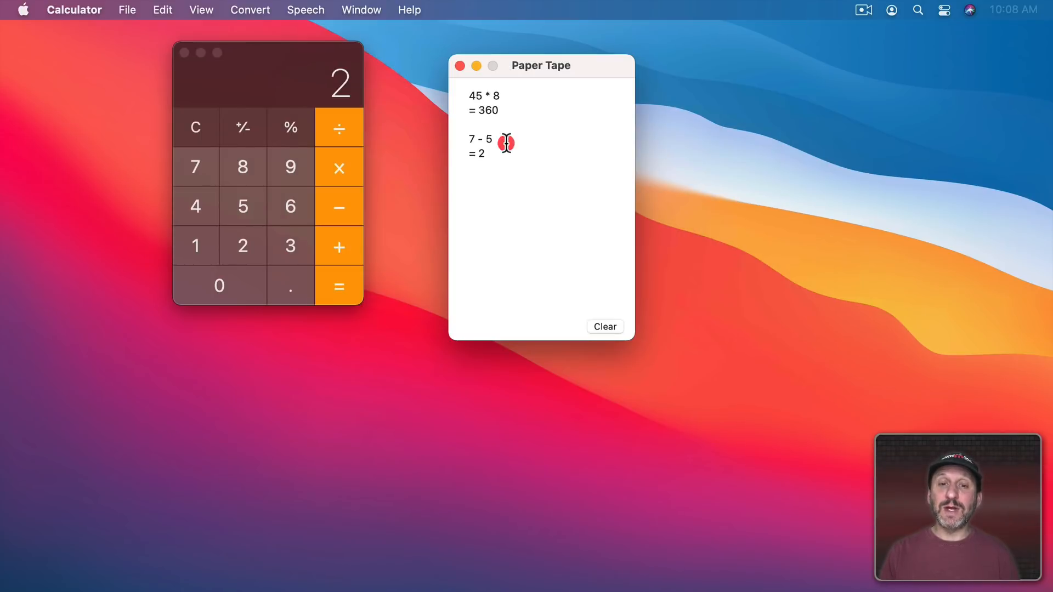
Step: Select all paper tape text and clear the tape
key("cmd+a")
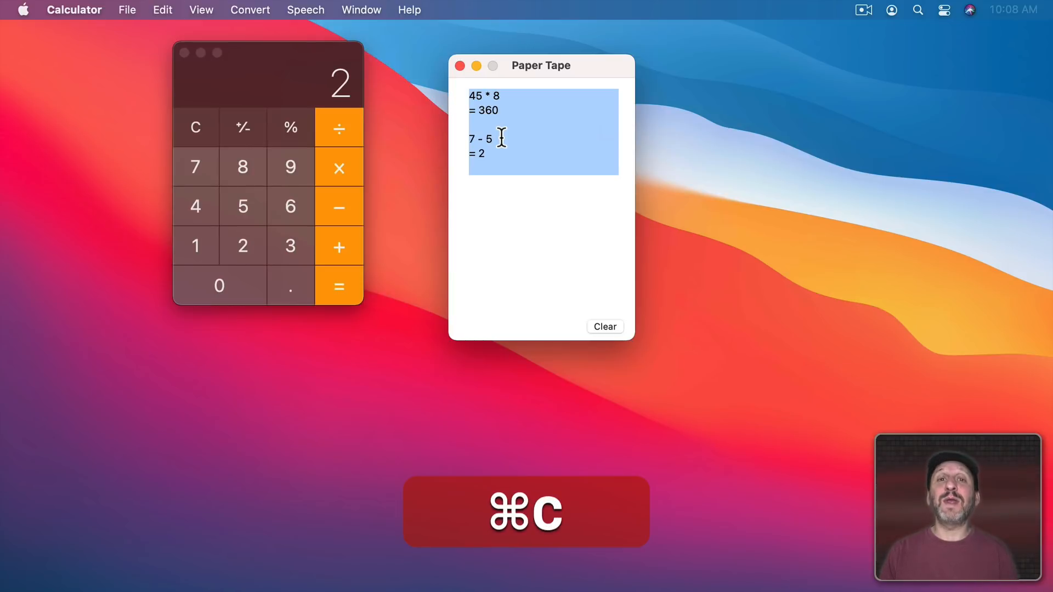
left_click(603, 326)
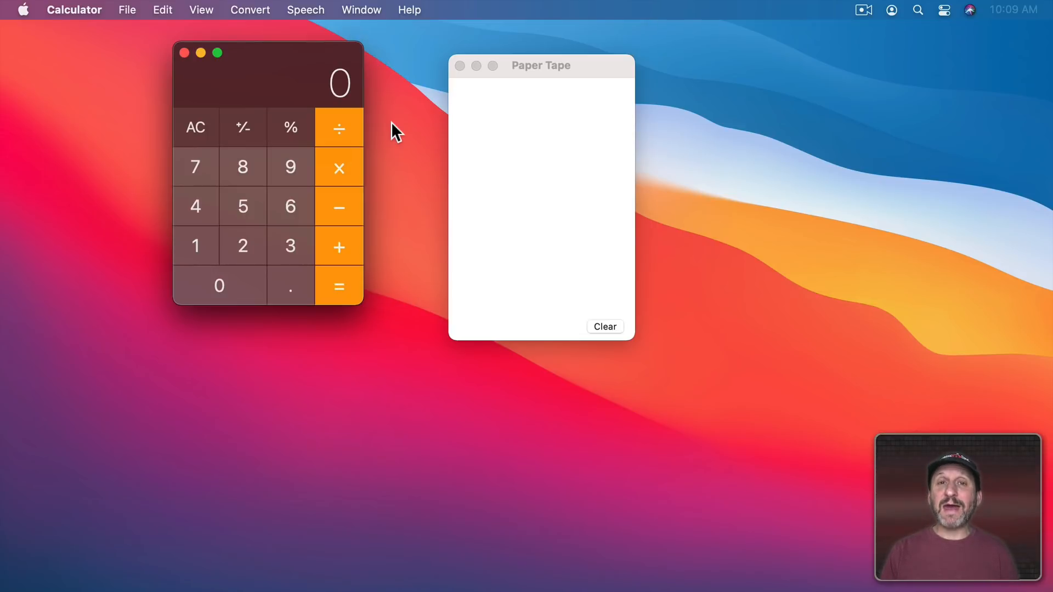
mouse_move(234, 30)
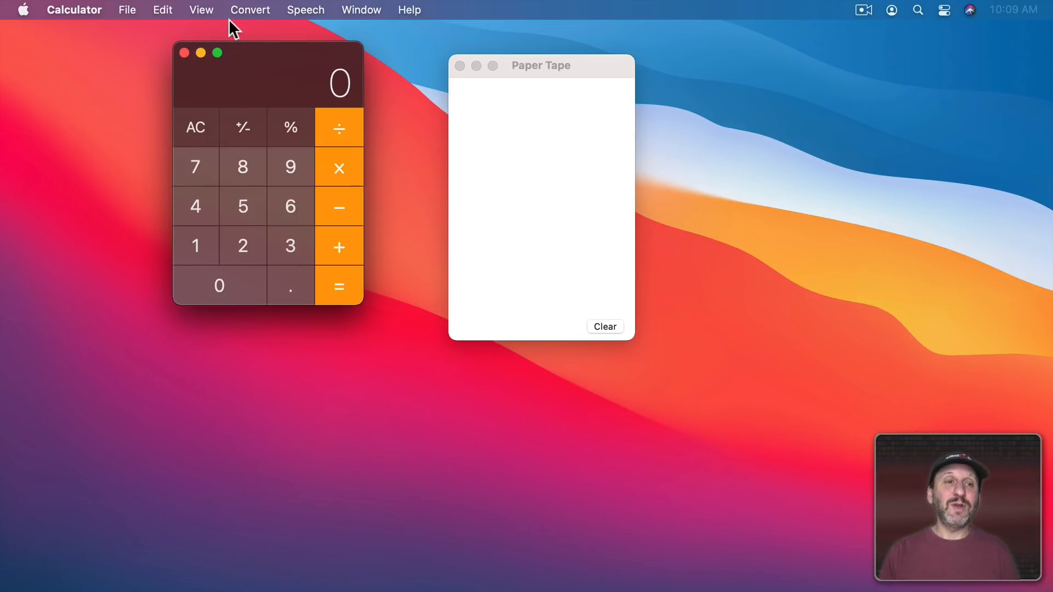
Step: Turn on RPN mode and multiply 4 by 5 on the stack to get 20
left_click(200, 9)
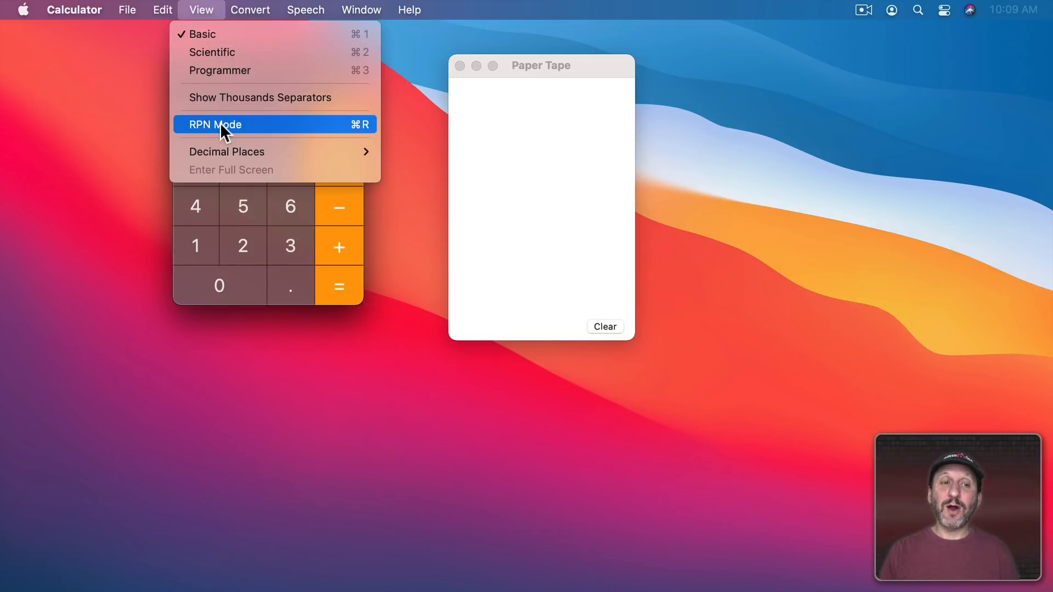
left_click(215, 125)
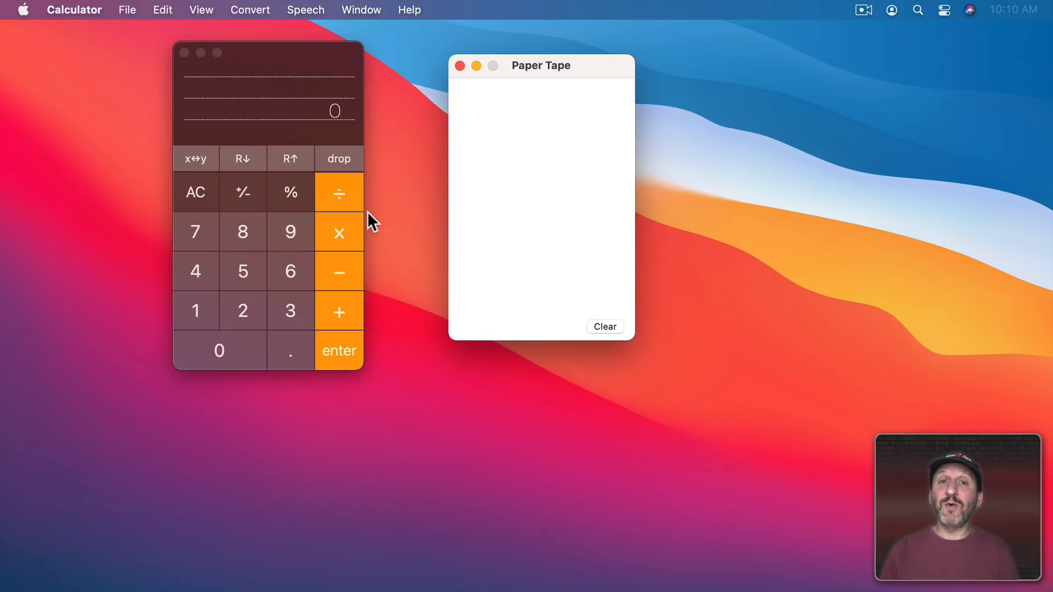
mouse_move(296, 312)
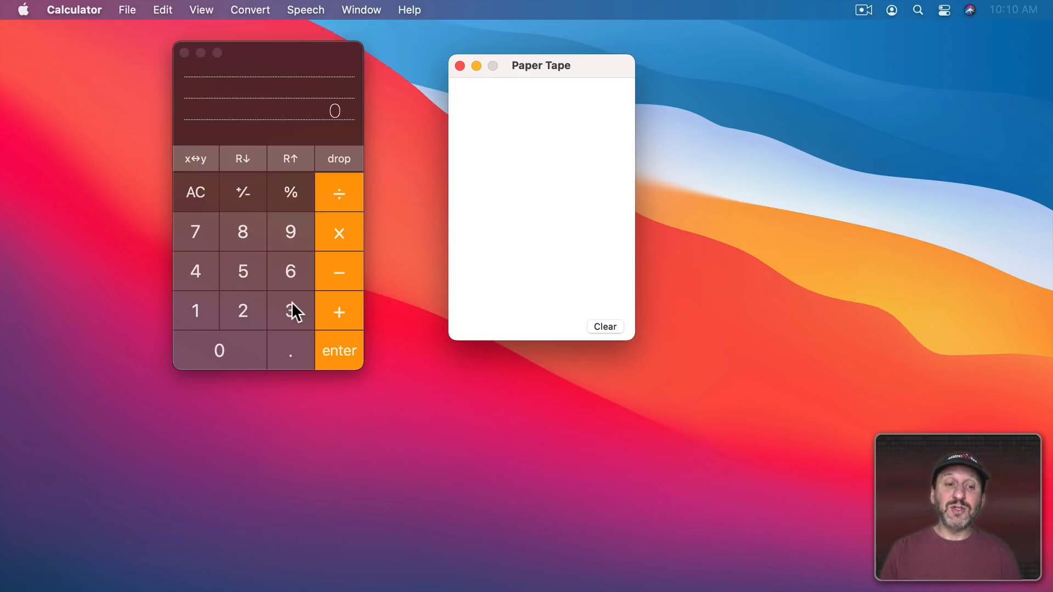
left_click(242, 311)
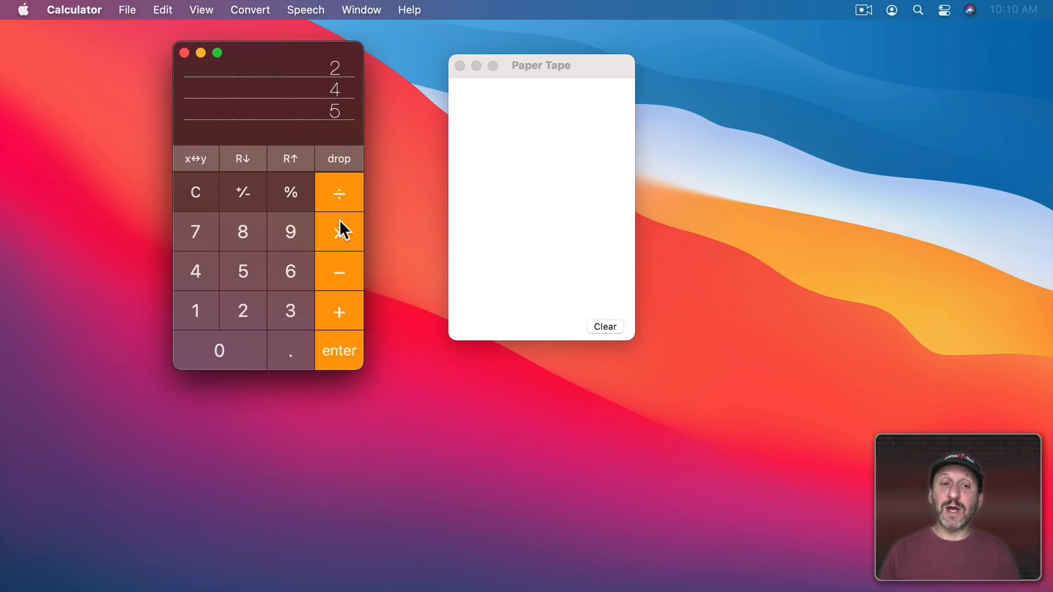
left_click(338, 230)
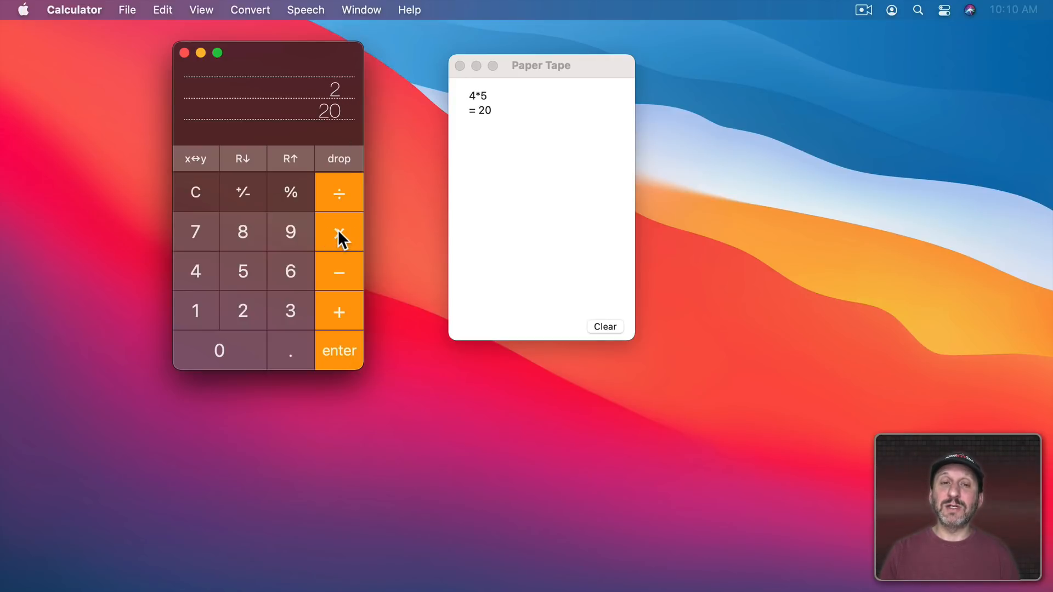
left_click(338, 311)
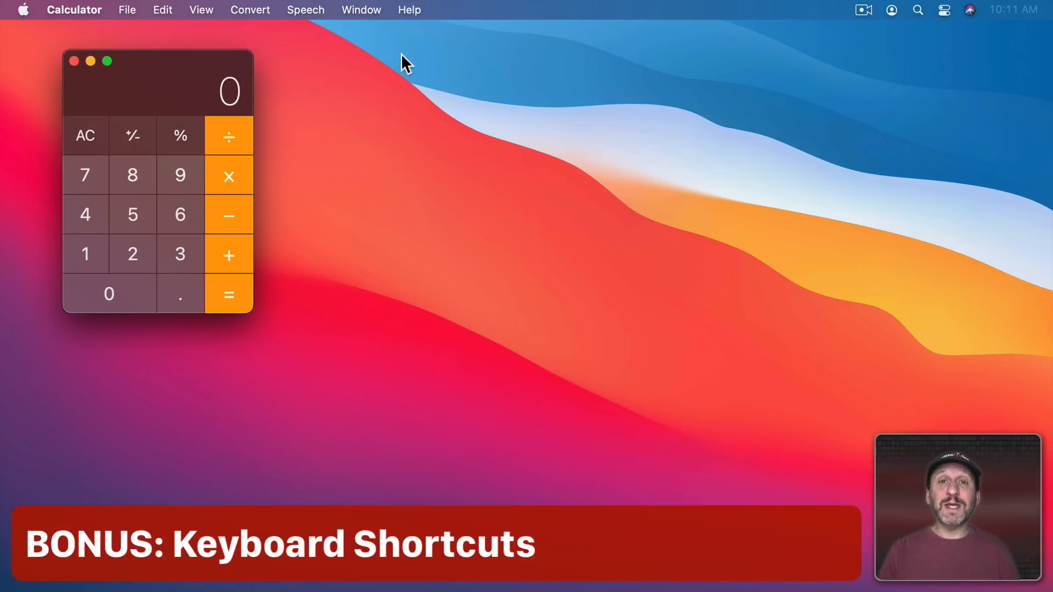
mouse_move(410, 15)
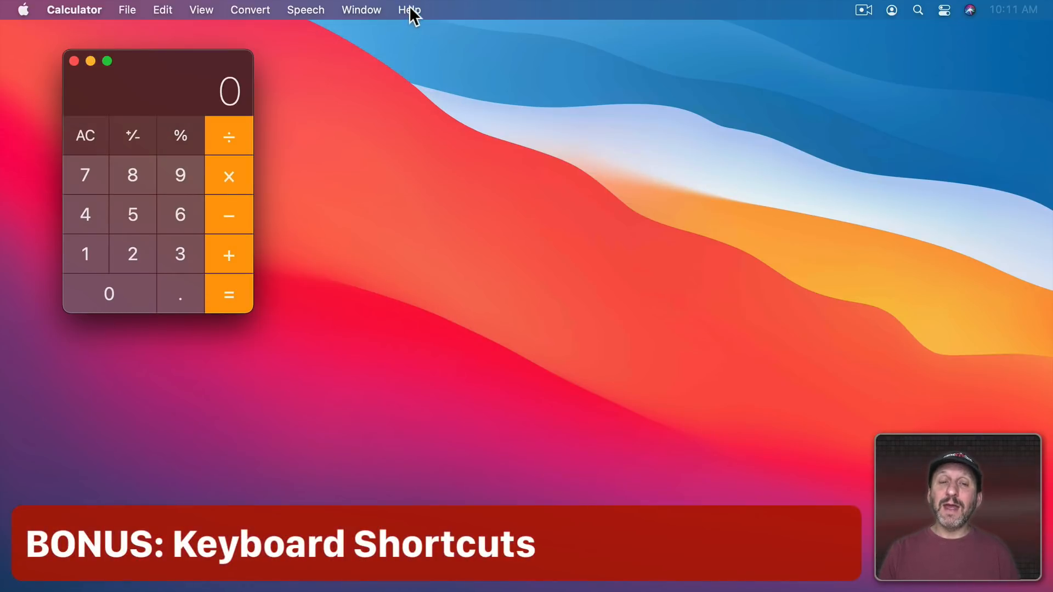
Step: Open the Calculator User Guide and scroll to the basic, scientific and RPN shortcut tables
left_click(409, 9)
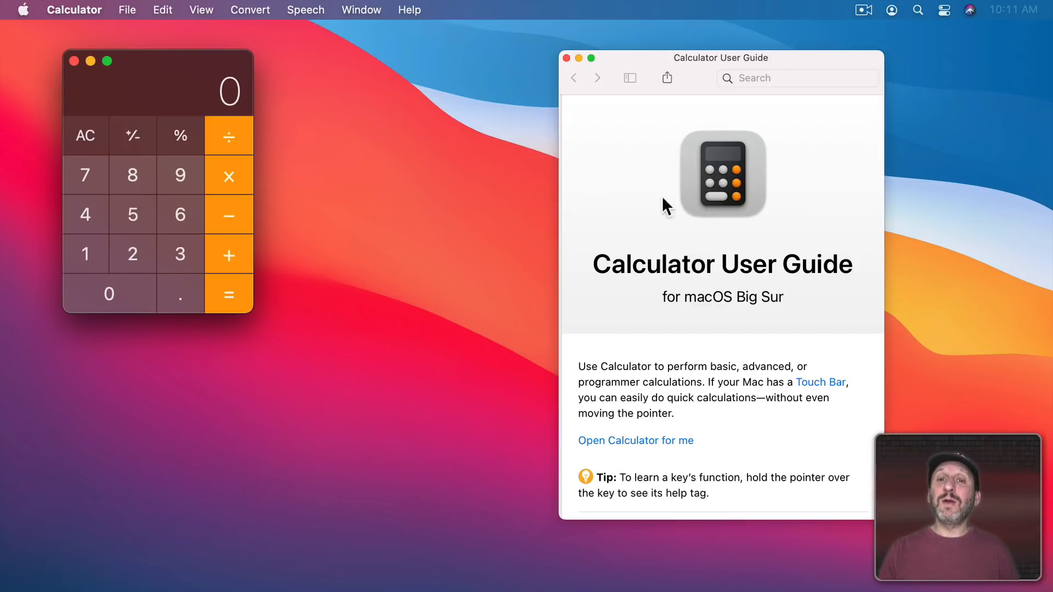
scroll("down", 3)
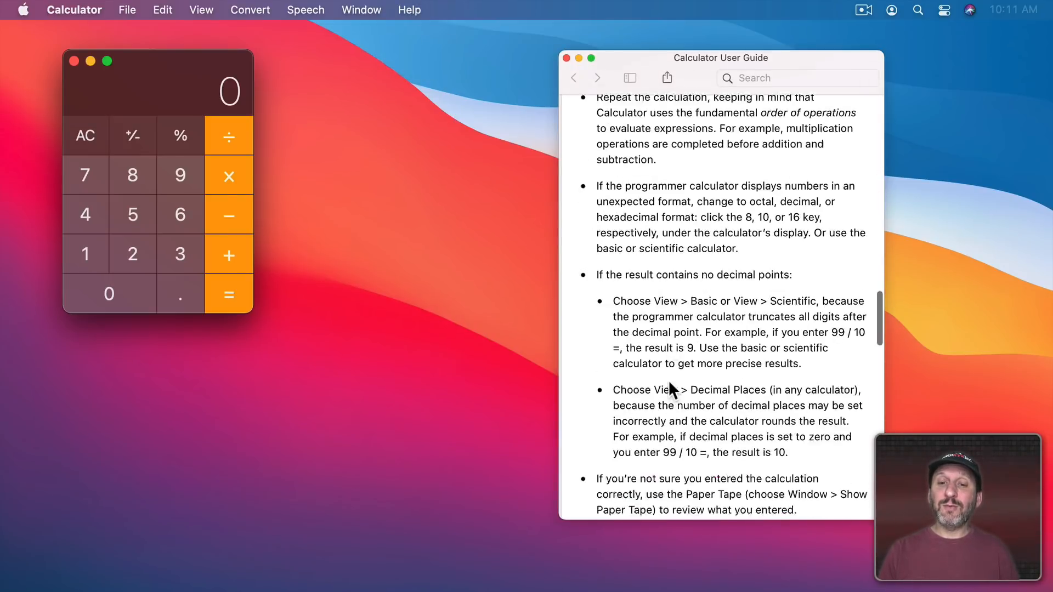
scroll("down", 3)
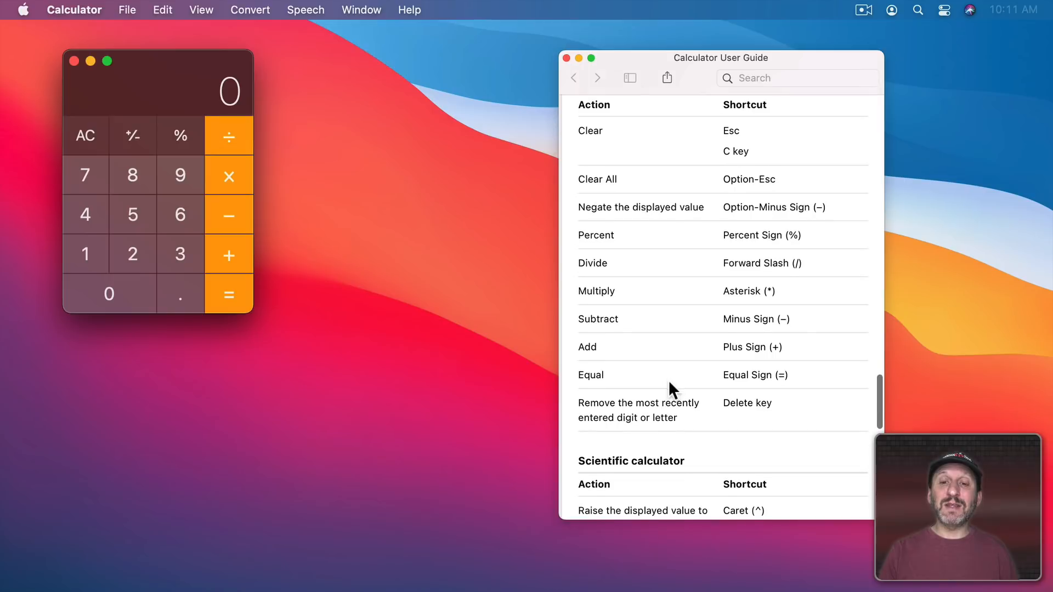
scroll("down", 3)
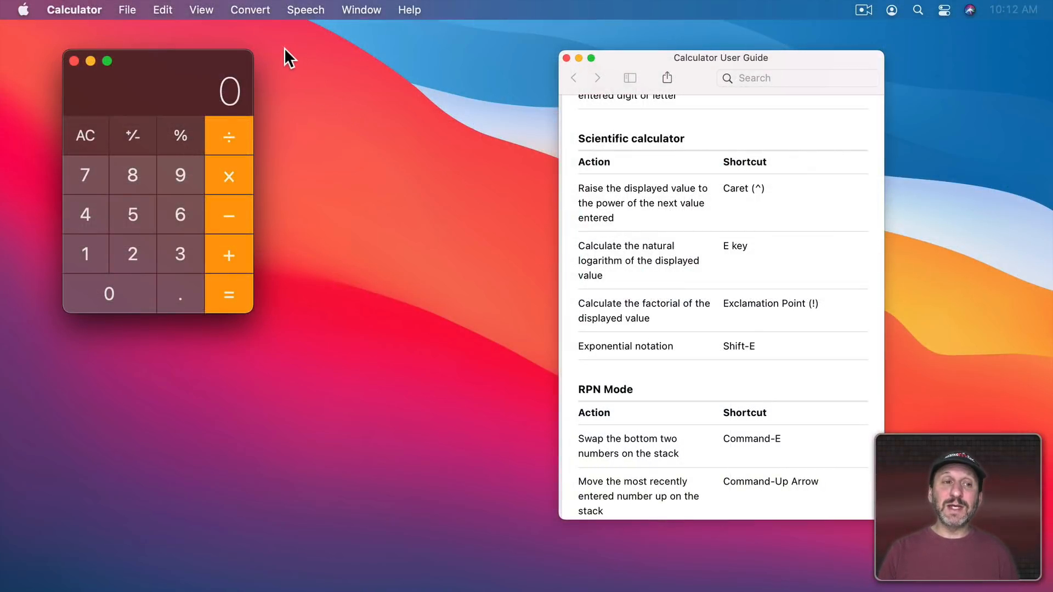
Step: Switch to Scientific view and compute 5 to the power of 3, giving 125
left_click(200, 9)
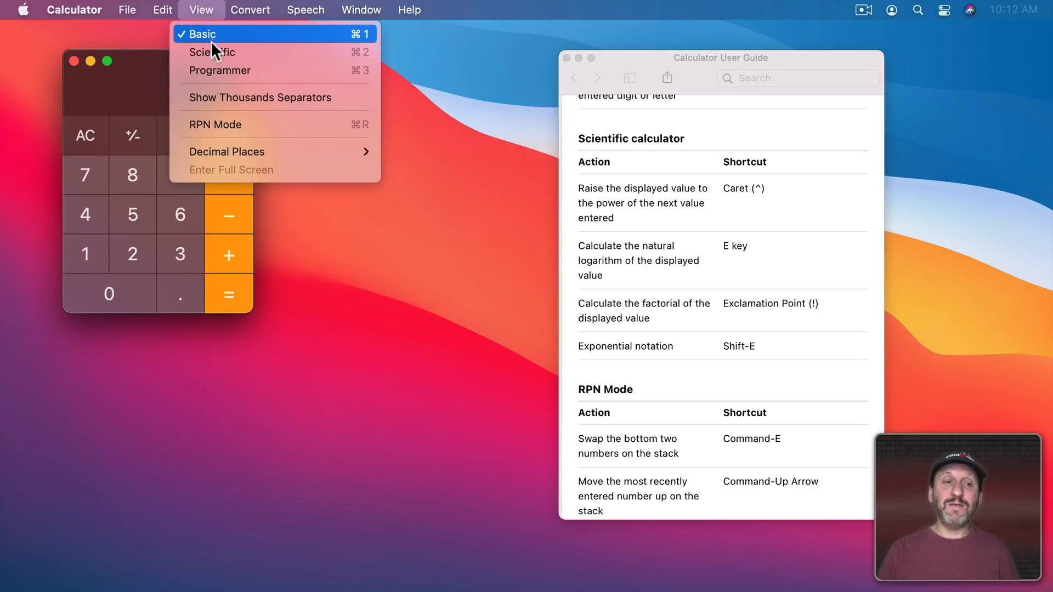
left_click(212, 52)
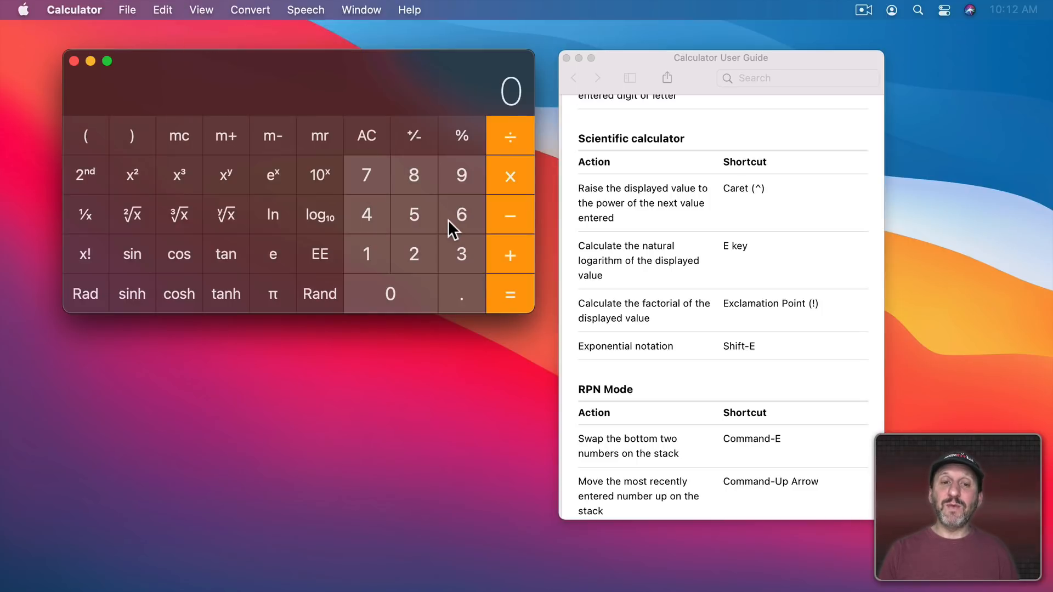
left_click(413, 214)
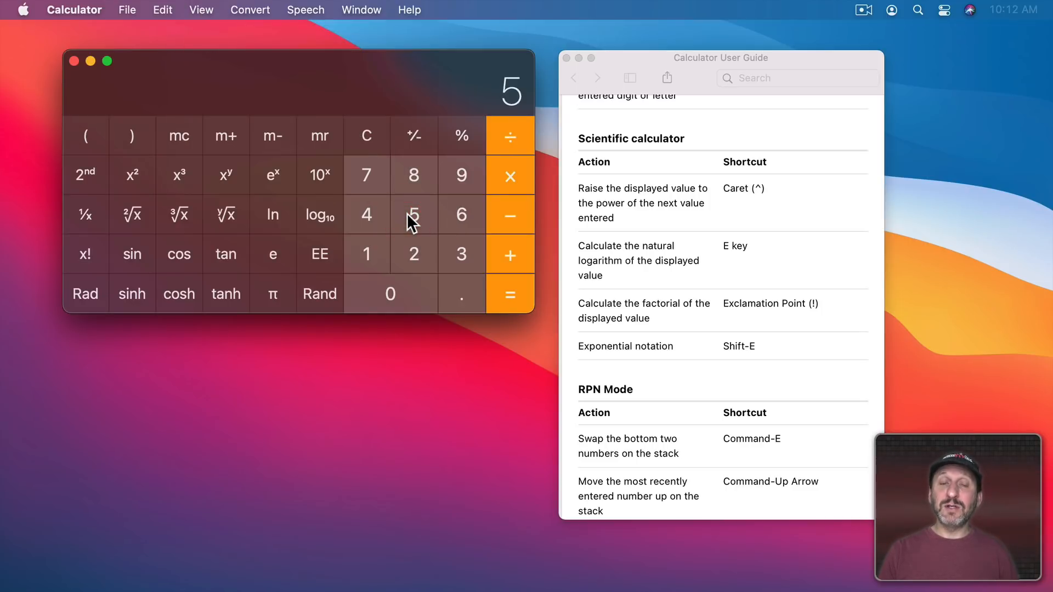
mouse_move(225, 181)
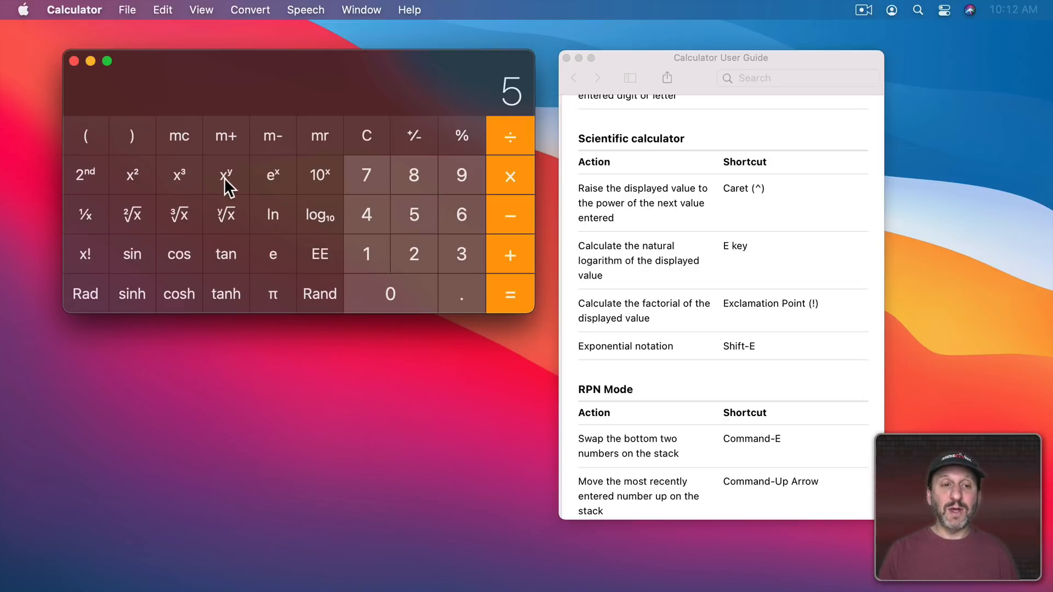
left_click(461, 253)
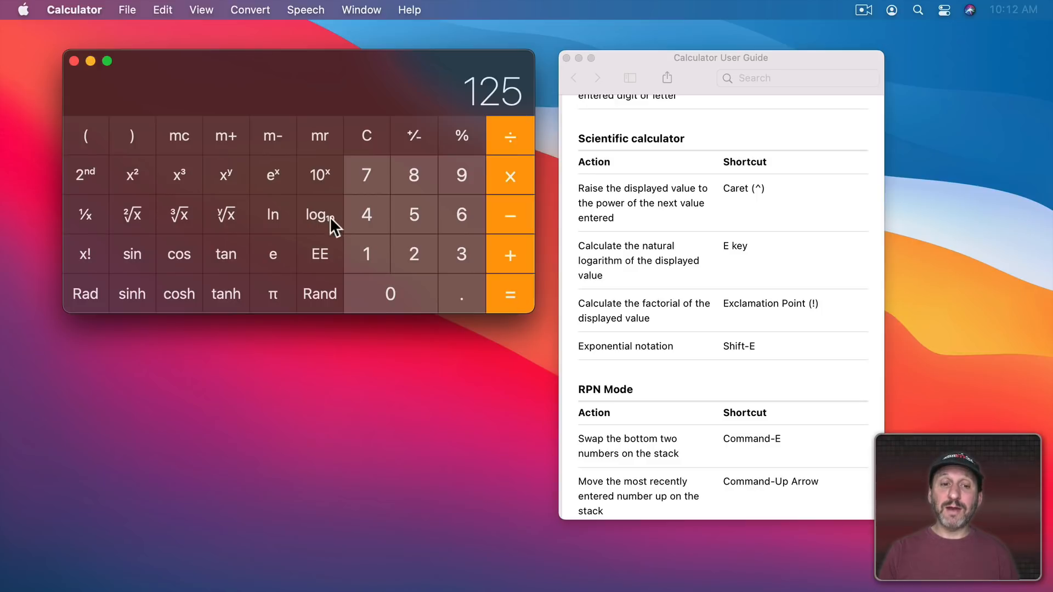
Step: Clear to 0, compute 5^3 again, and return to Basic view with Command-1
left_click(365, 136)
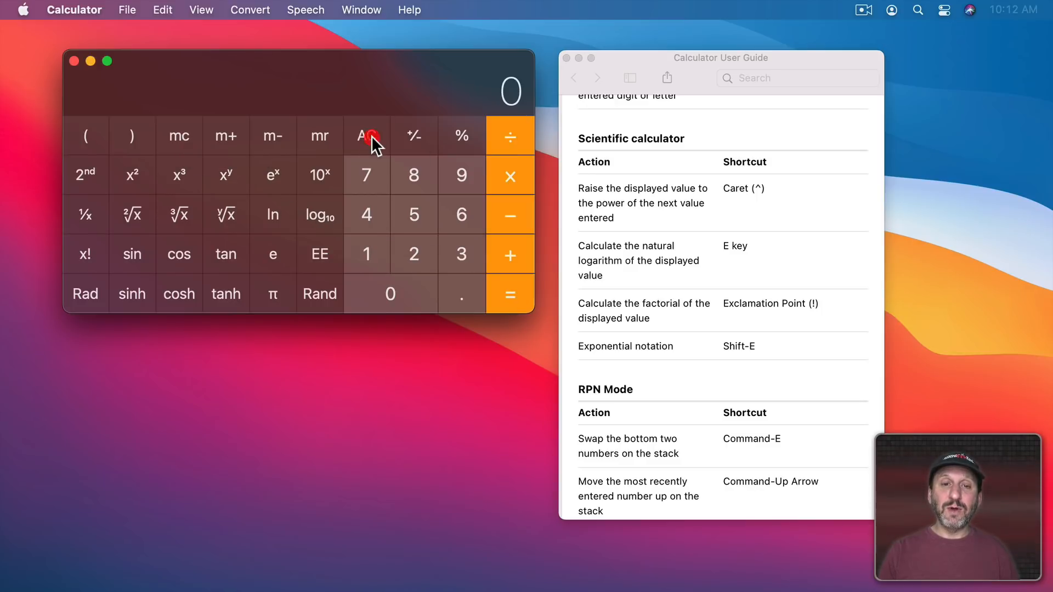
left_click(413, 215)
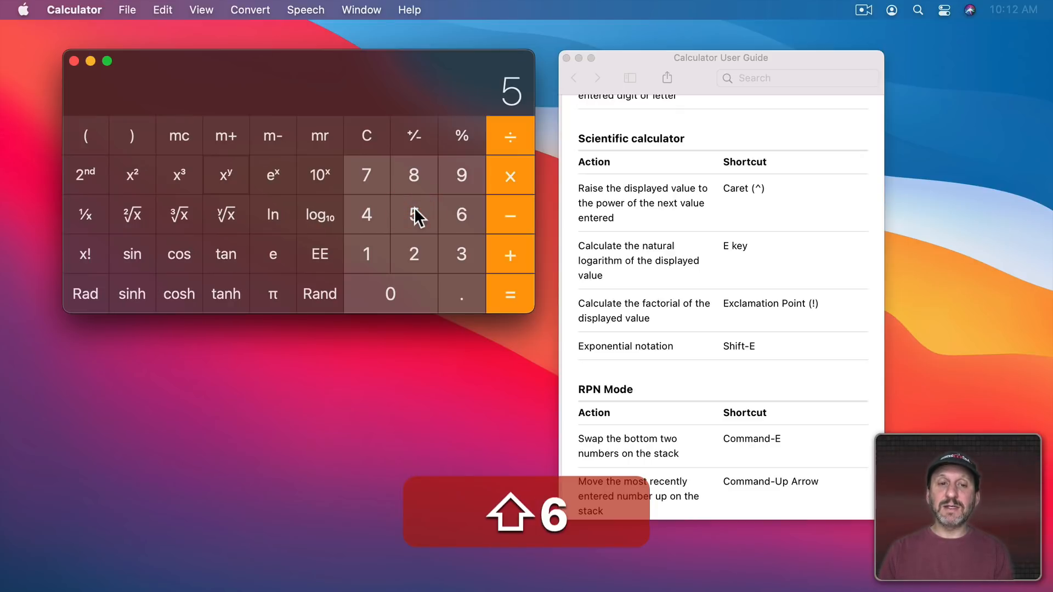
left_click(461, 253)
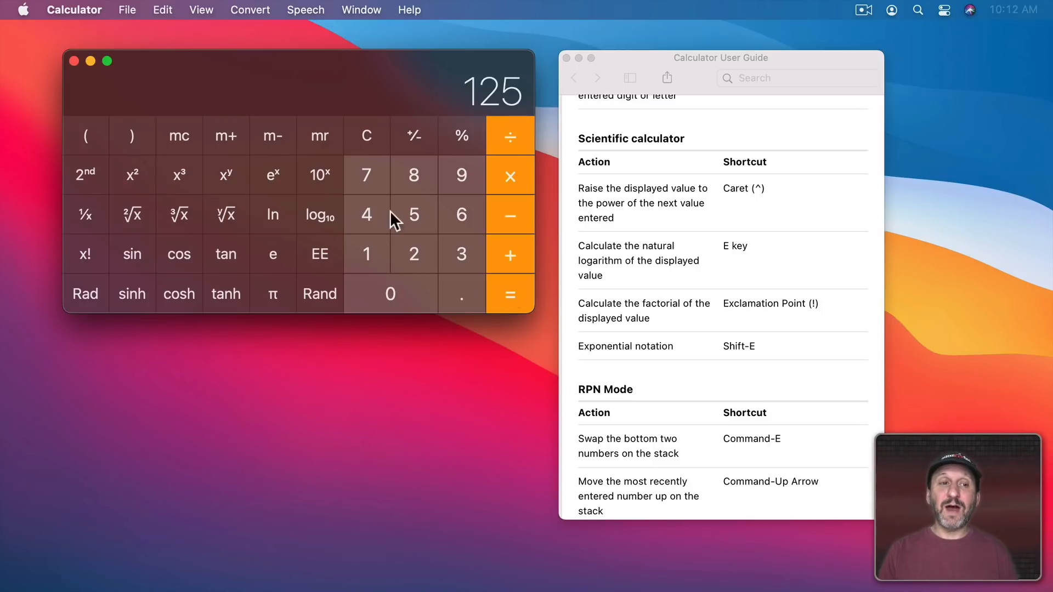
key("cmd+1")
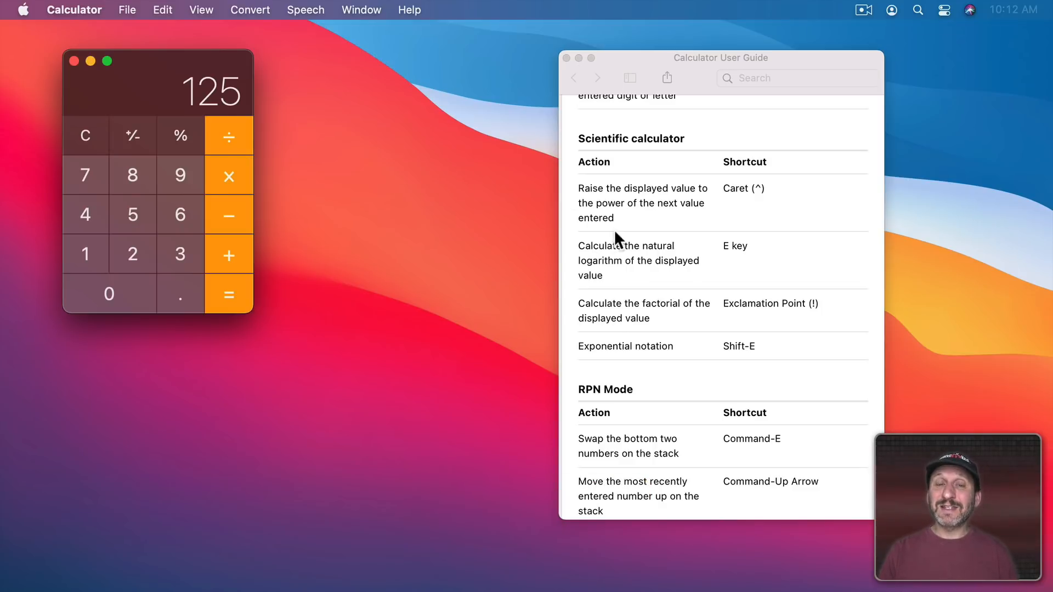
mouse_move(514, 292)
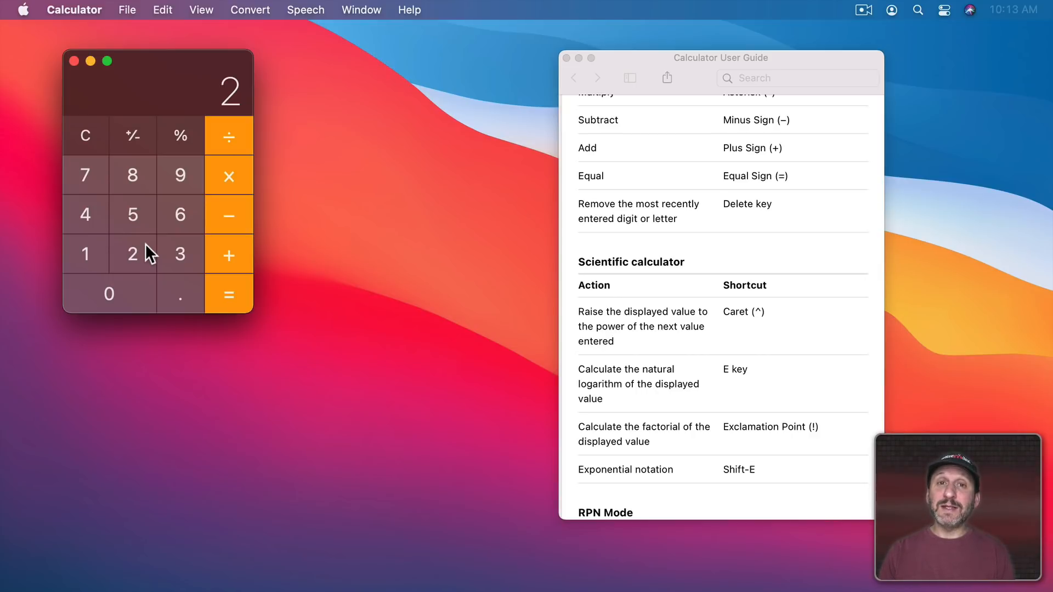
Step: Enter pi (3.141592653589793) and switch to the Scientific layout with Command-2
key("e")
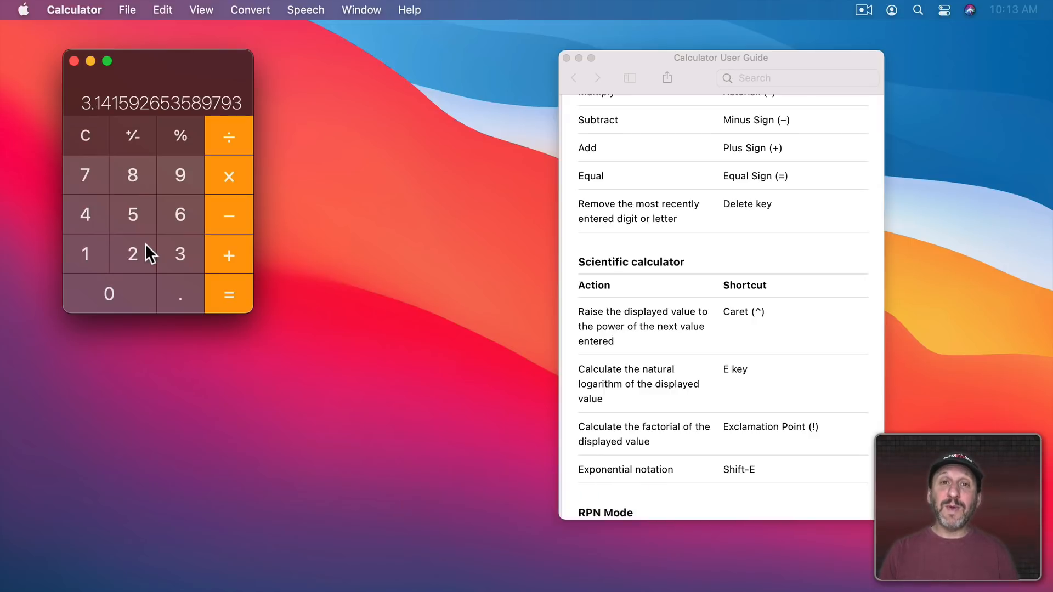
scroll("down", 3)
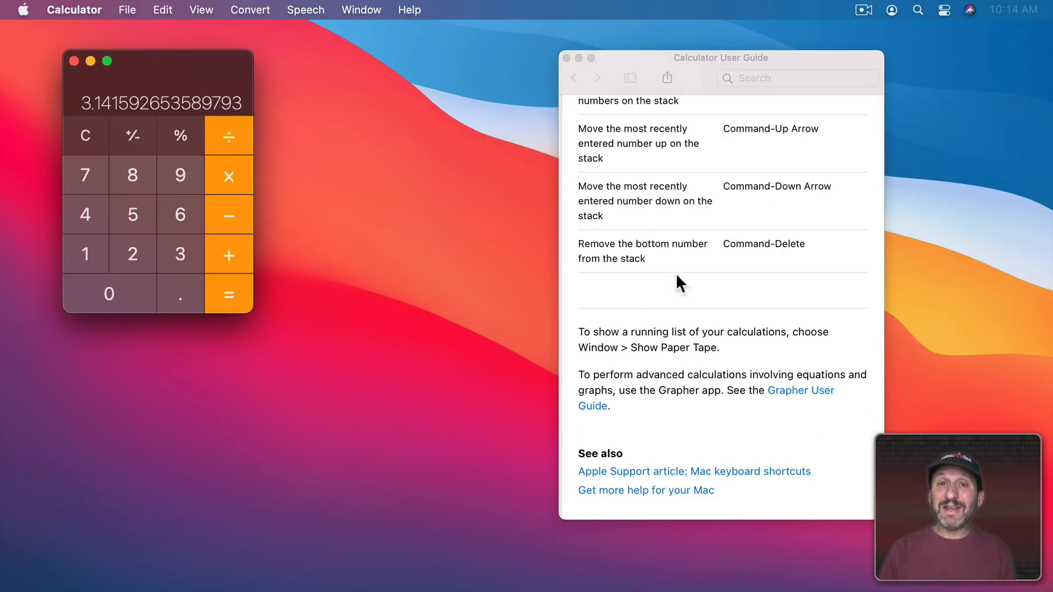
key("cmd+2")
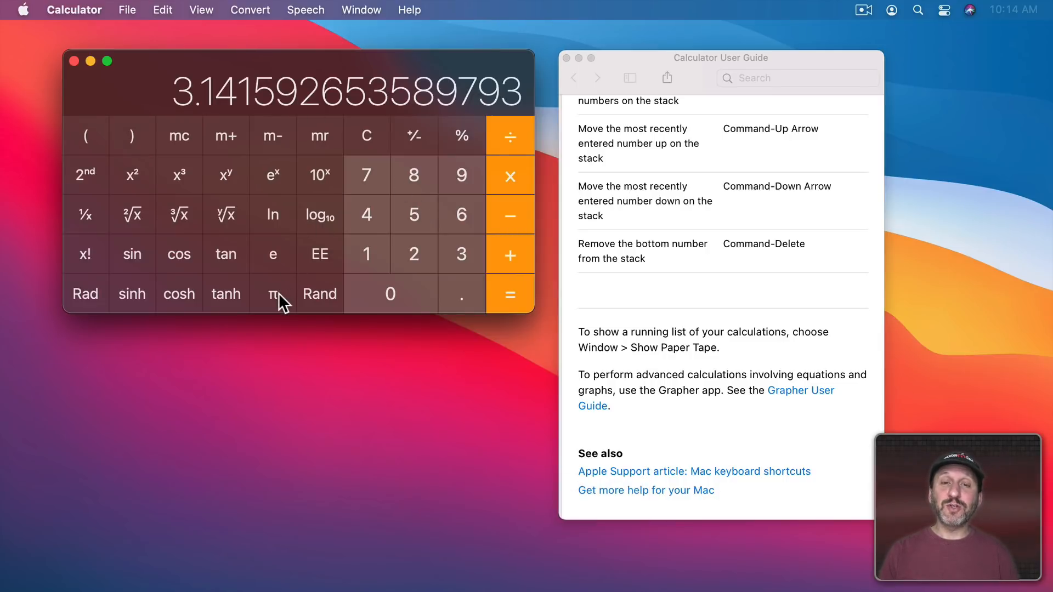
mouse_move(272, 293)
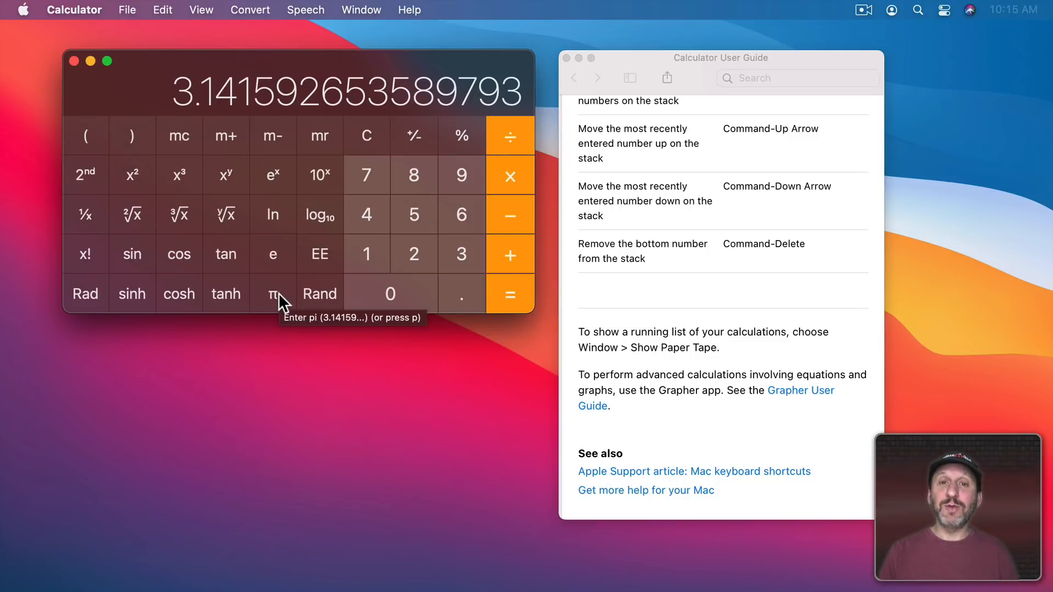